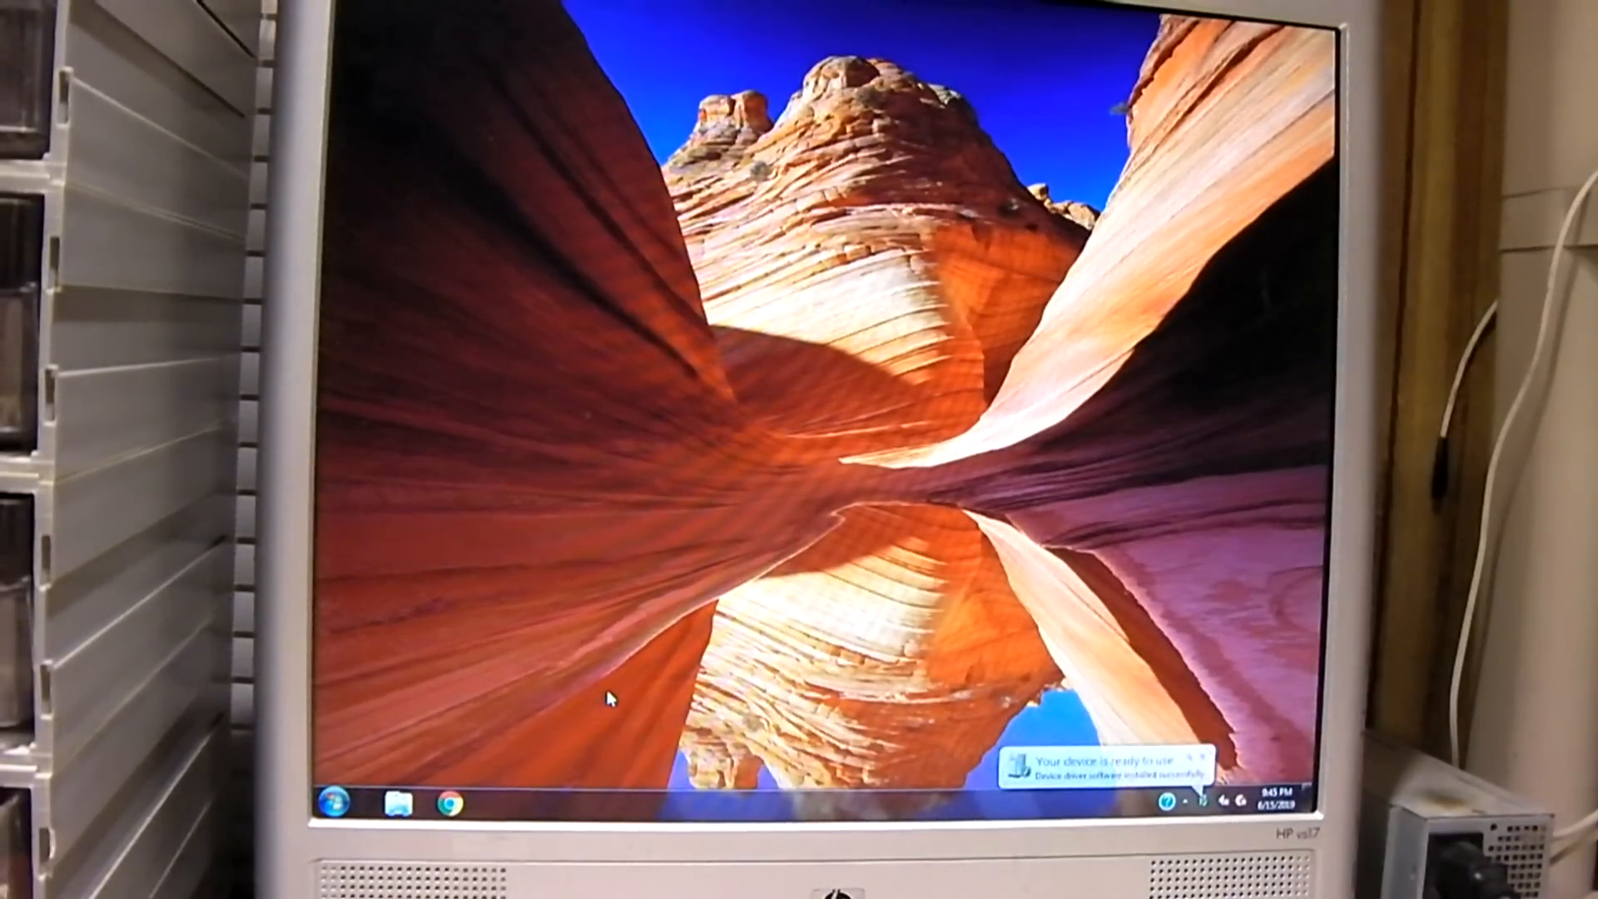
mouse_move(1033, 399)
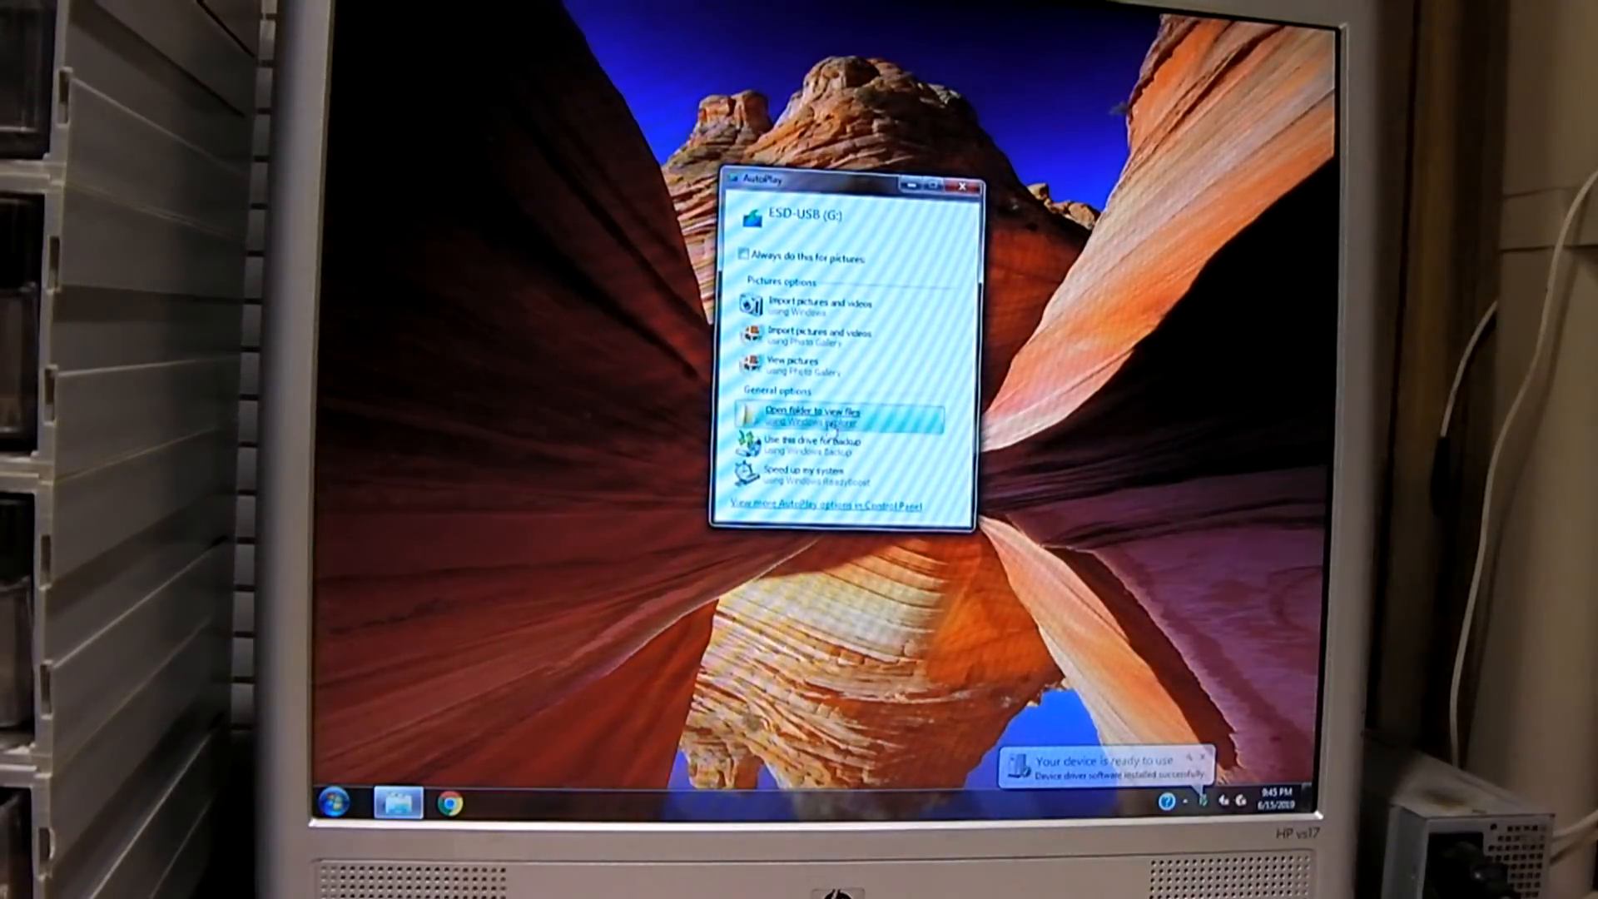
Choose 'Open folder to view files' for the ESD-USB (G:) installer drive in AutoPlay
click(816, 415)
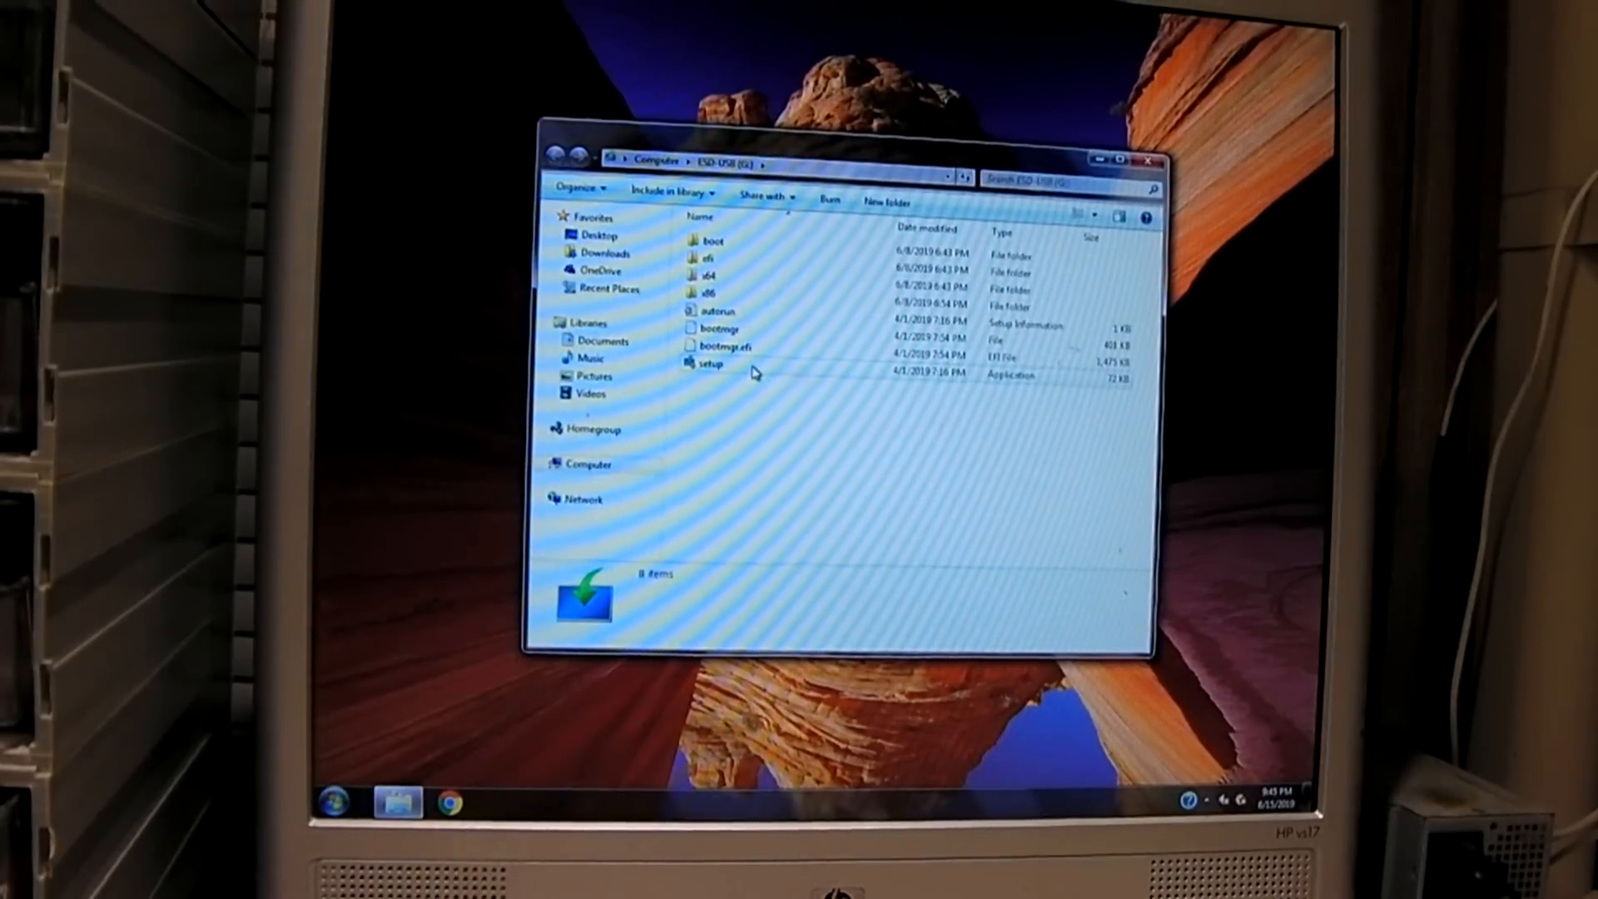
Launch setup from the USB drive and approve it in User Account Control
click(709, 363)
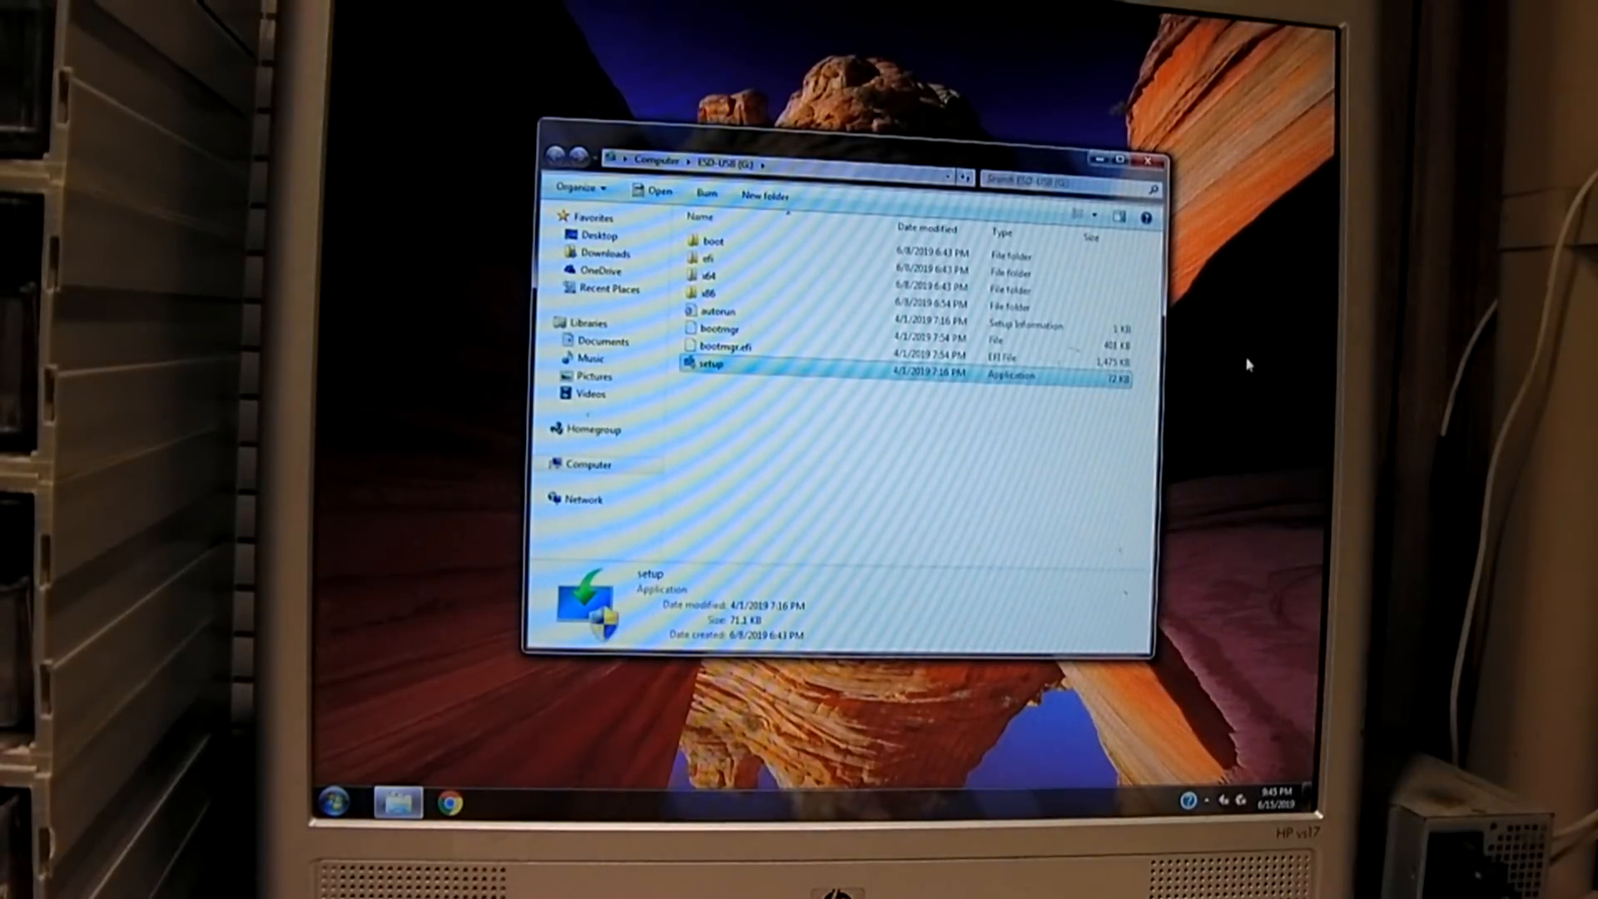
double_click(709, 364)
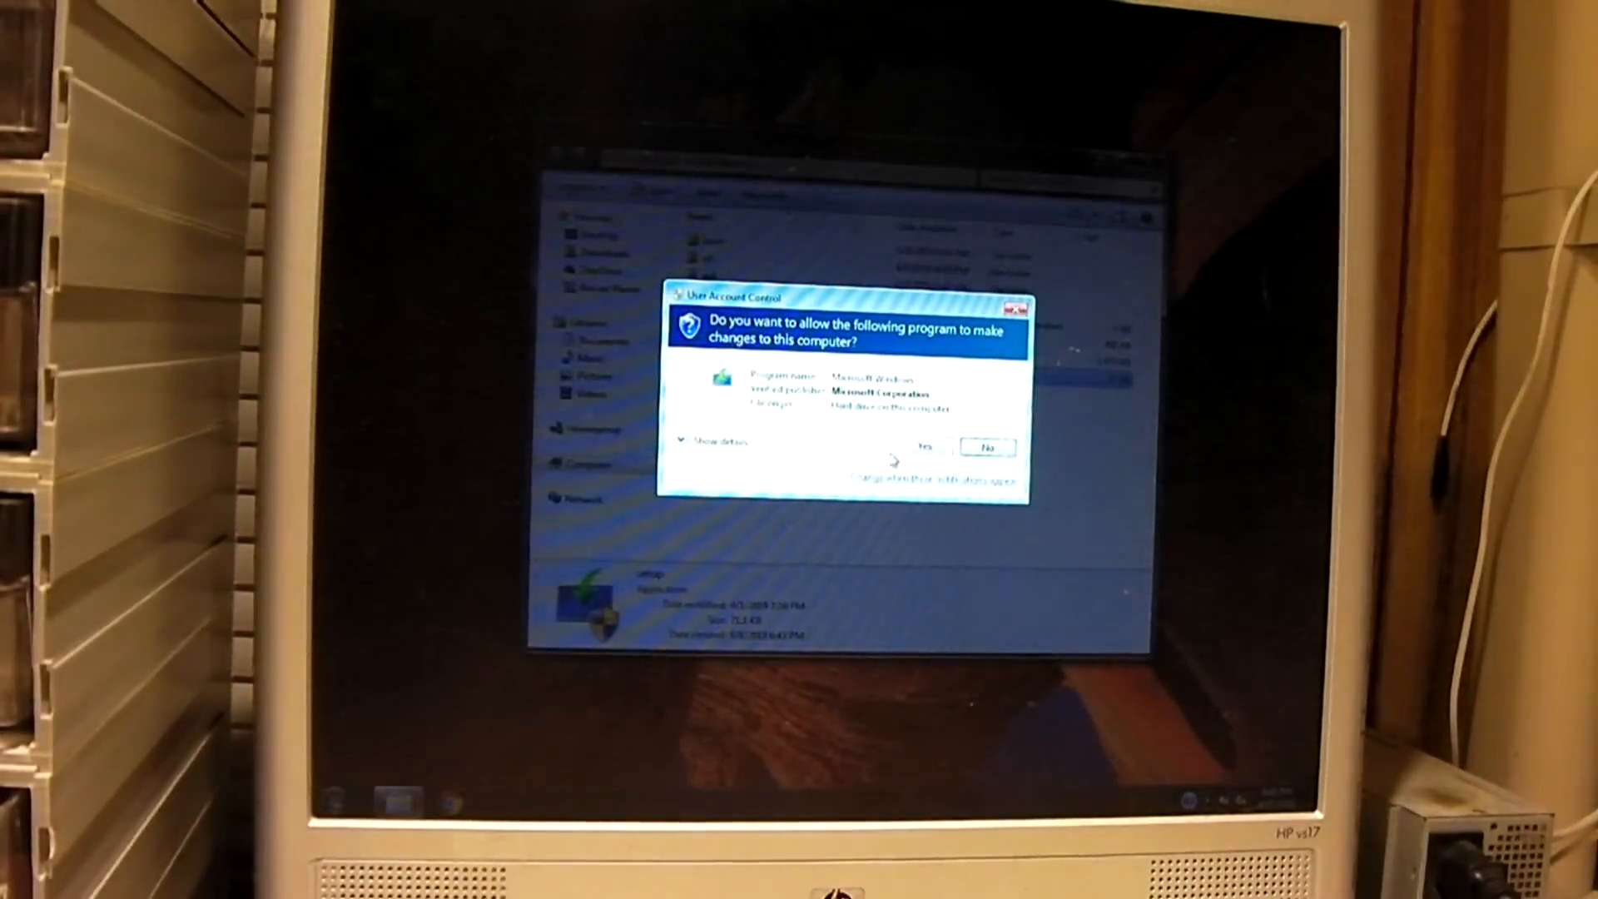
click(986, 448)
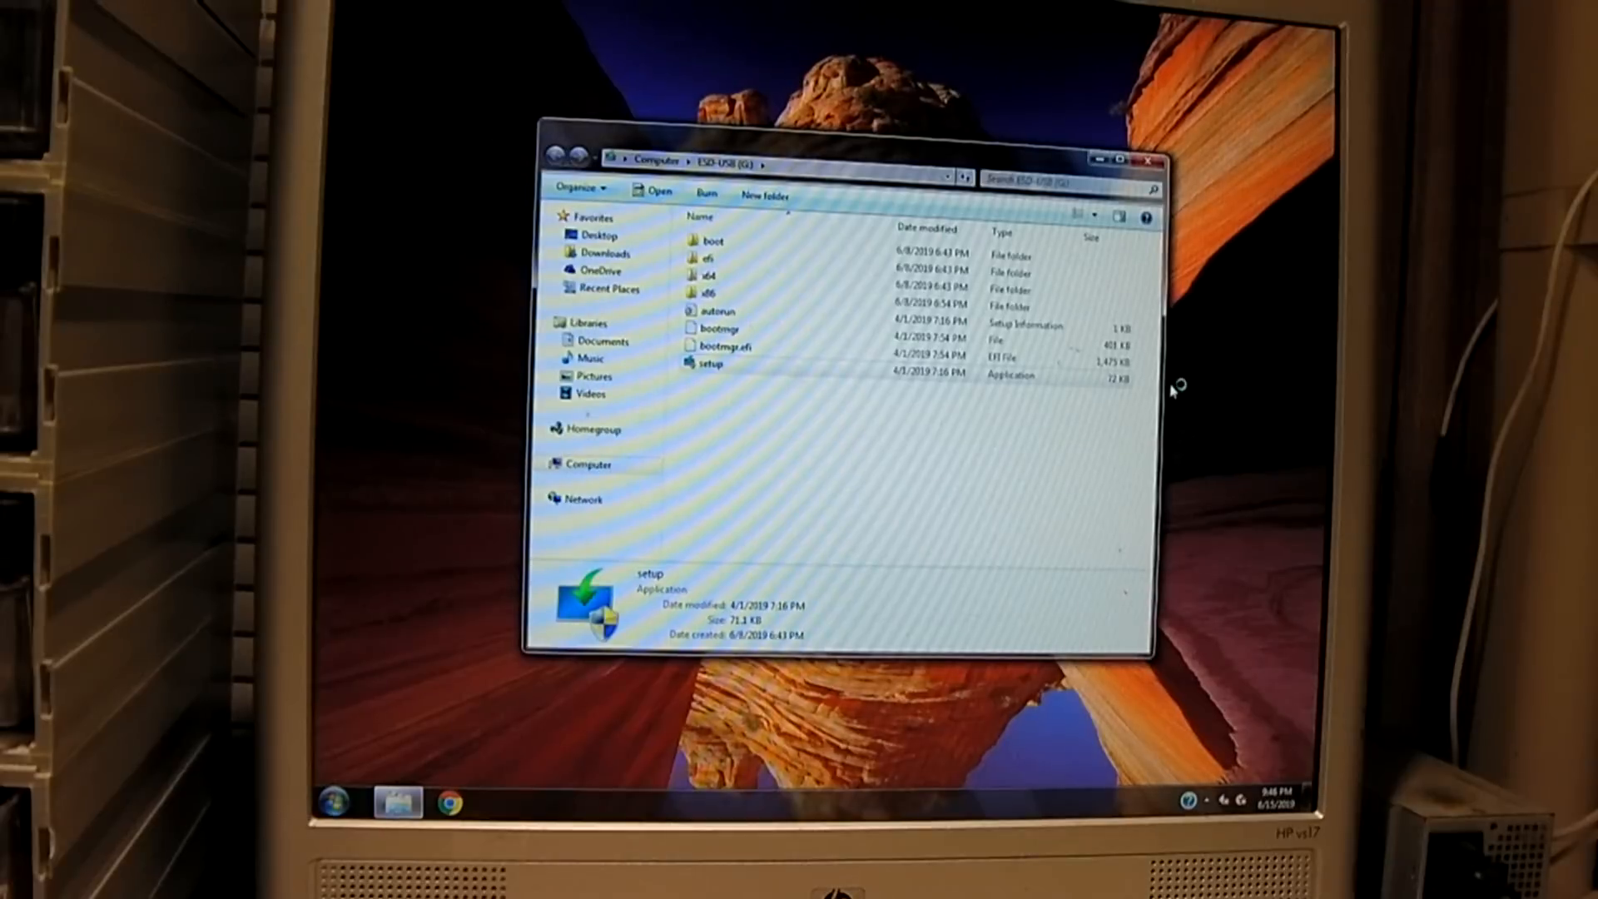
mouse_move(1208, 385)
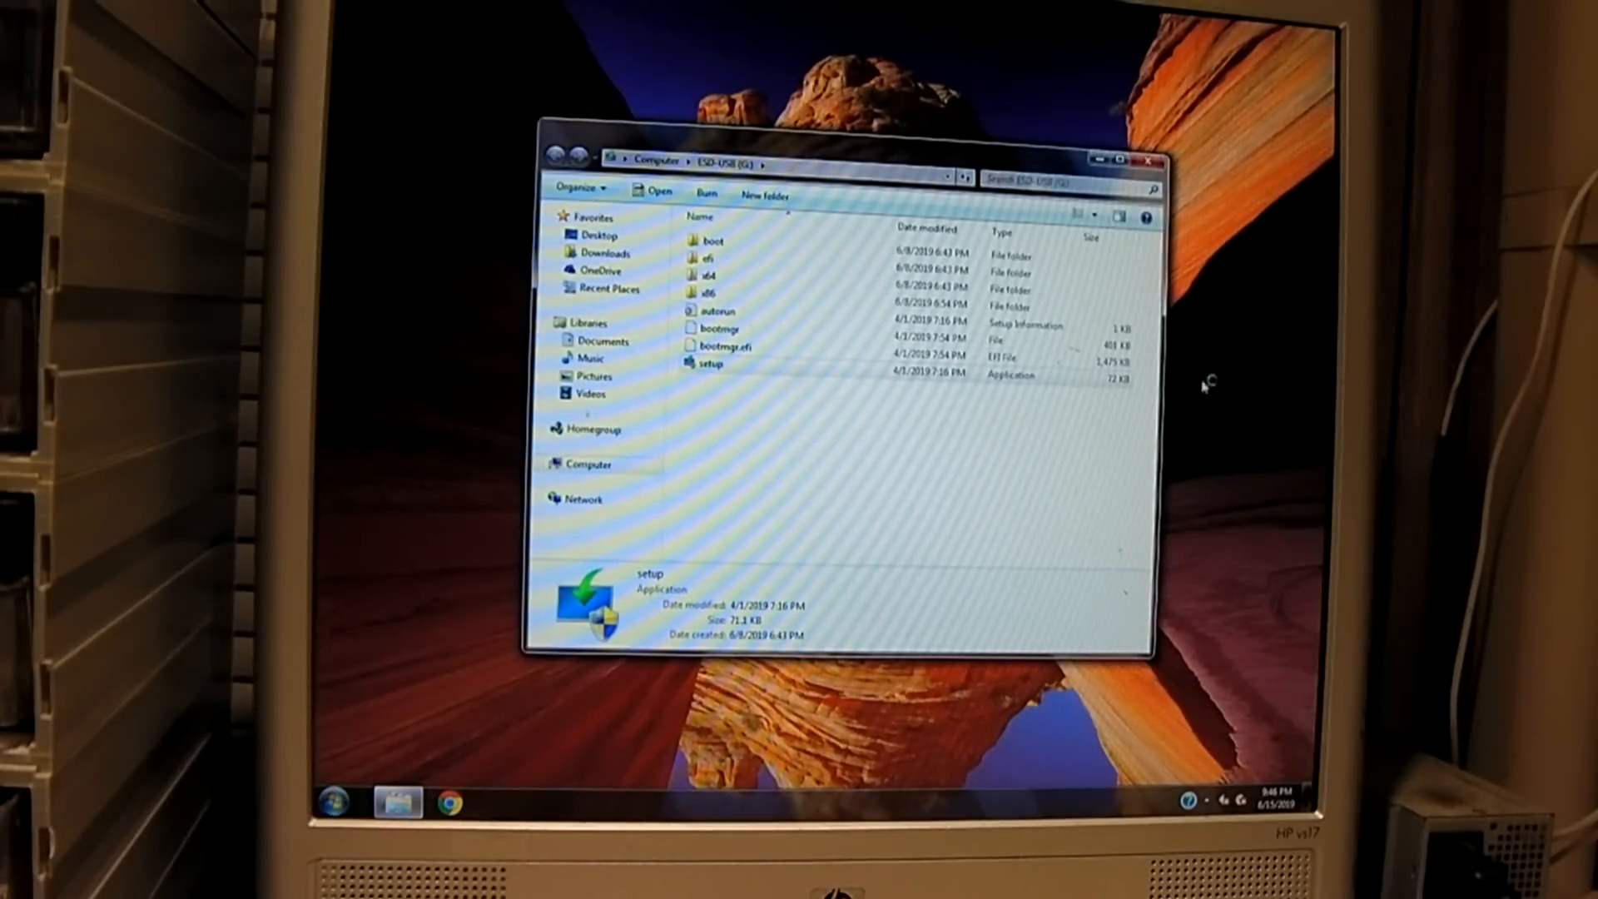
mouse_move(1211, 385)
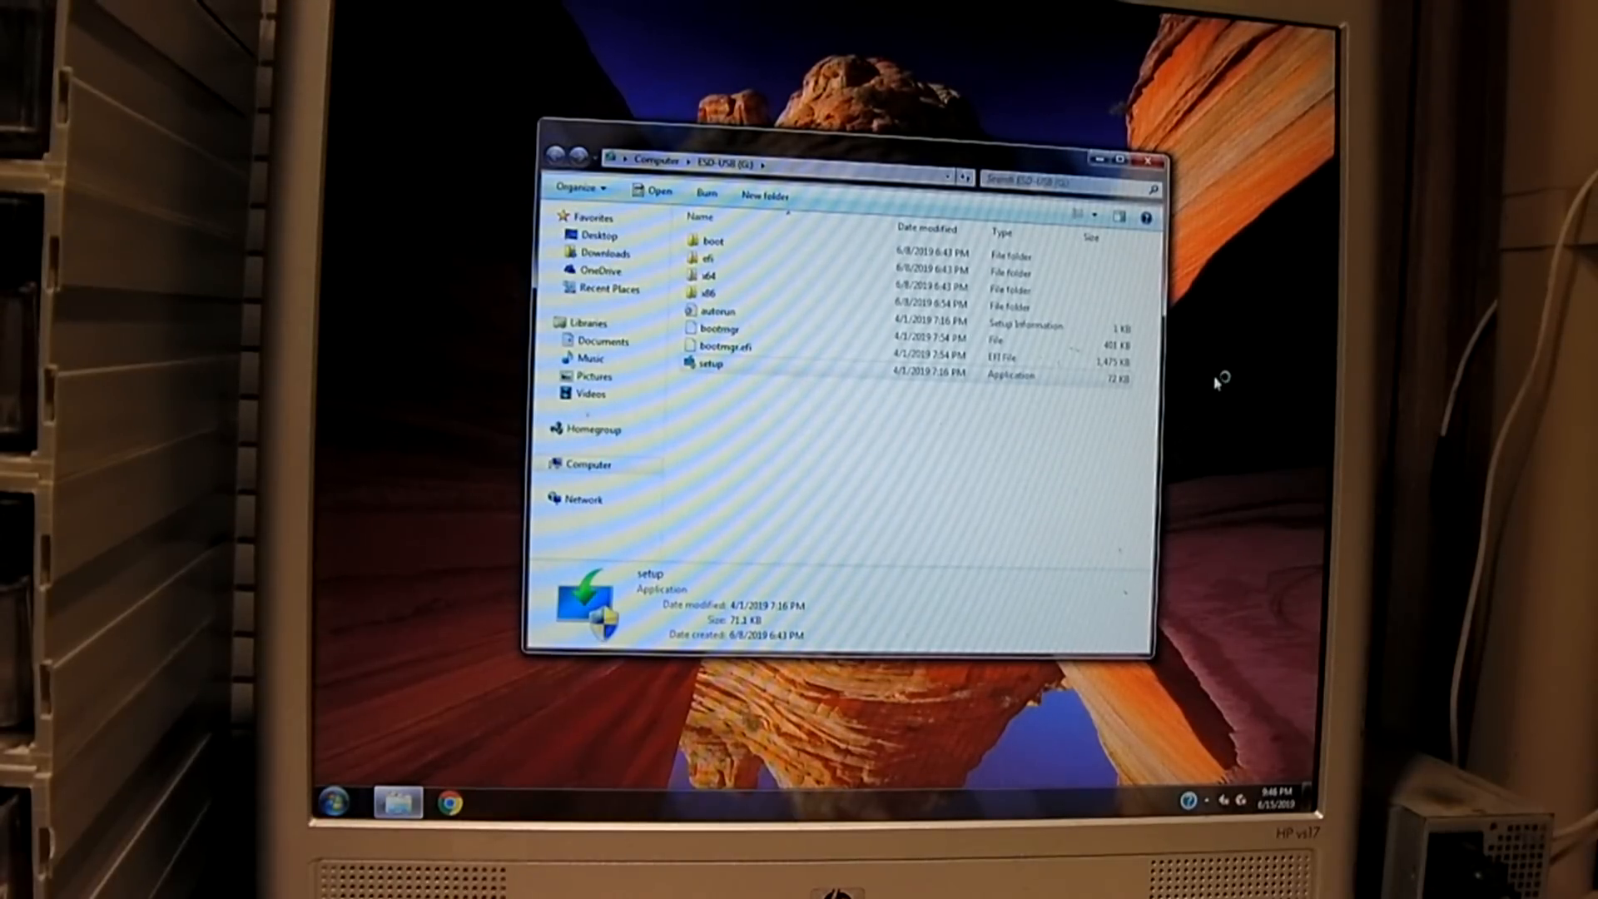
mouse_move(1215, 383)
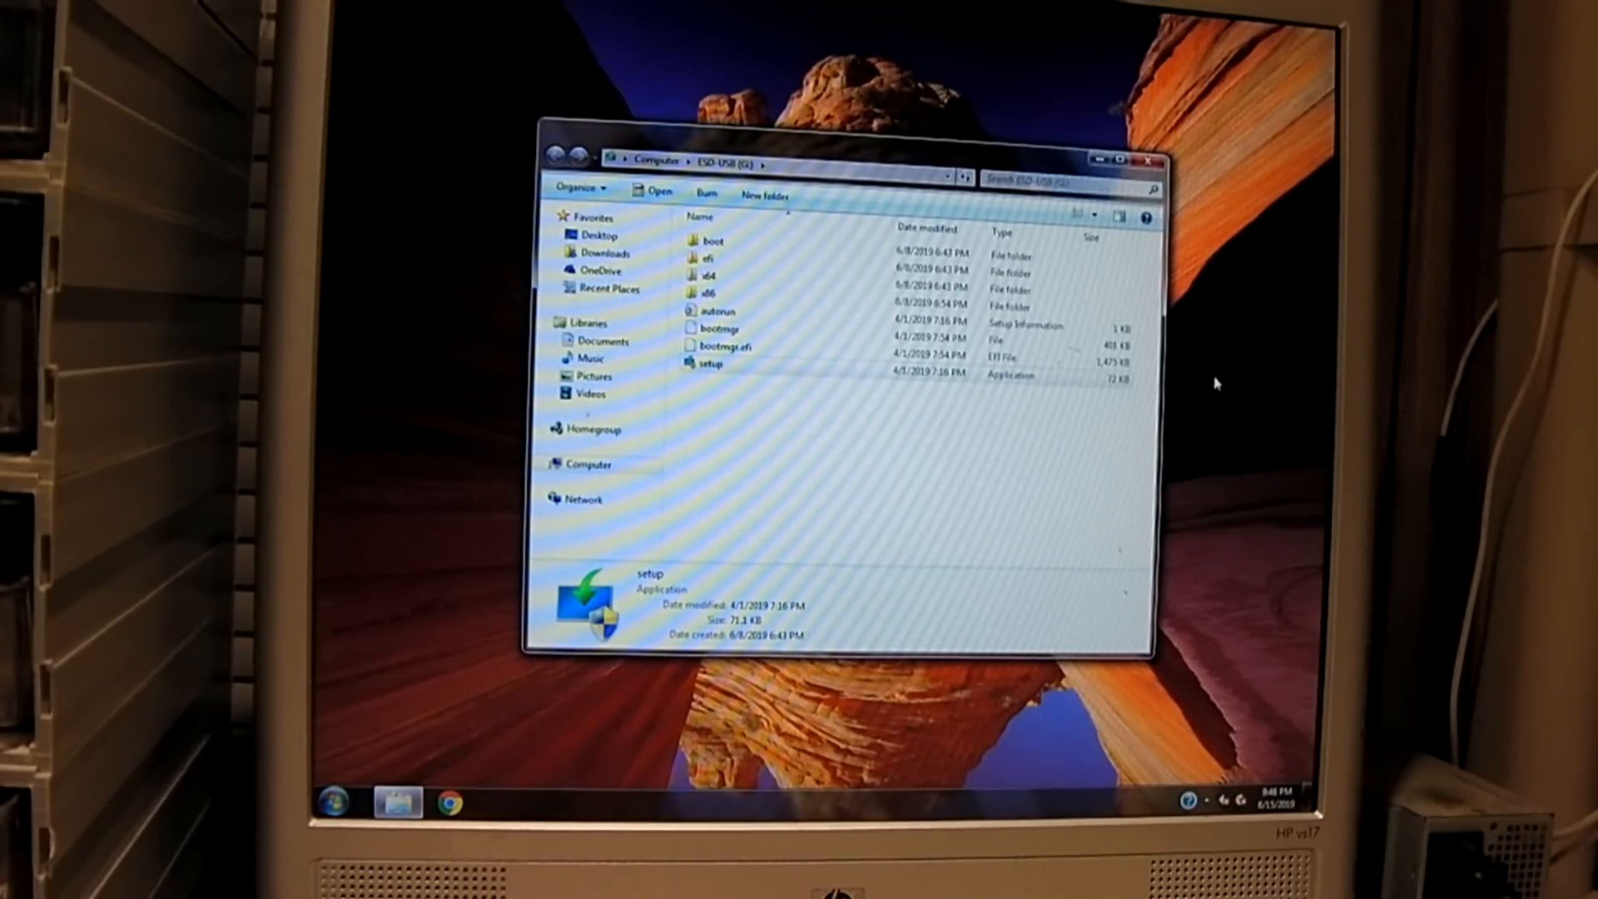
double_click(711, 365)
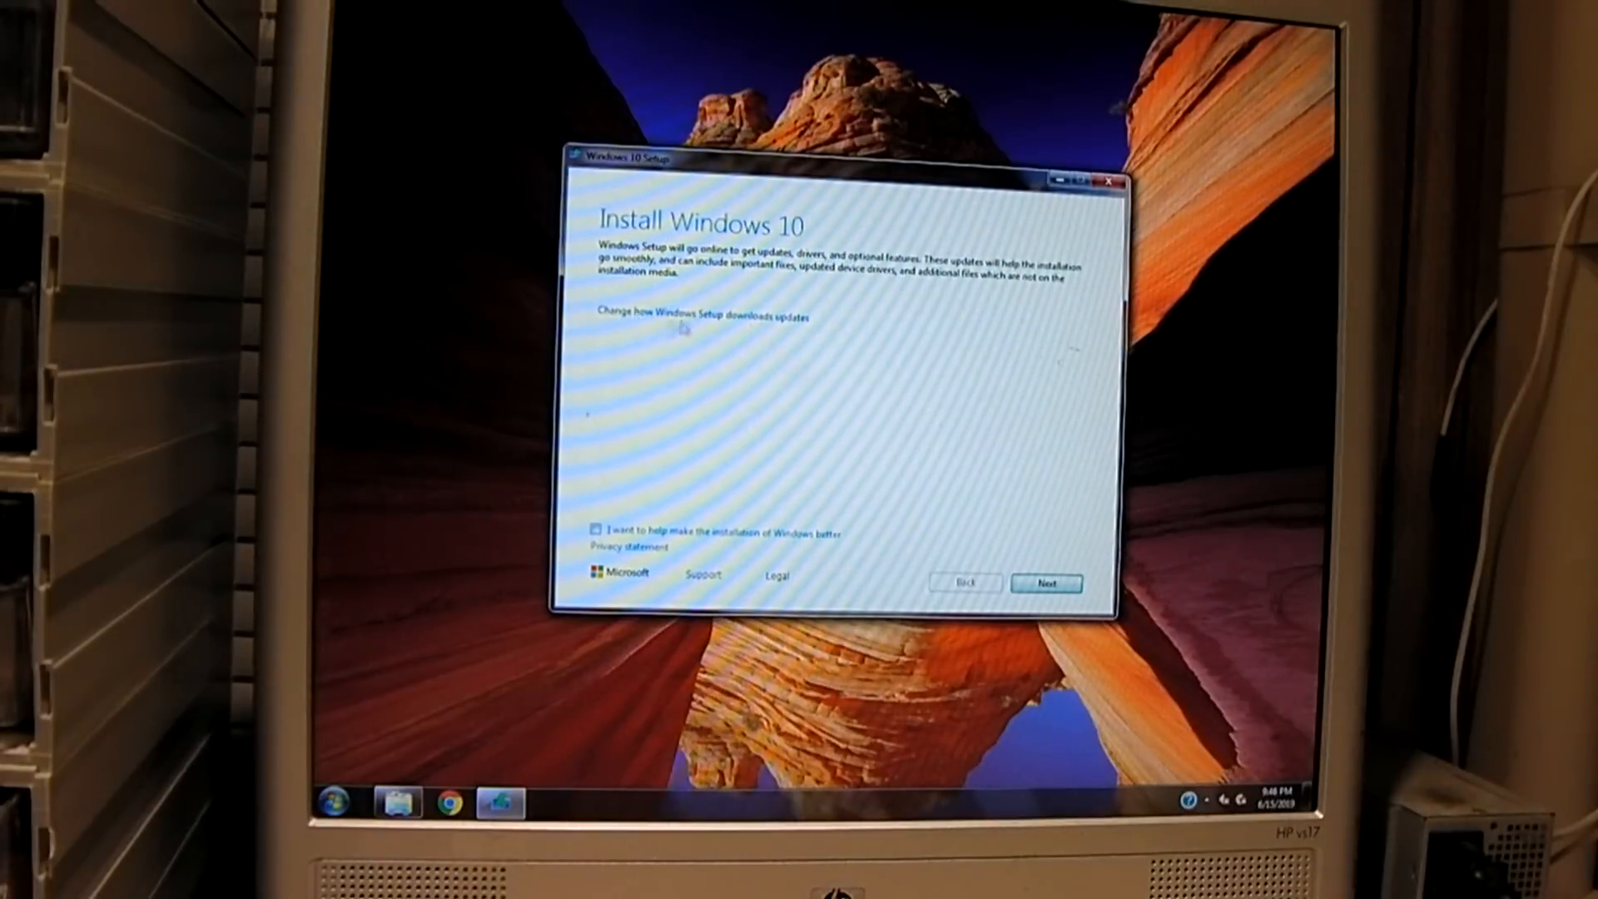
Set update downloads to 'Not right now' and continue to the license terms
click(700, 314)
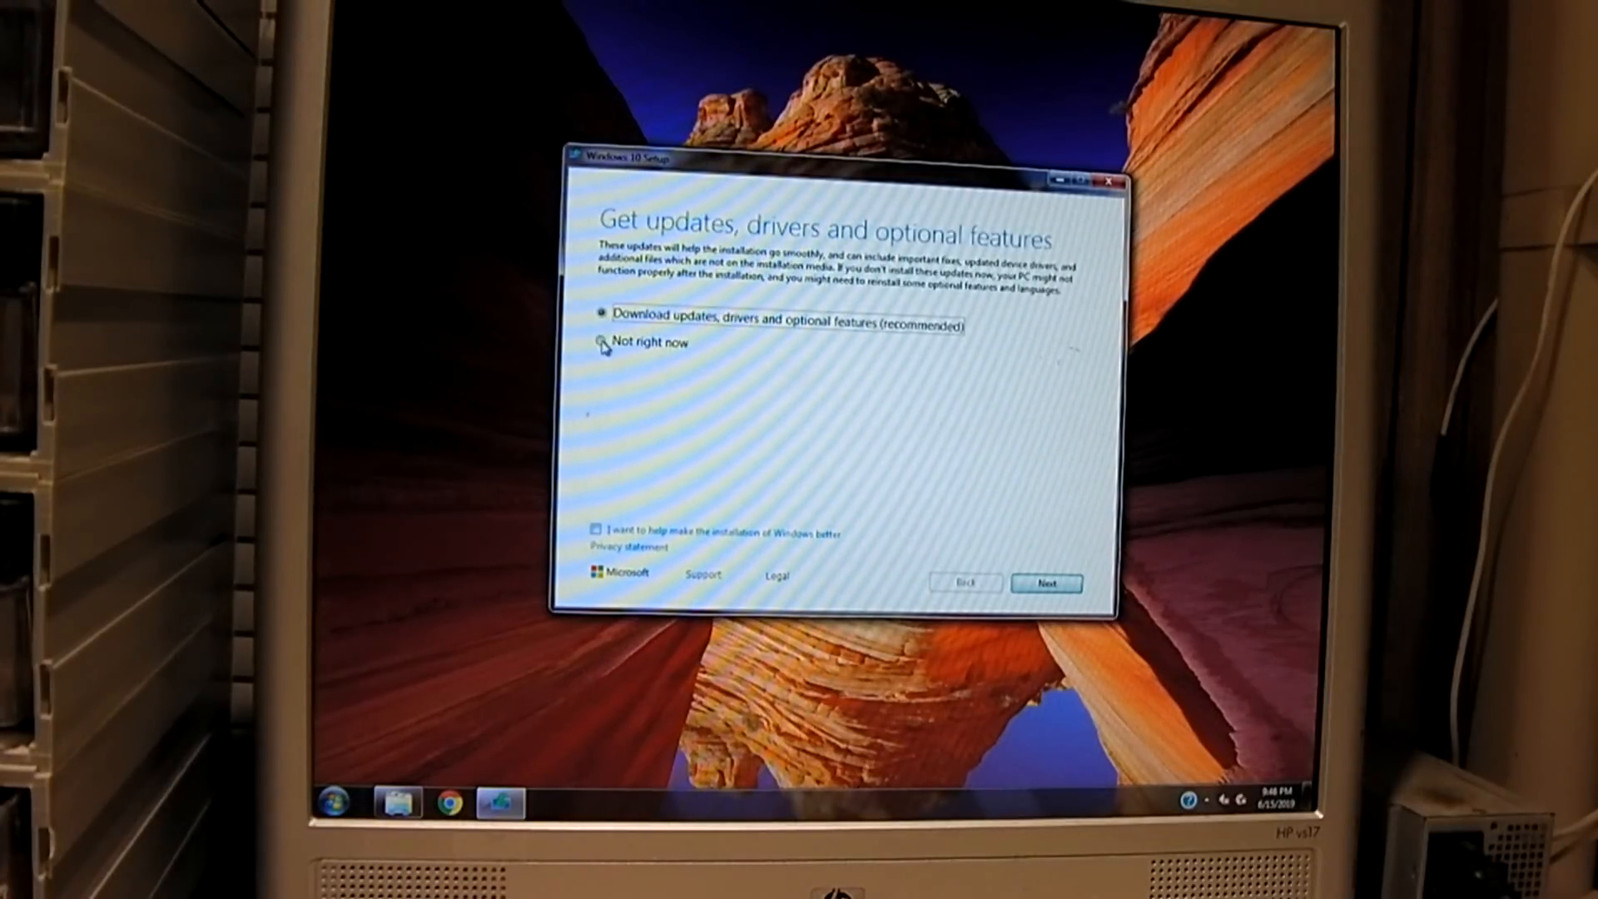
click(601, 342)
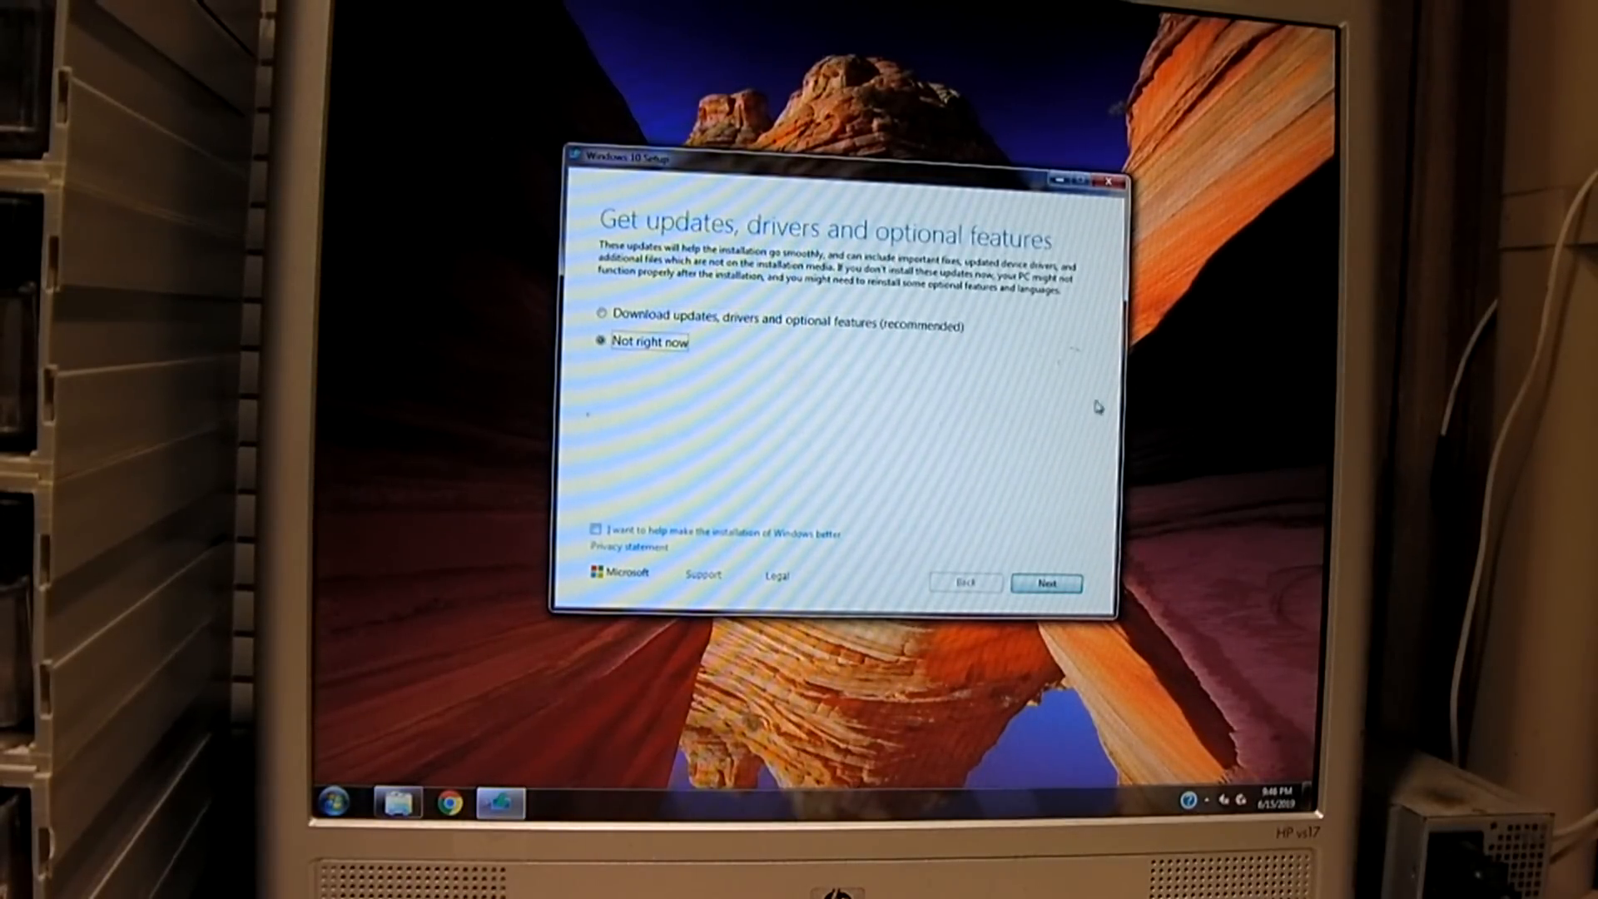
mouse_move(966, 480)
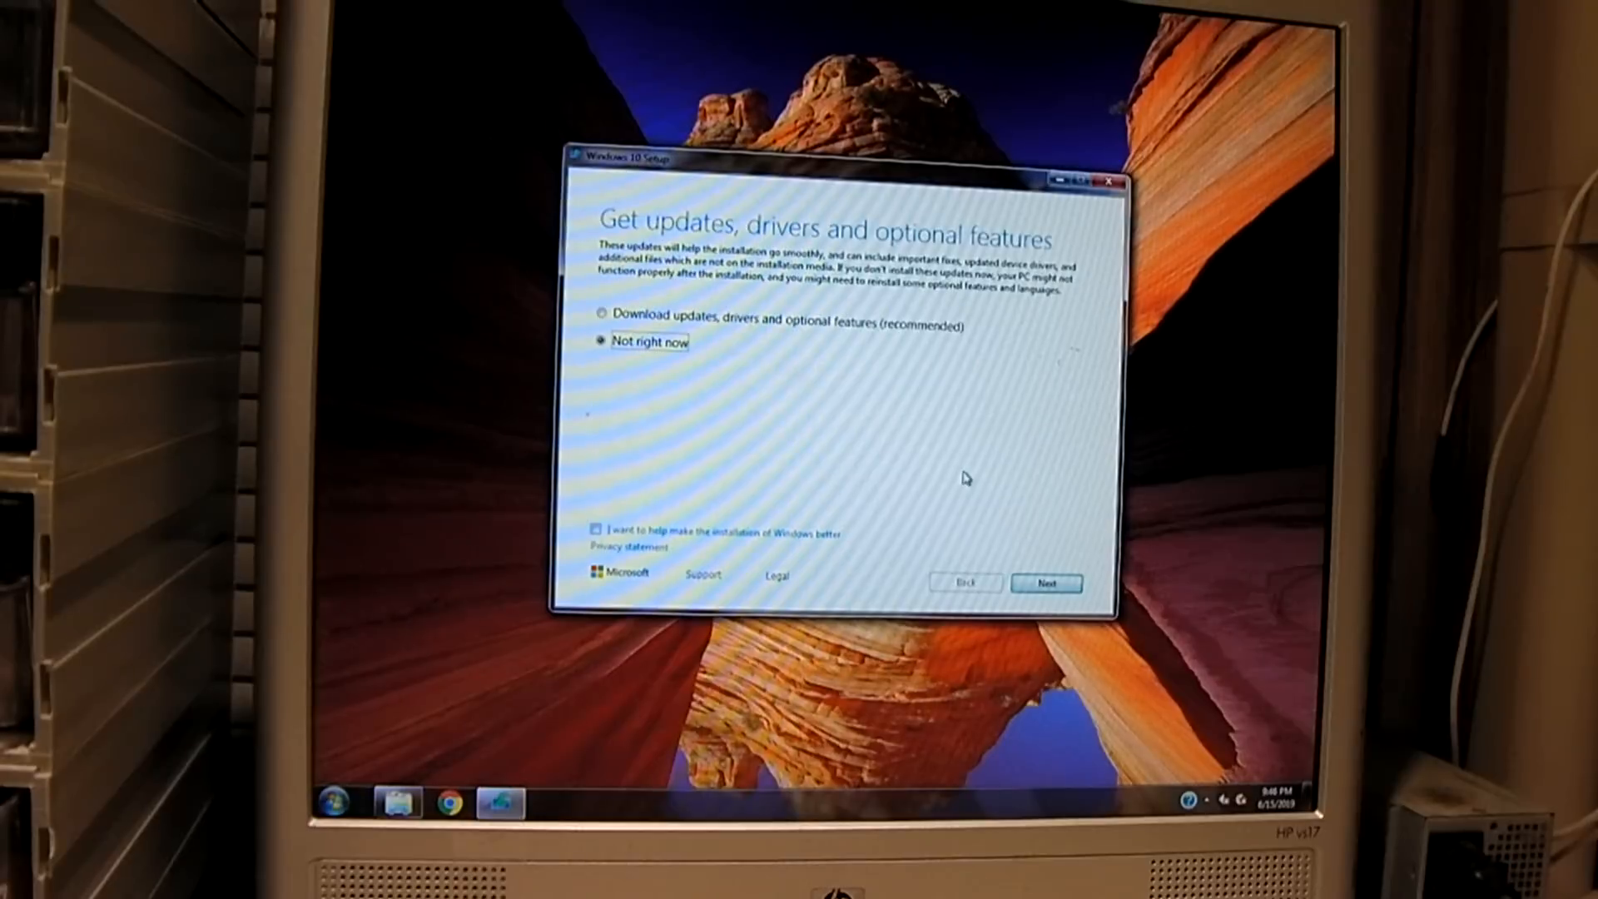
mouse_move(955, 466)
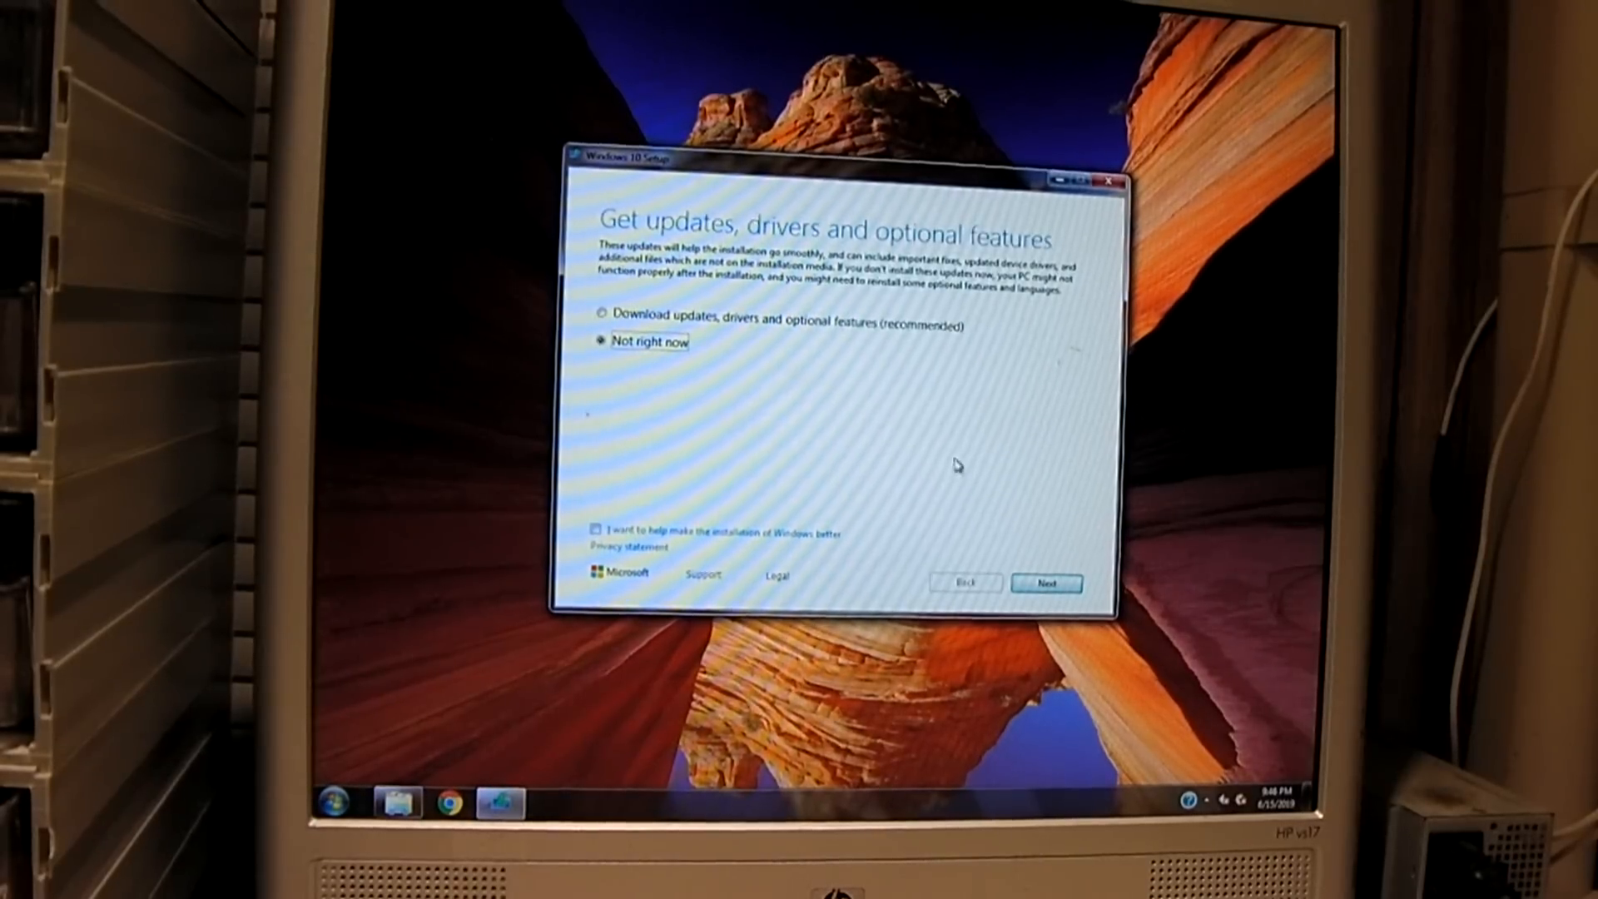
click(1046, 582)
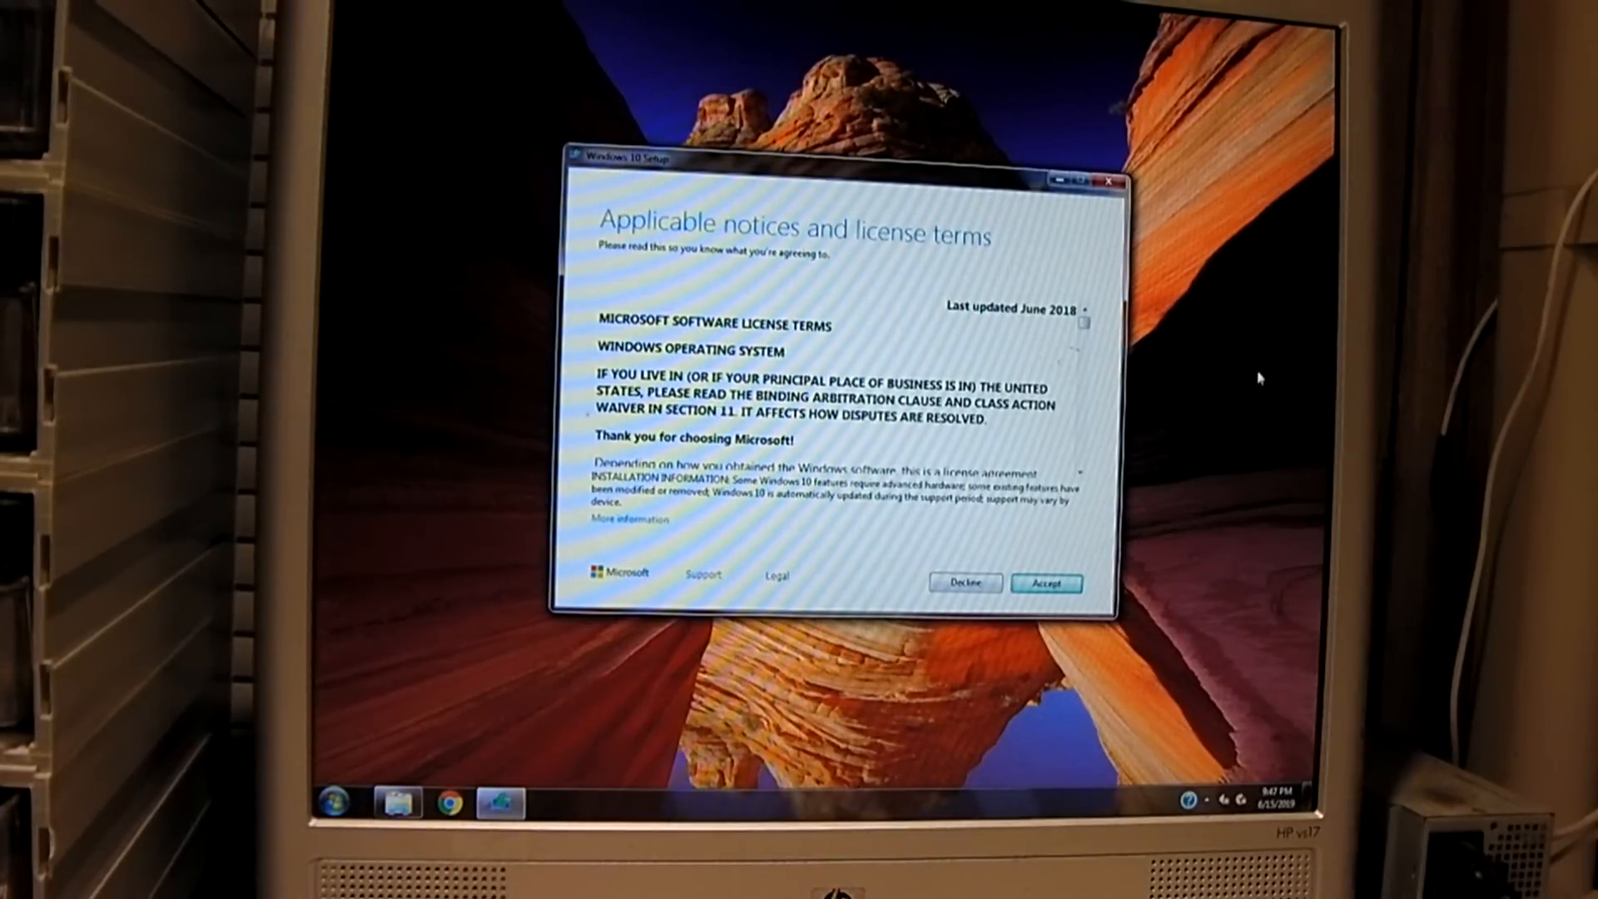
mouse_move(1027, 692)
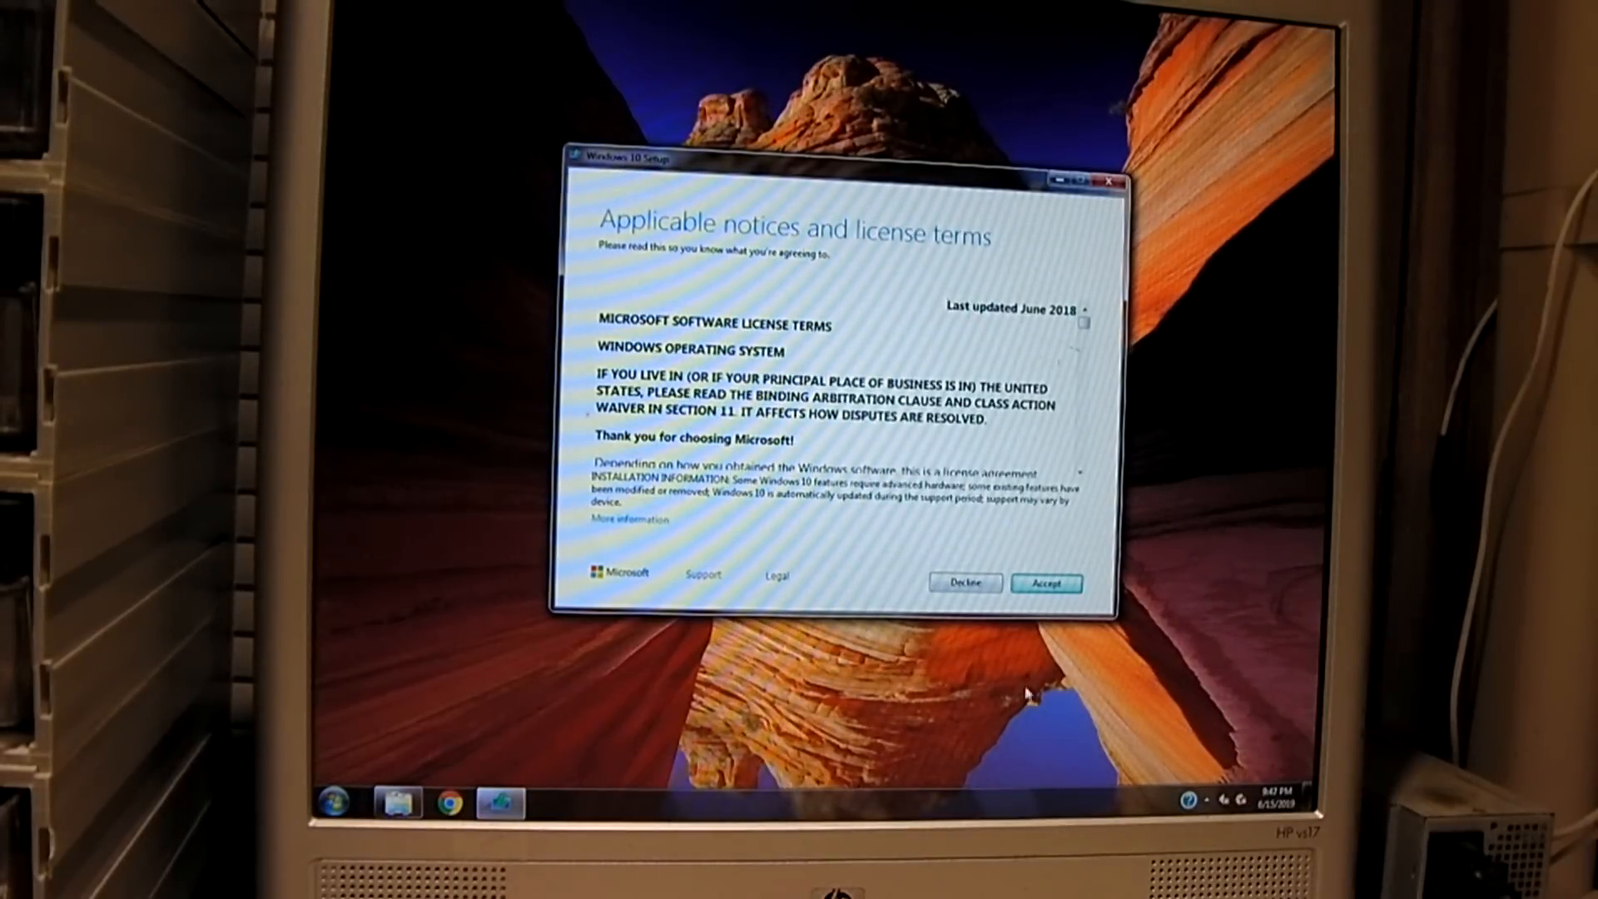
Accept the license terms and continue past 'Choose what to keep'
click(1046, 583)
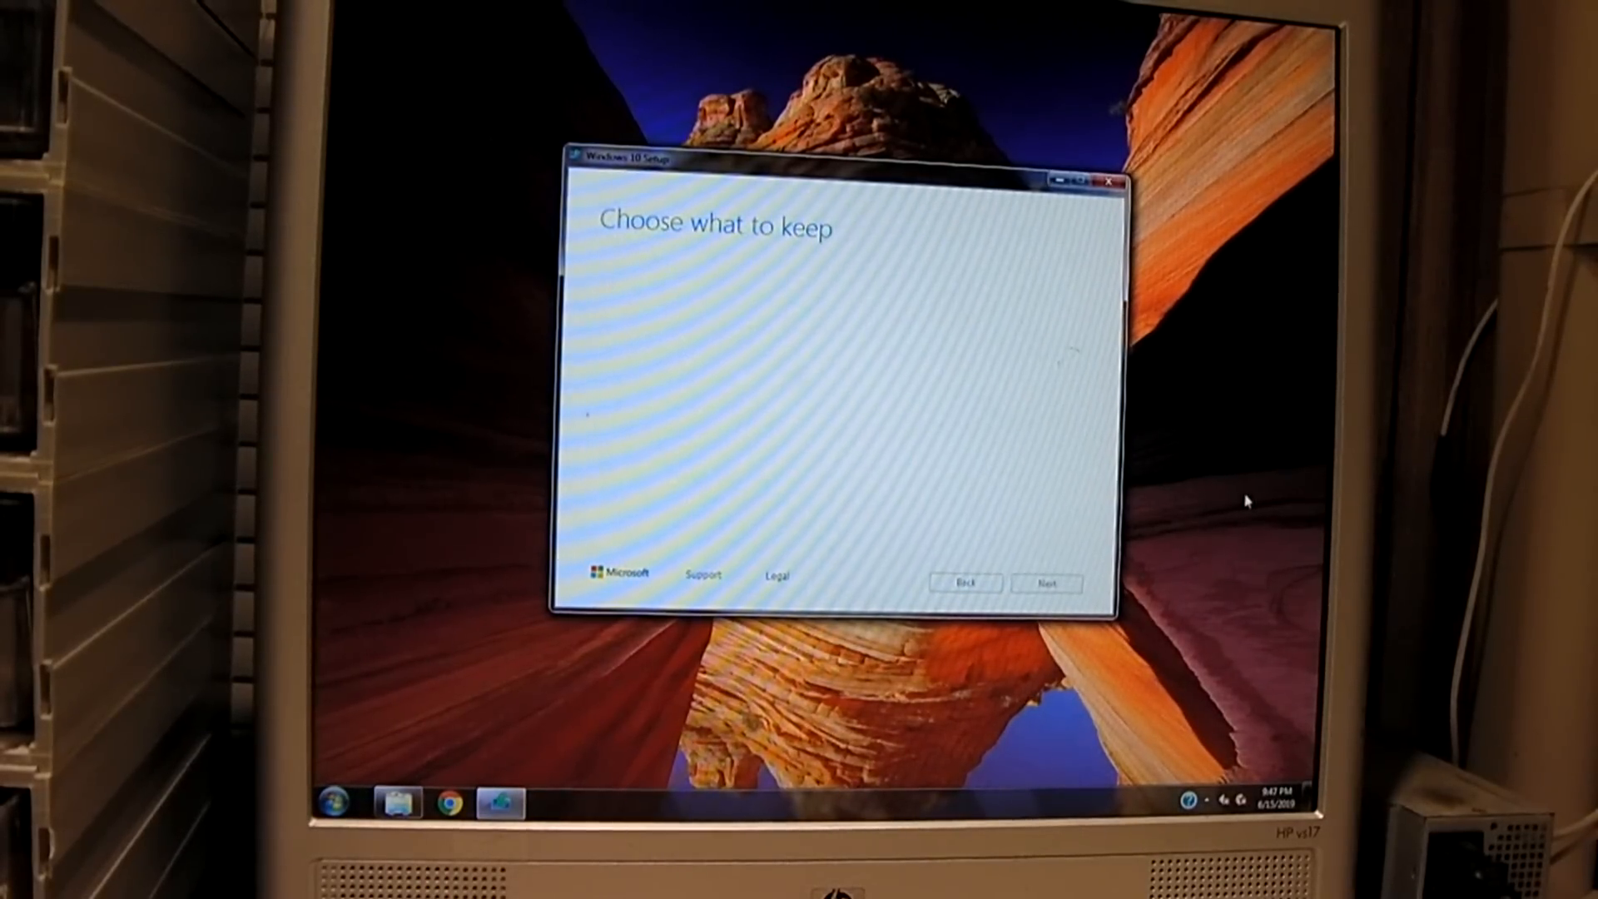
click(1045, 581)
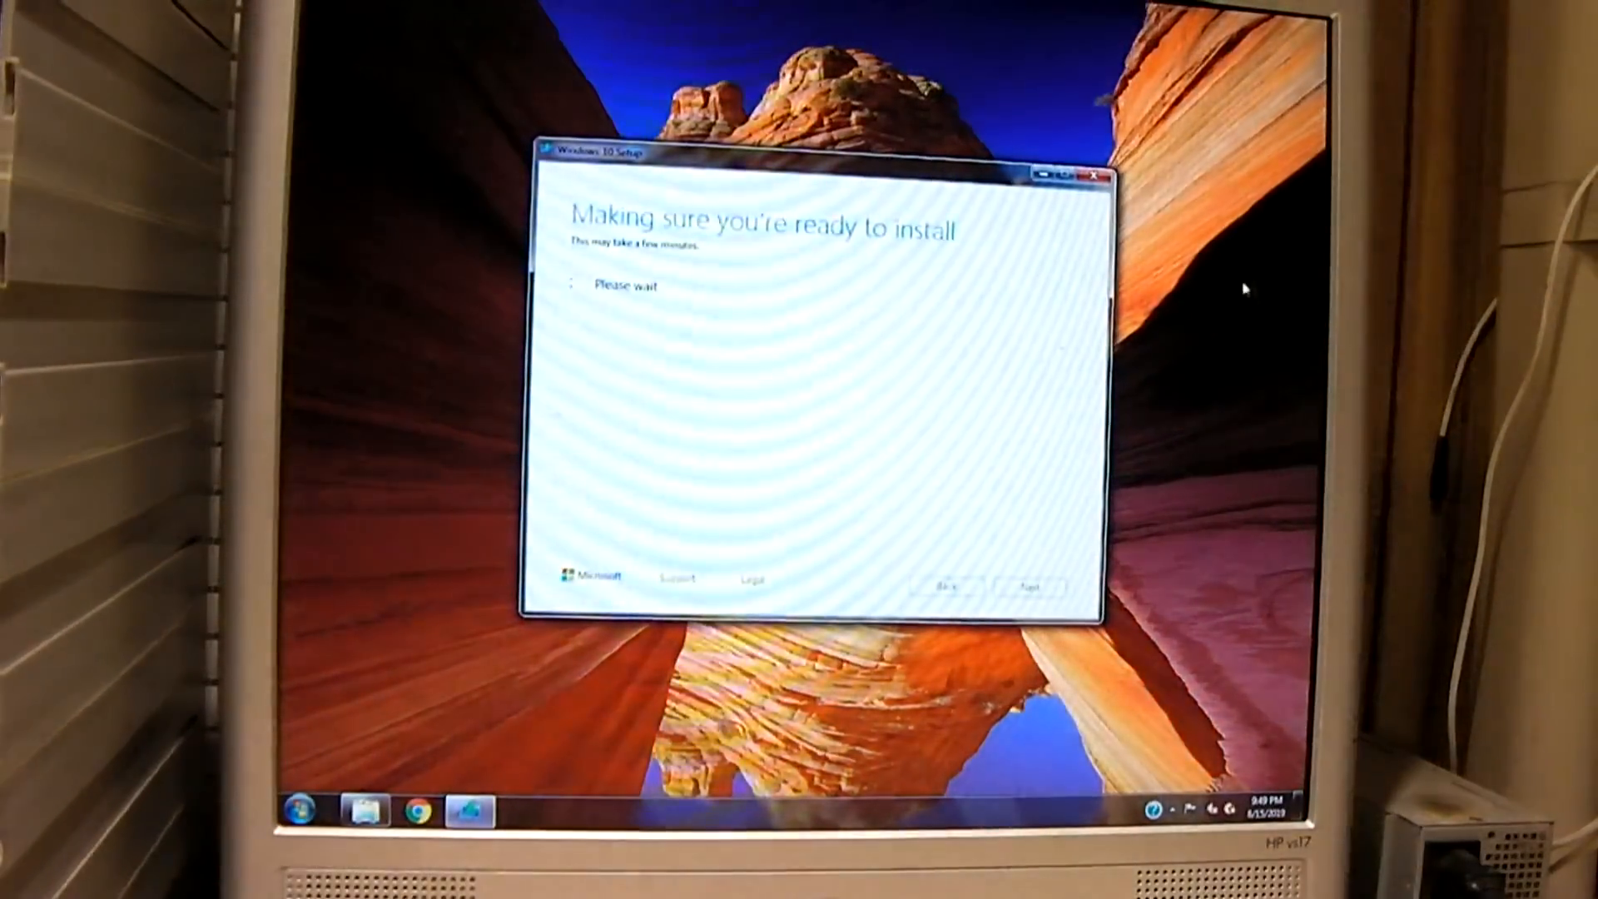
Wait on the 'Making sure you're ready to install' check before restarting
right_click(1244, 290)
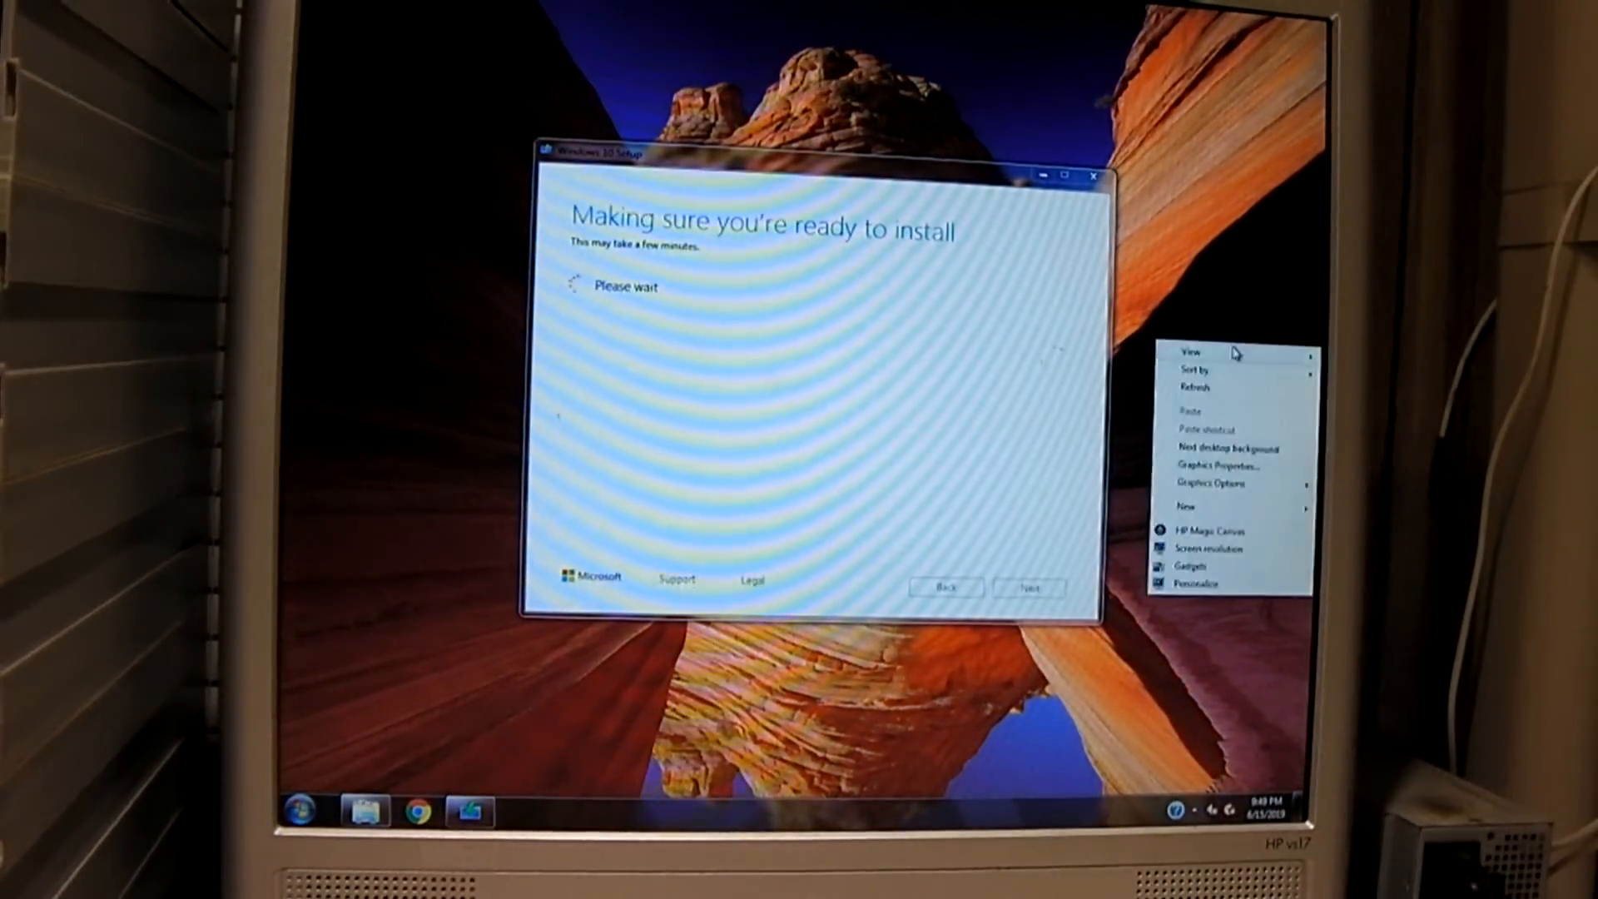
mouse_move(1224, 548)
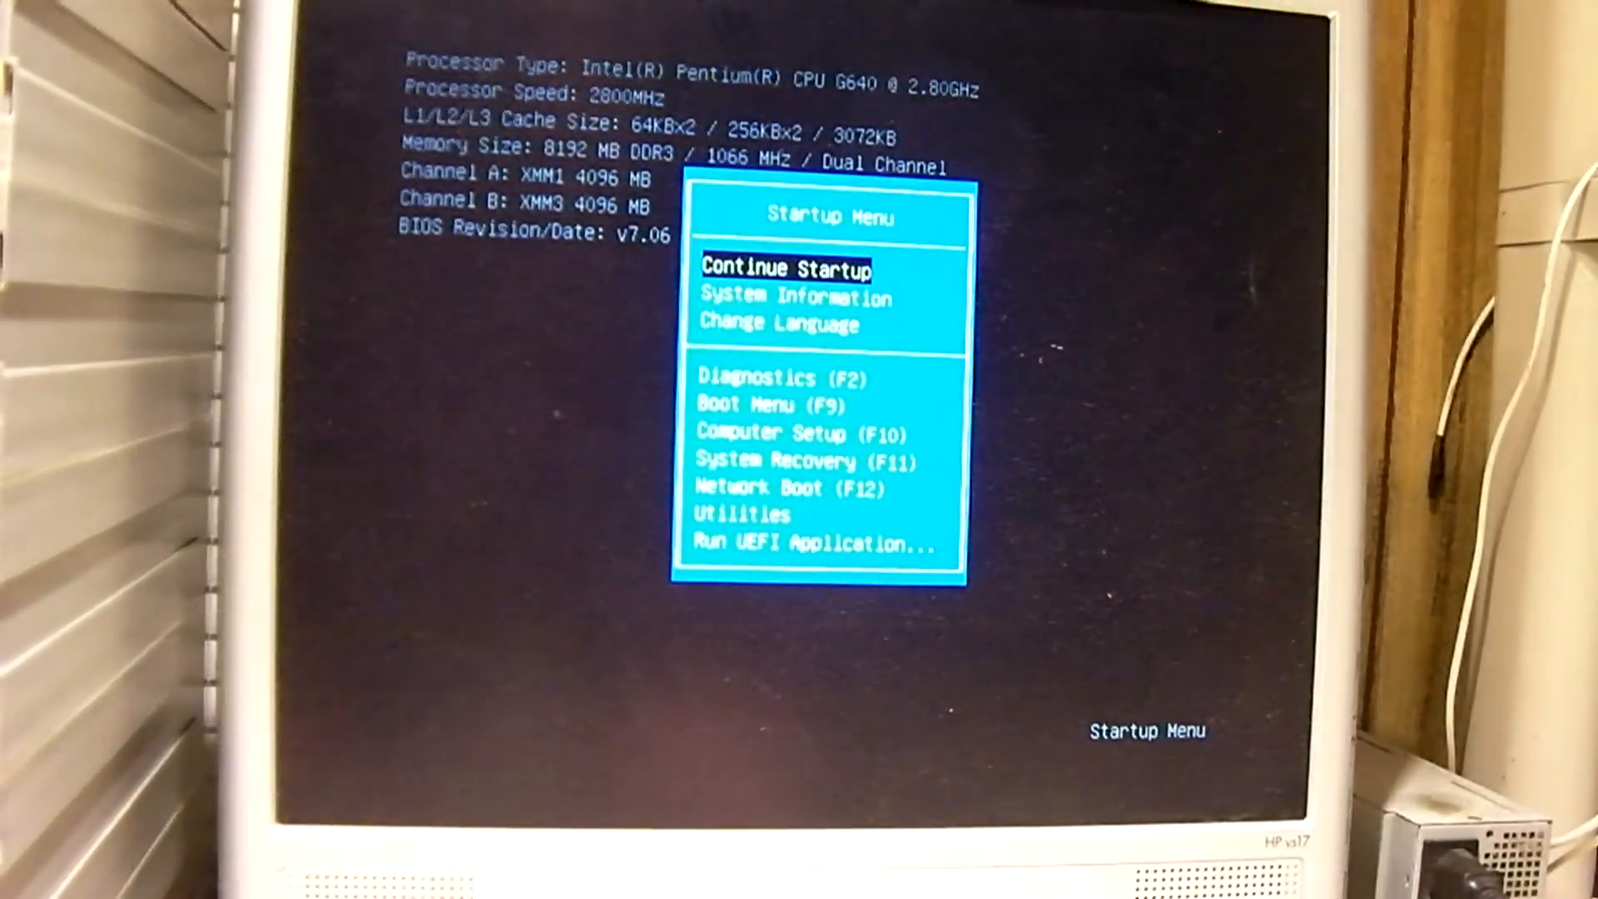
key(down)
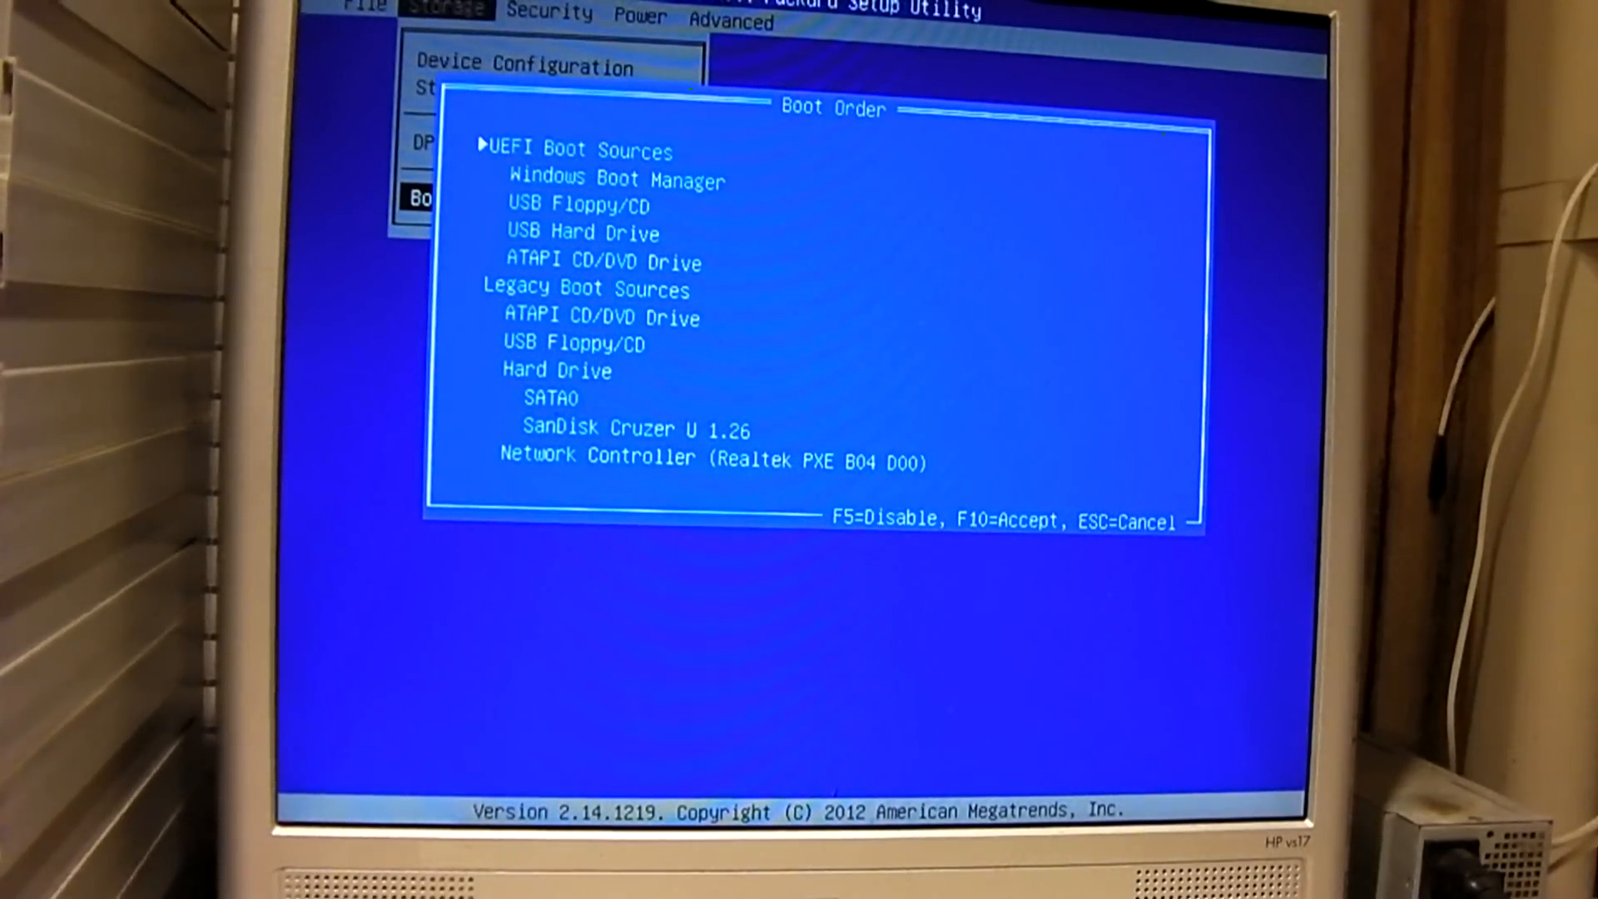
key(Down)
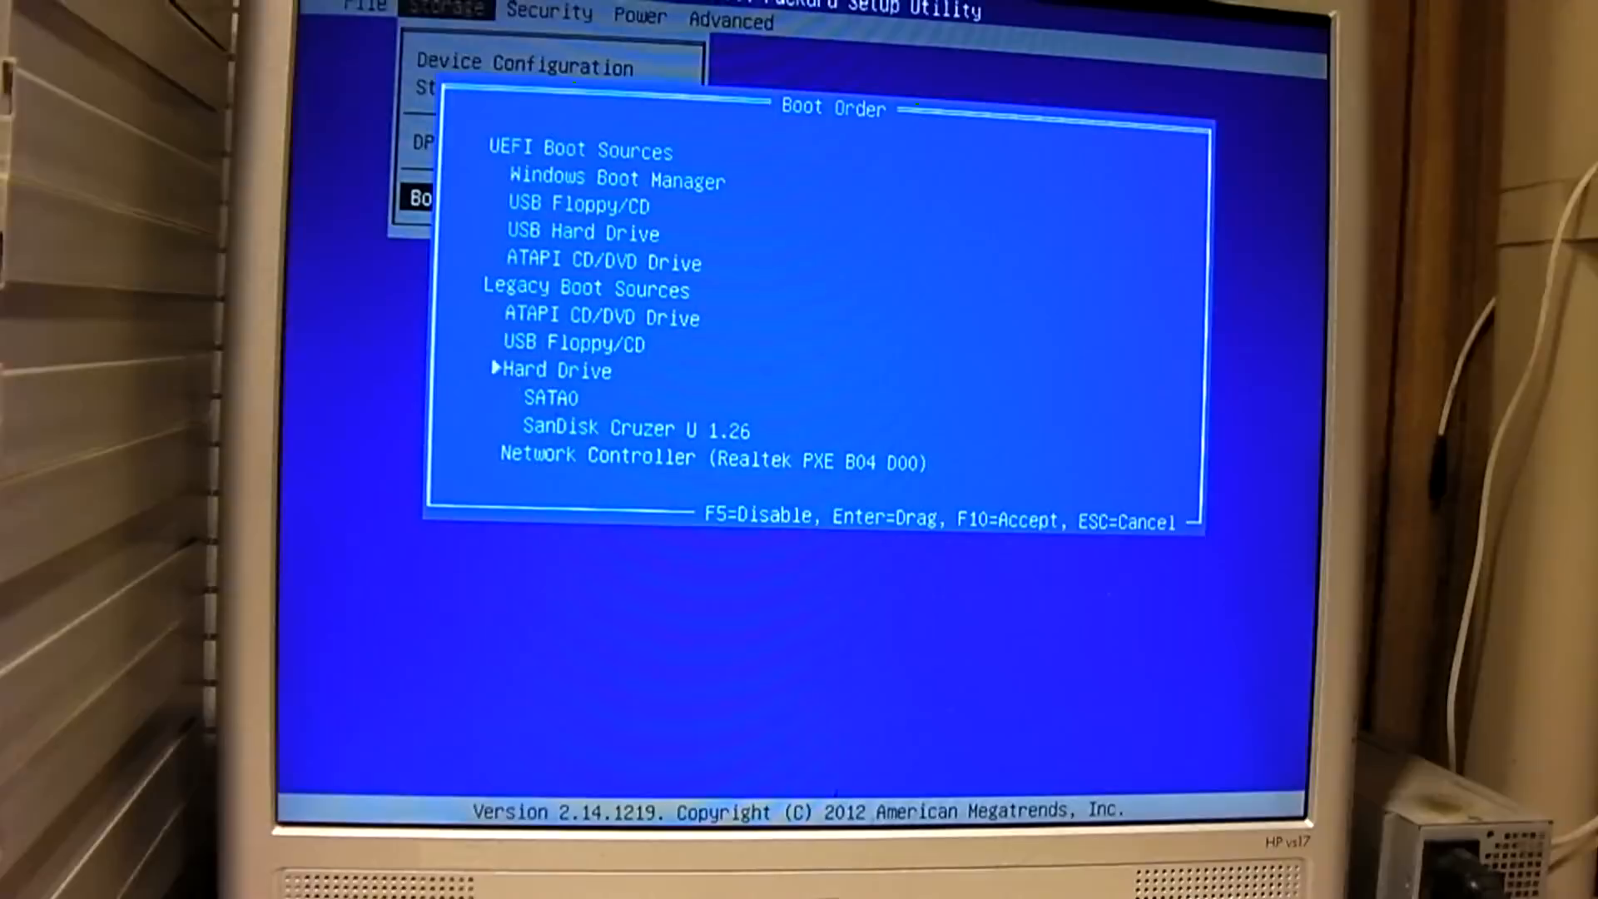
key(up)
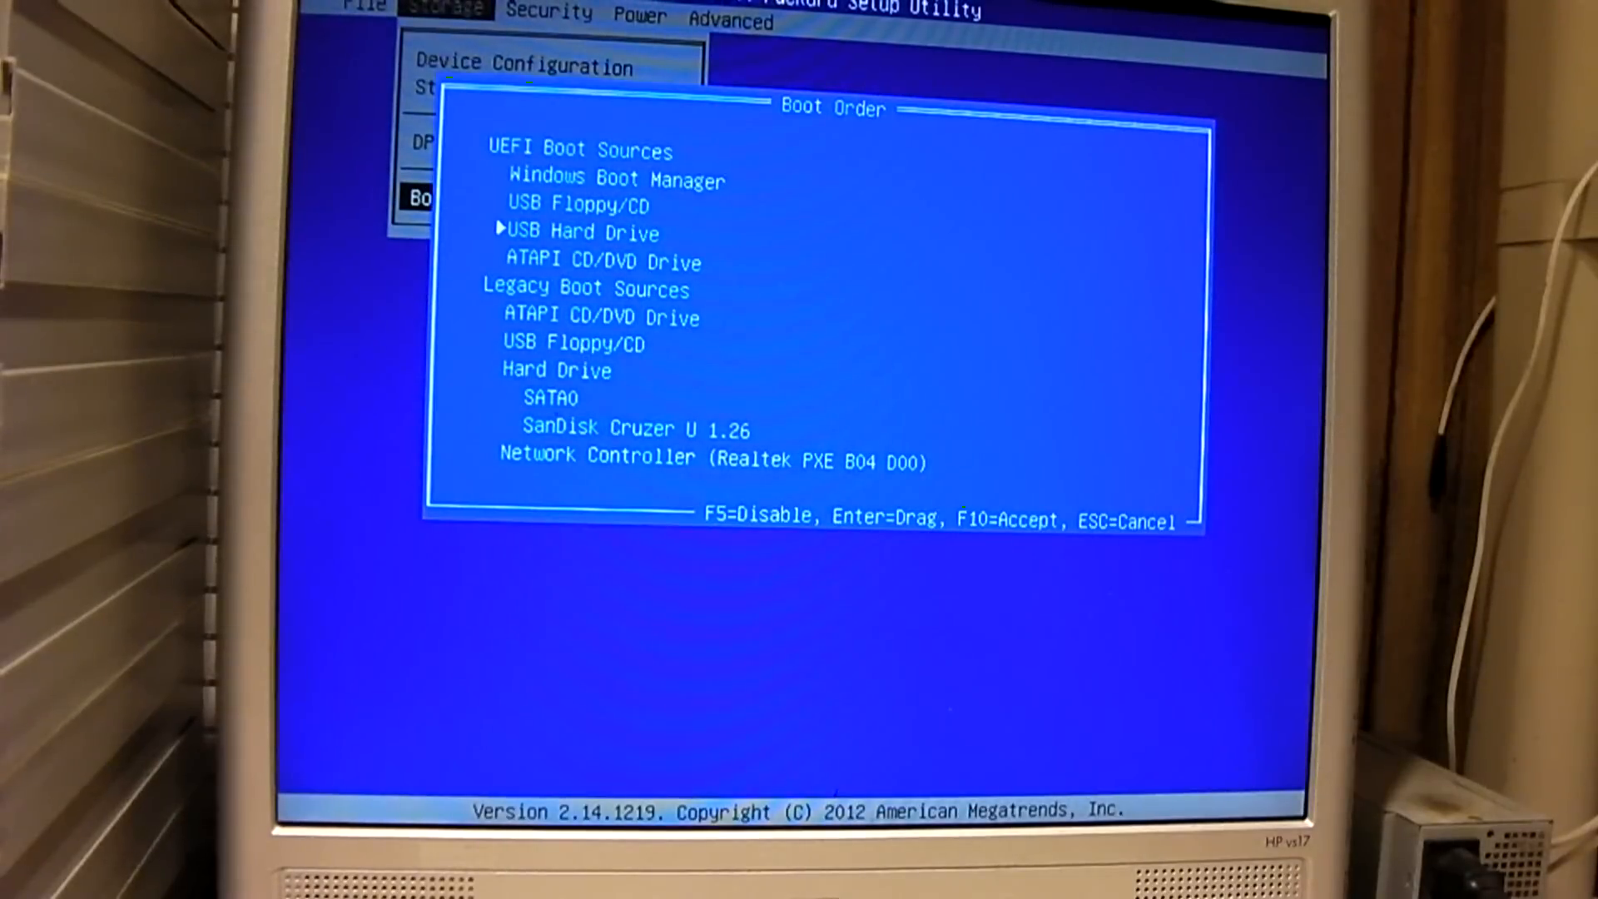
click(548, 14)
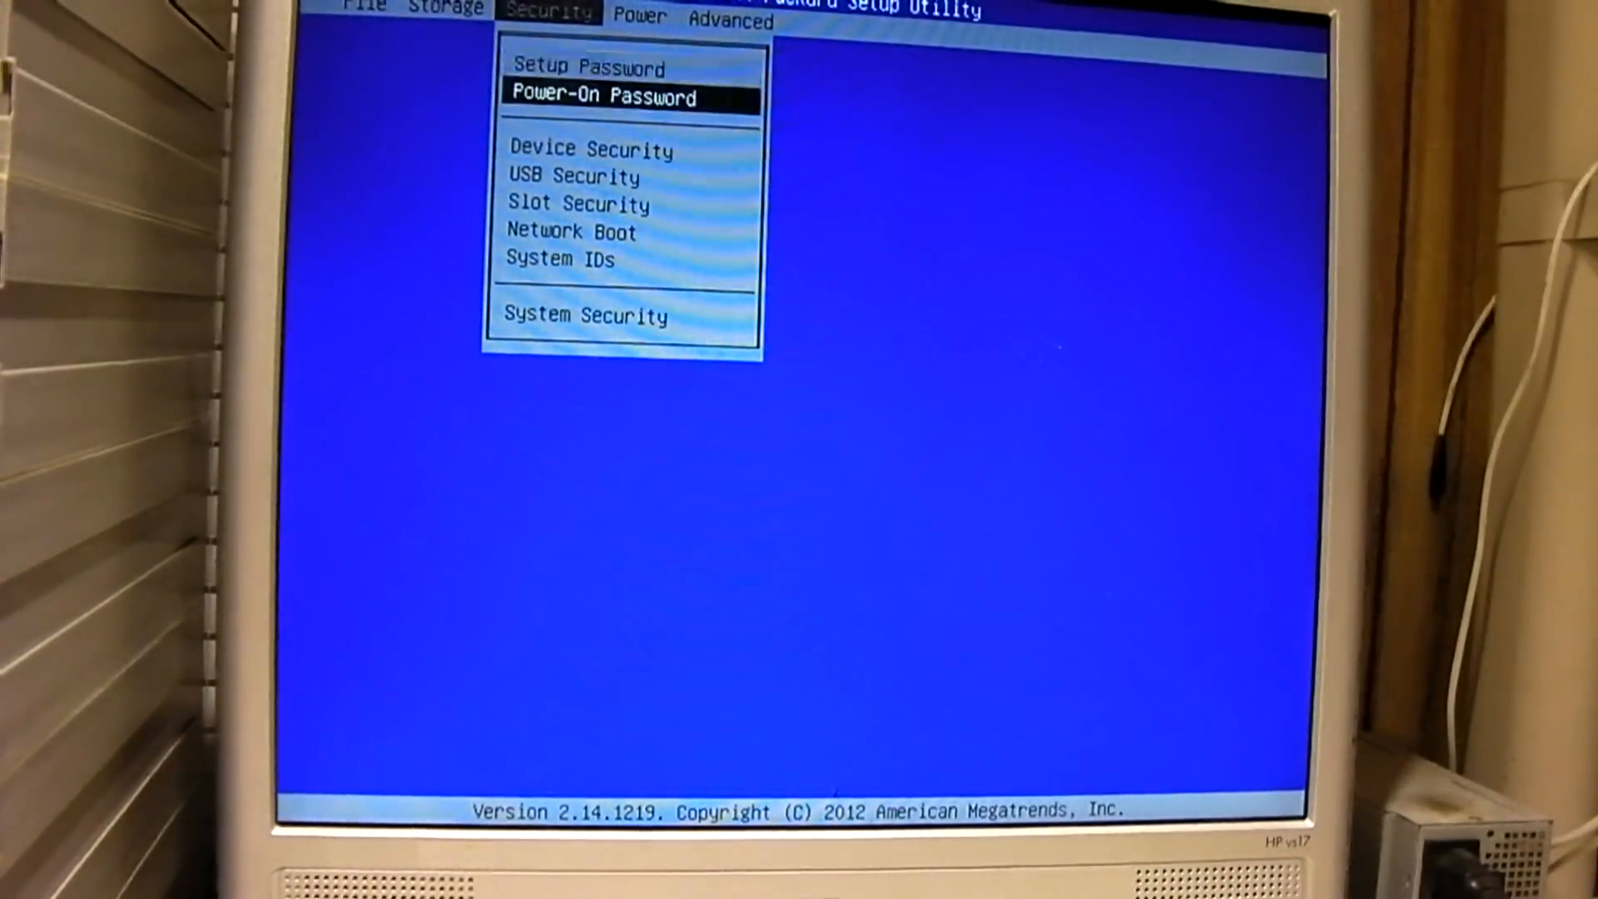
key(down)
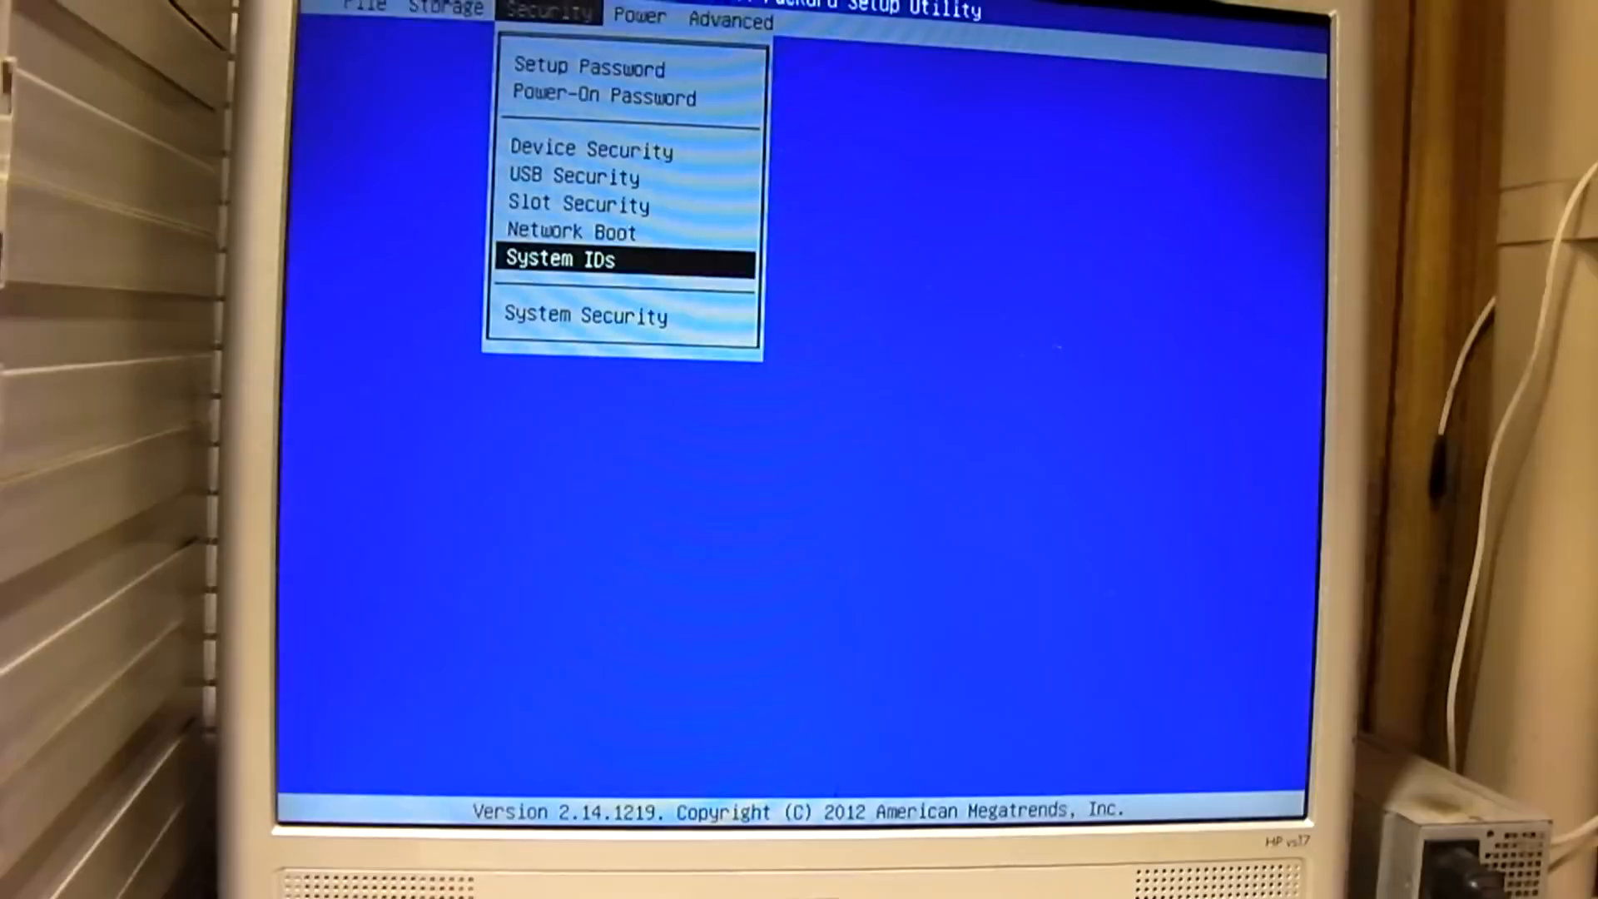
key(up)
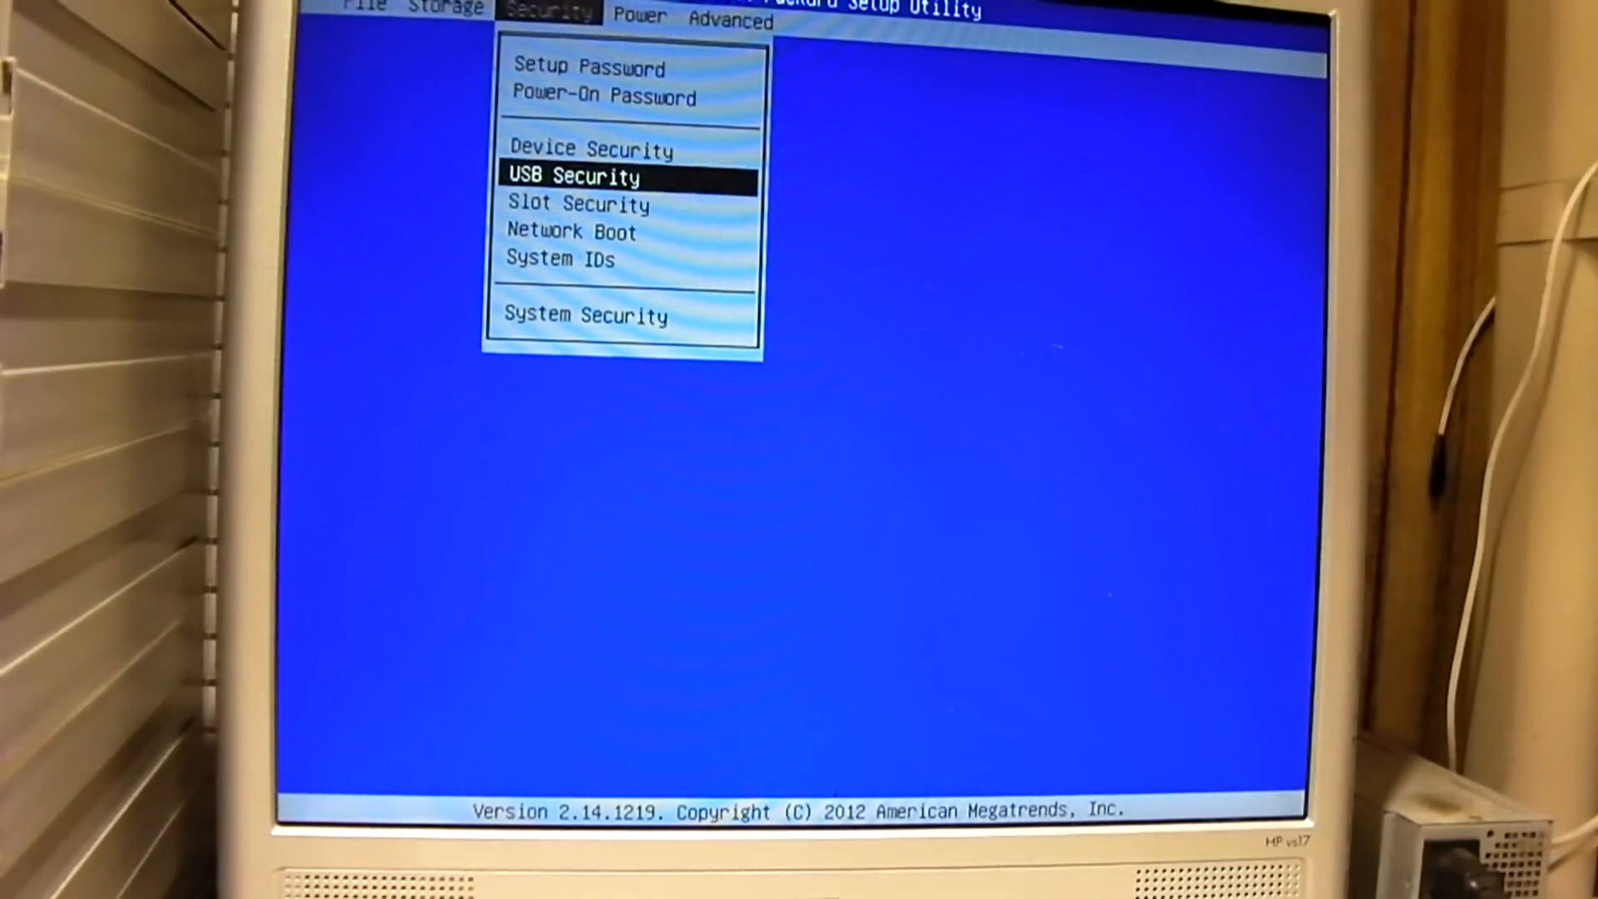
key(Down)
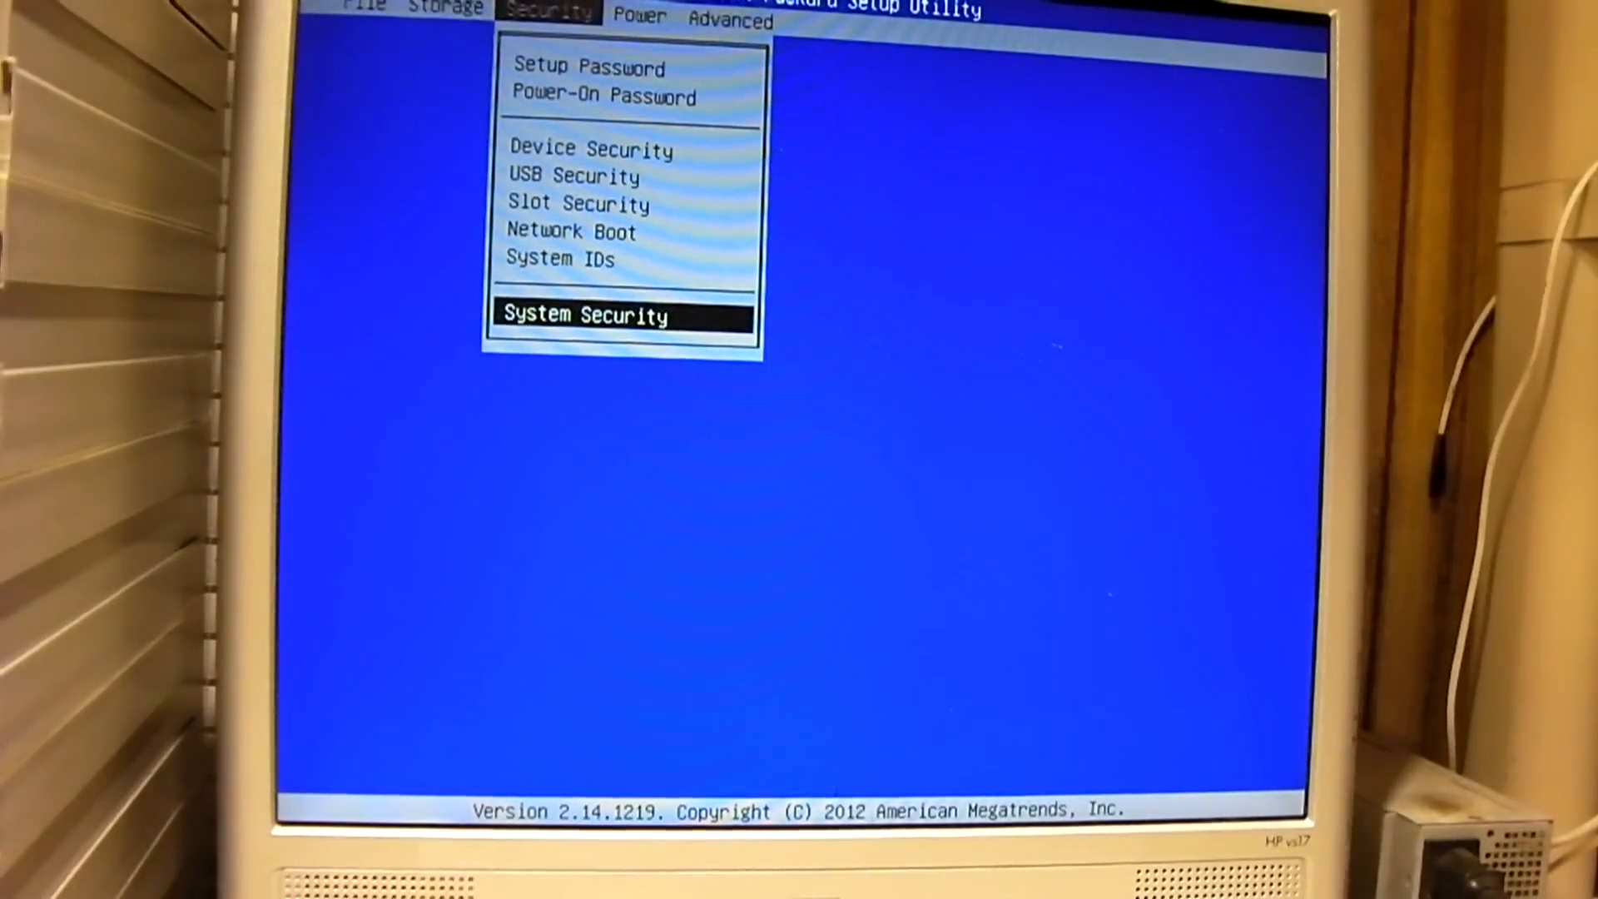
key(Return)
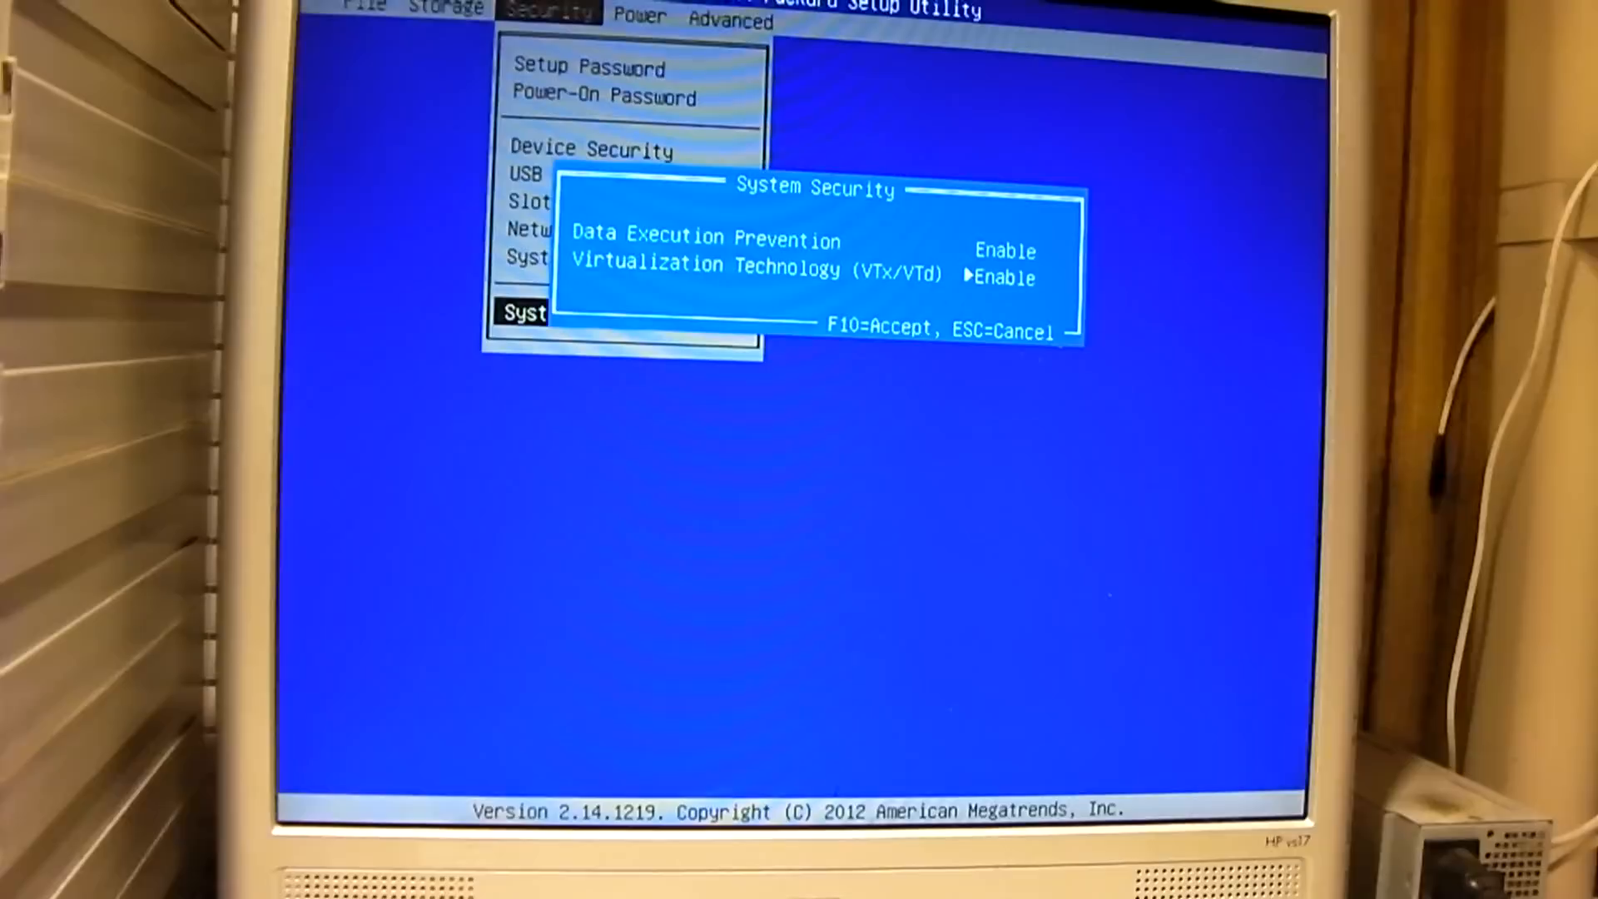
key(Escape)
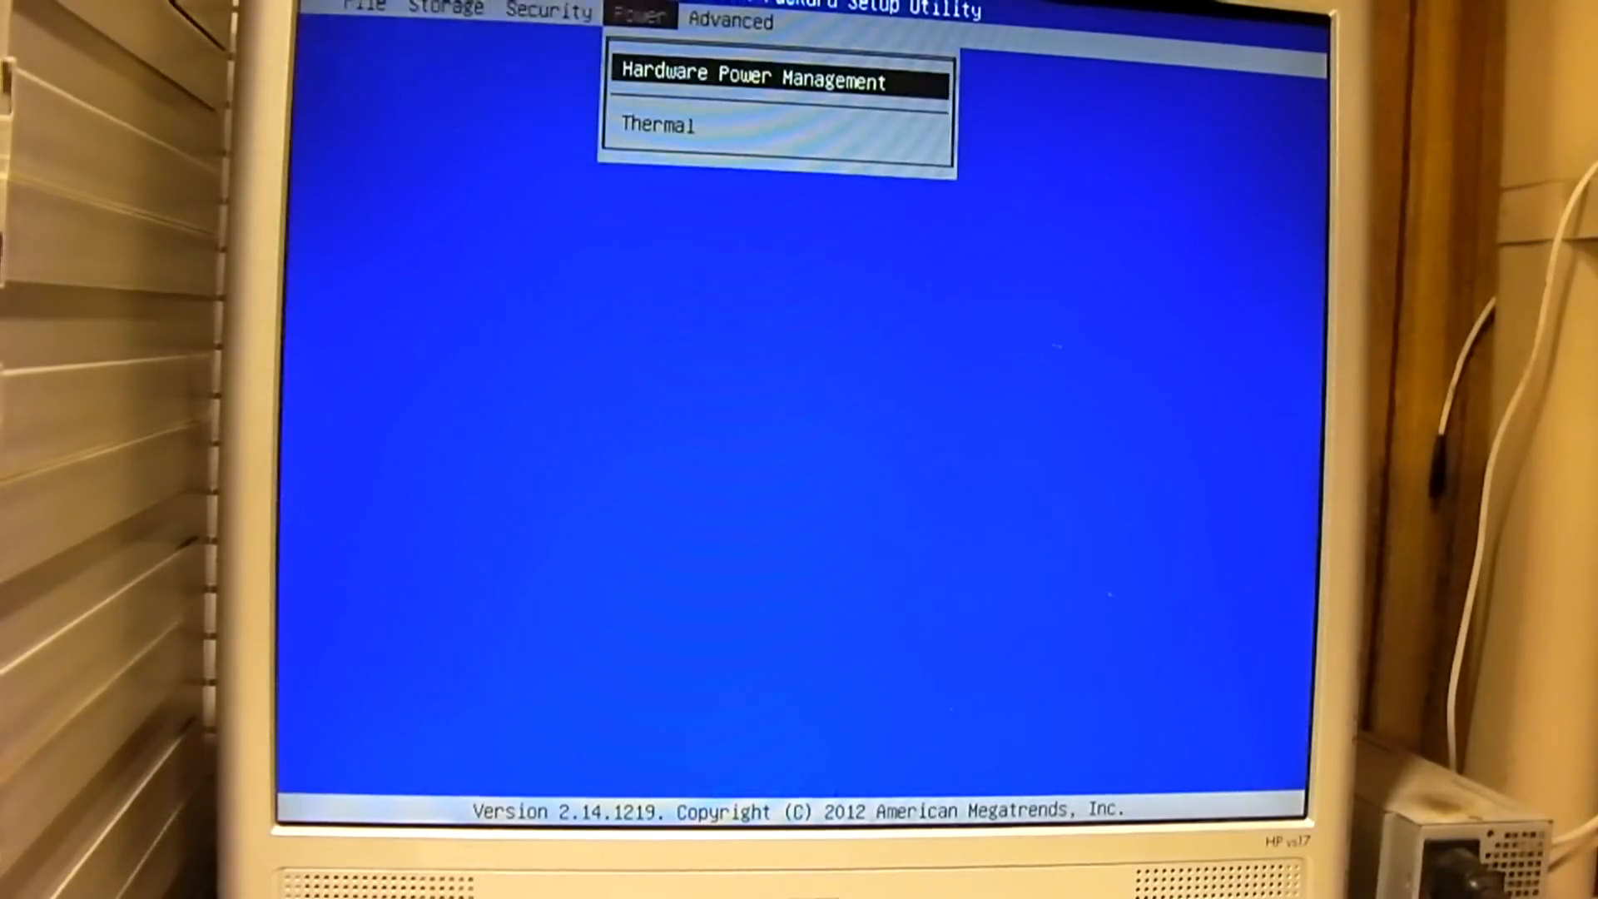
click(448, 12)
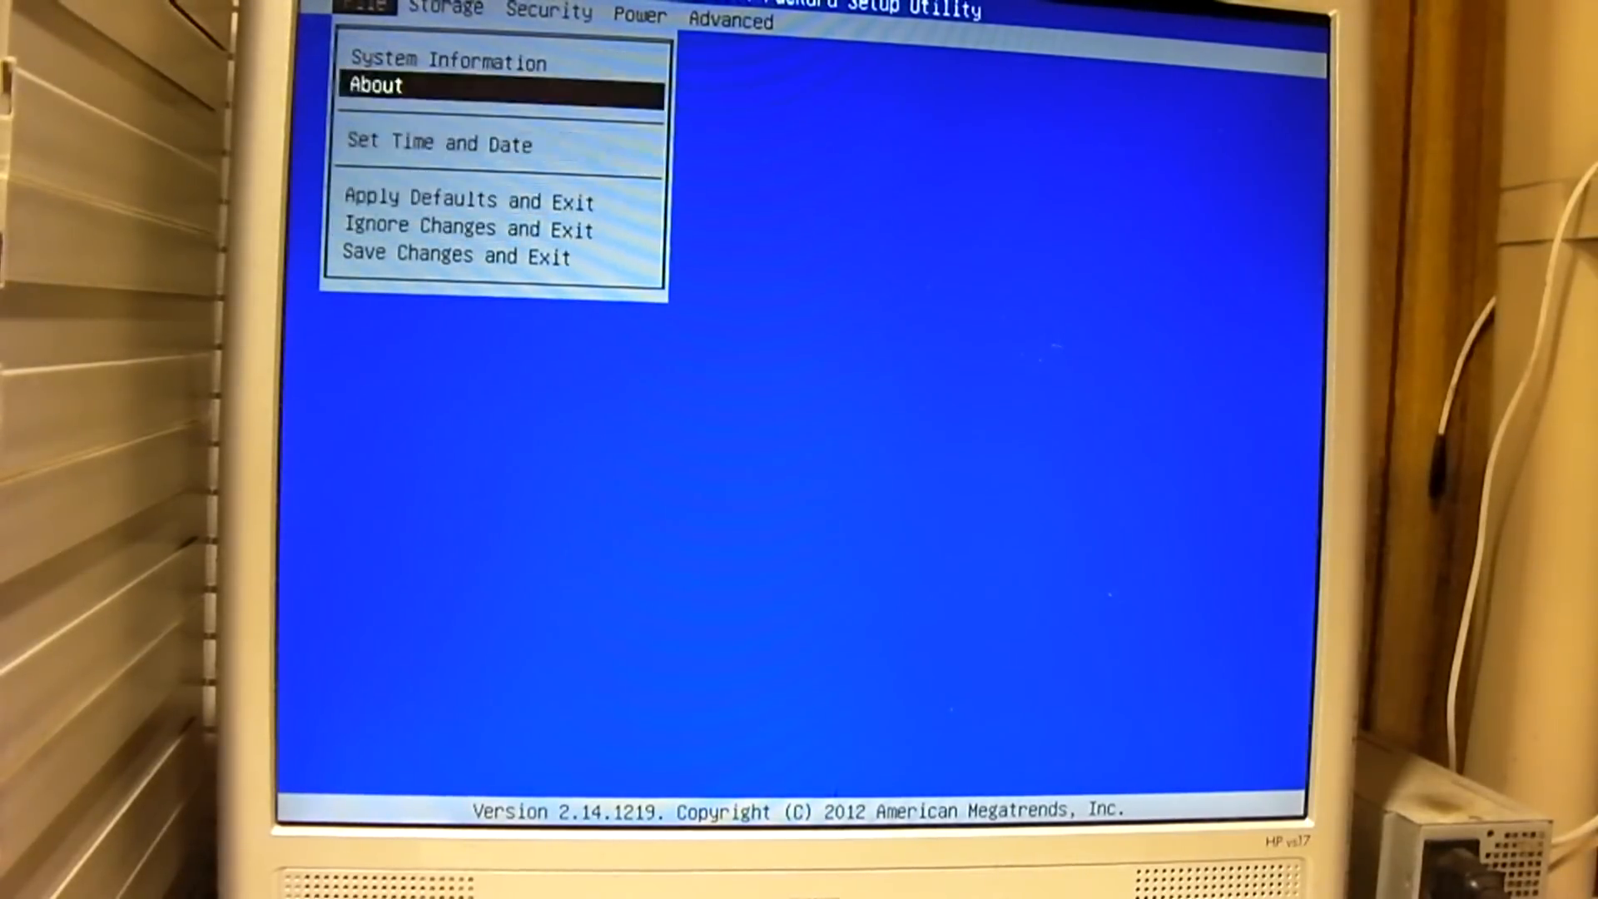
click(639, 17)
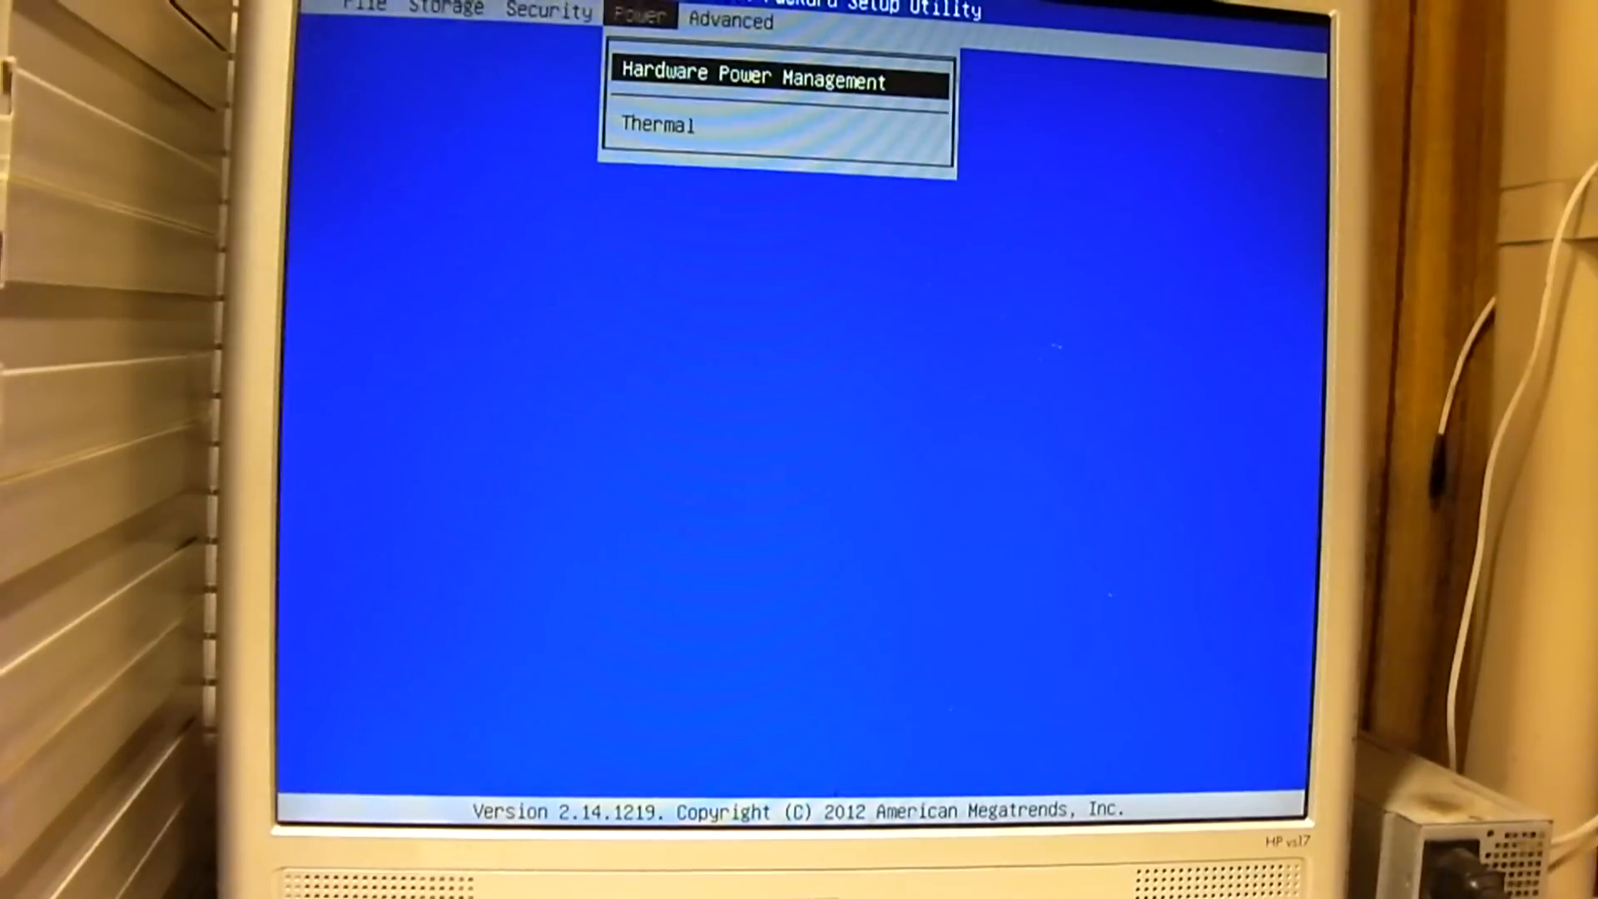
click(362, 10)
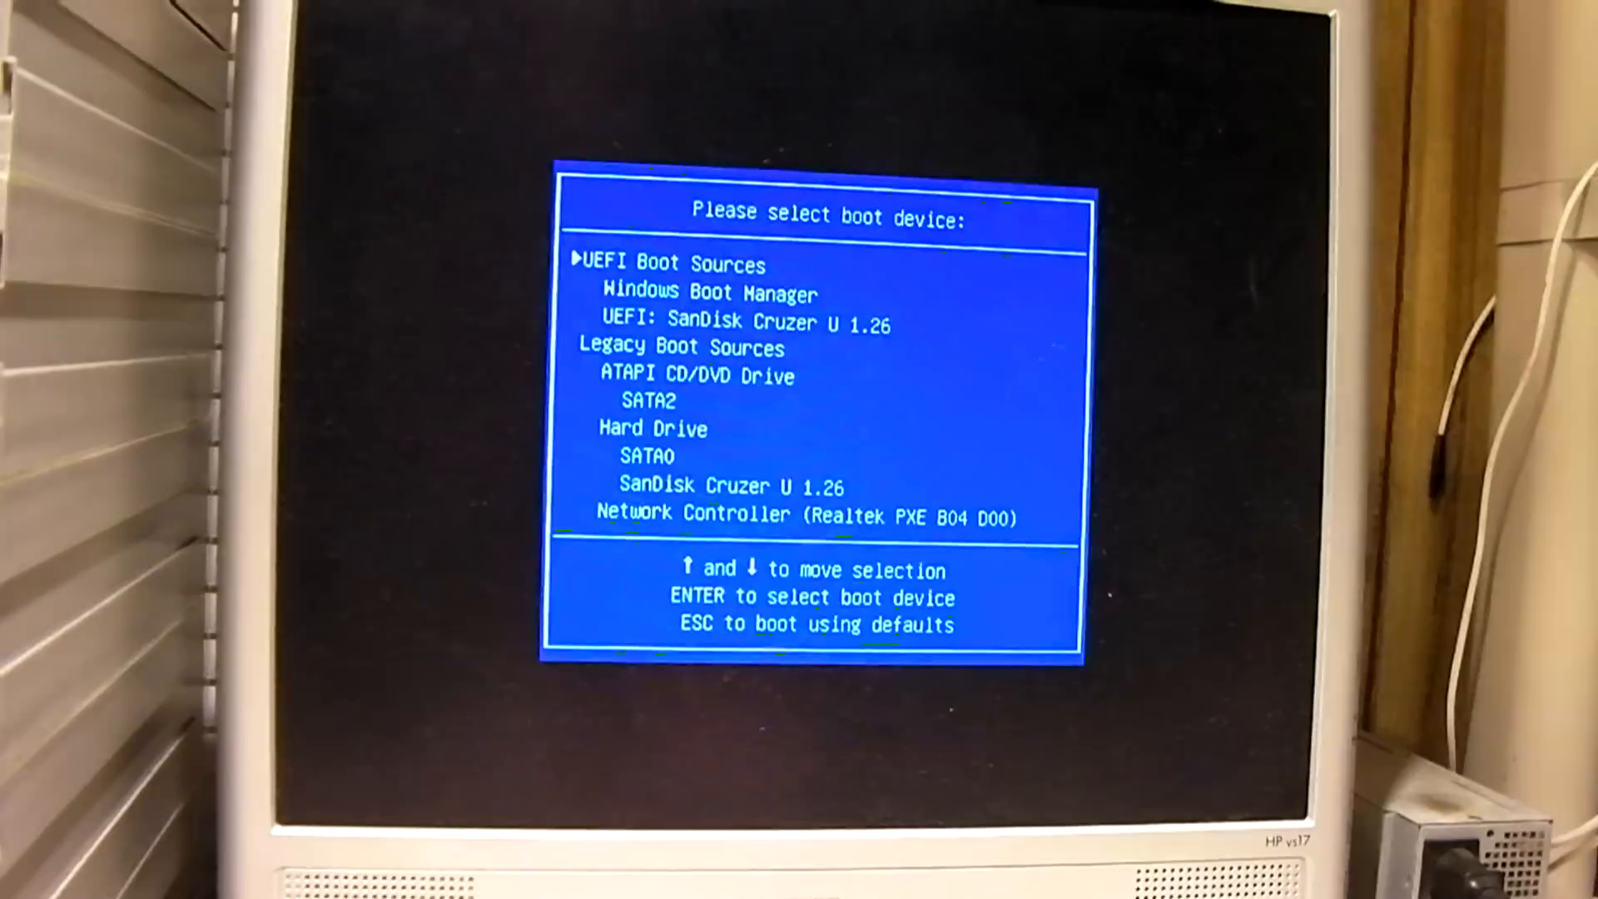
Select 'UEFI: SanDisk Cruzer U 1.26' in the HP boot device menu
key(down)
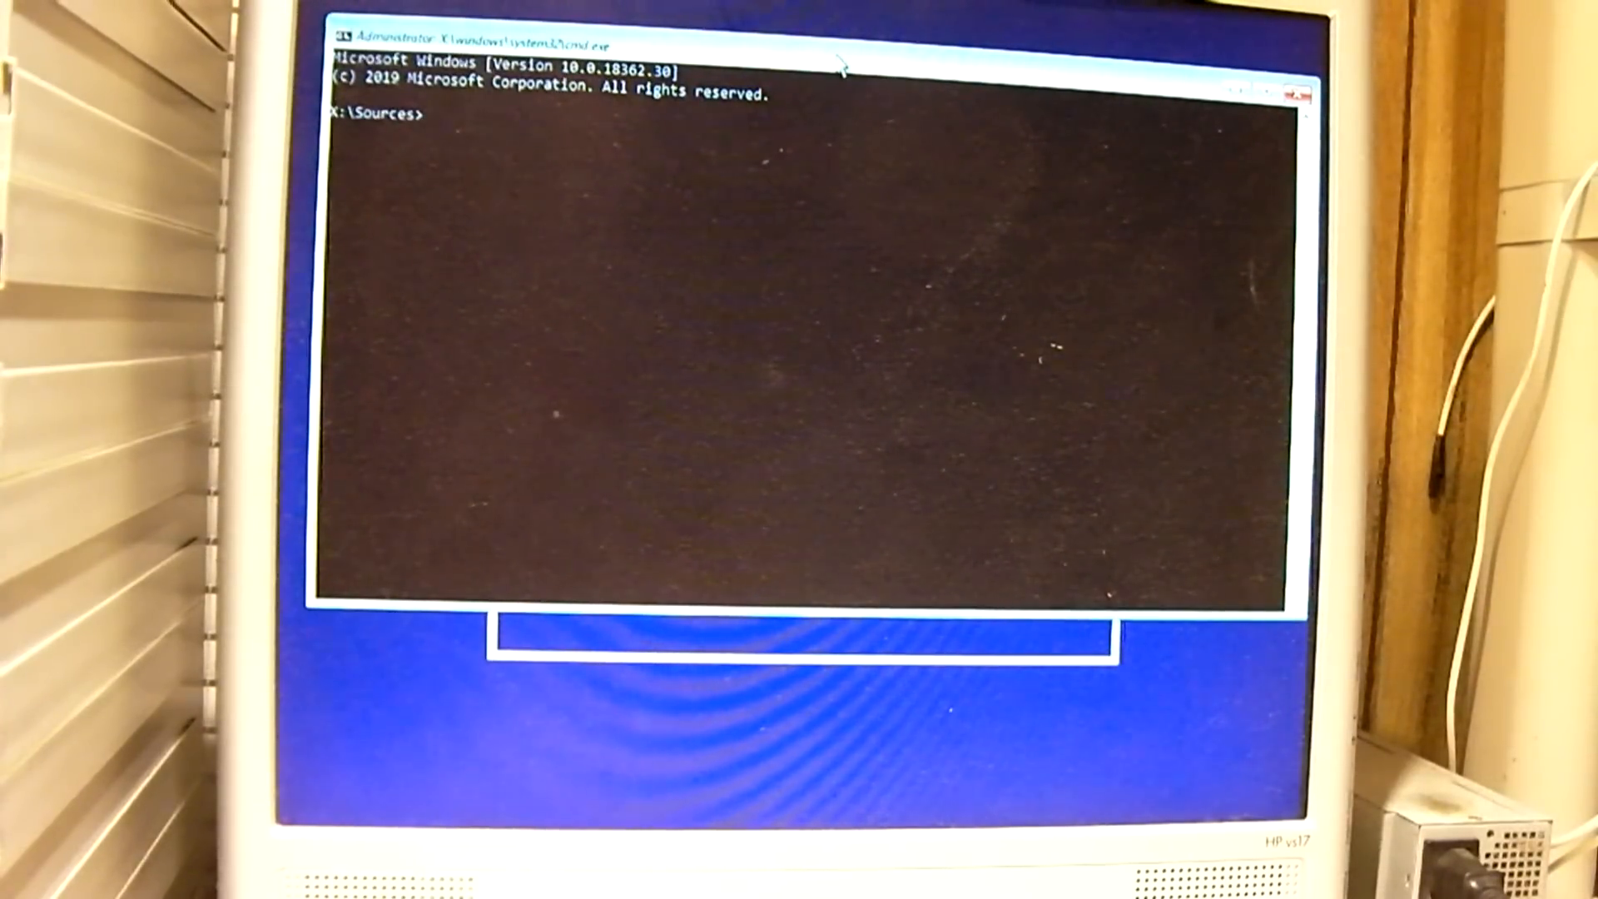
Run diskpart and clean disk 0, wiping all its partitions
text(diskpa)
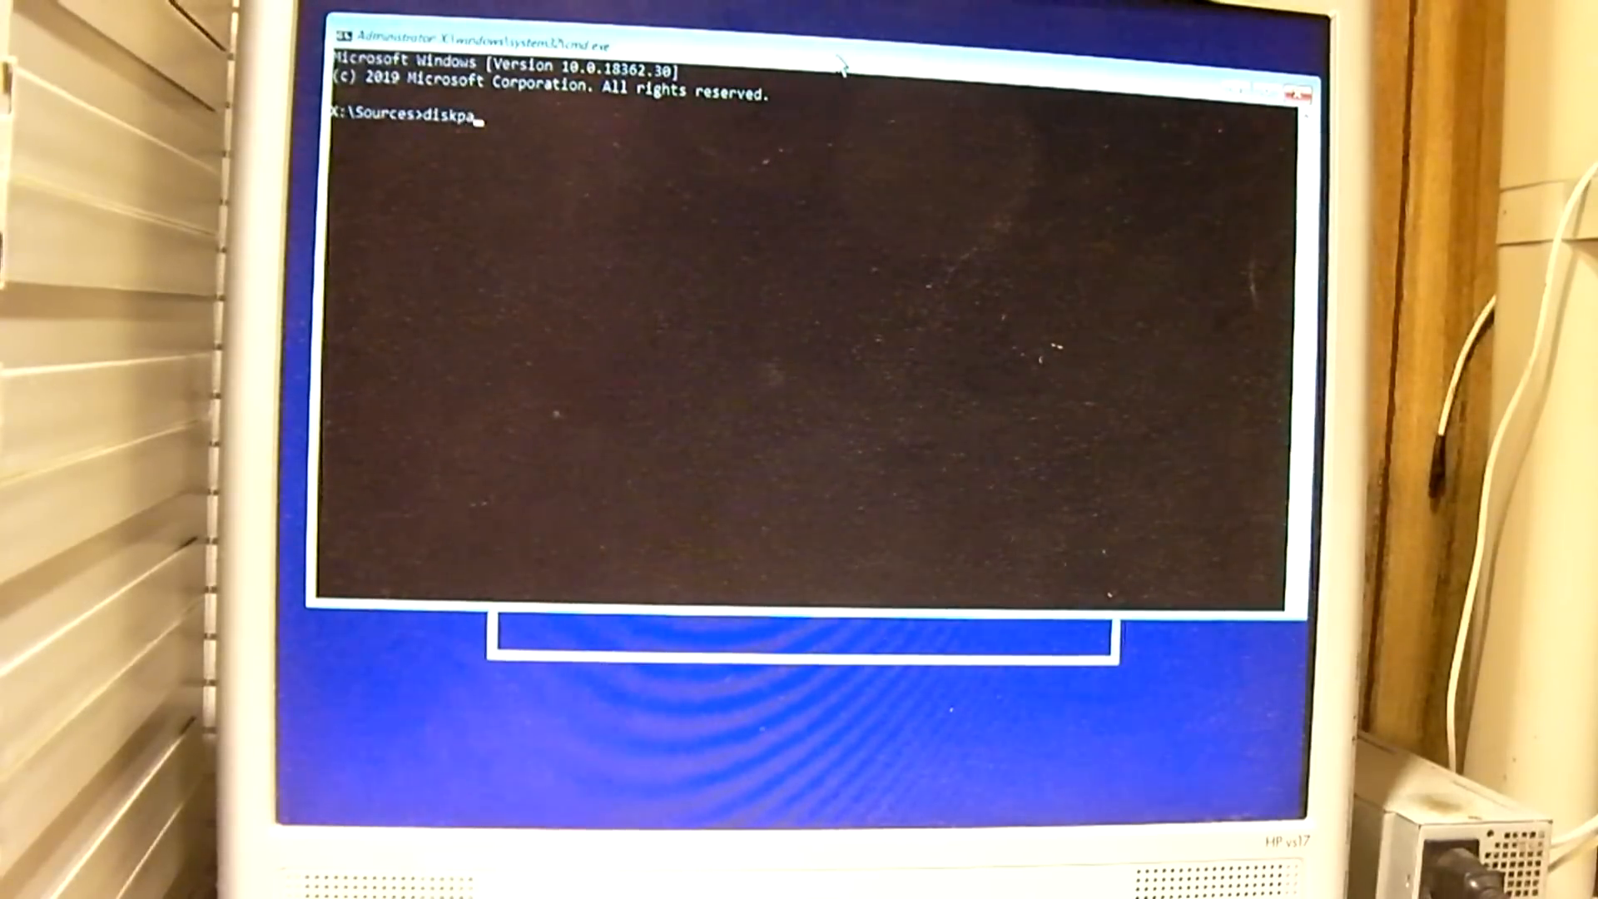
key(Return)
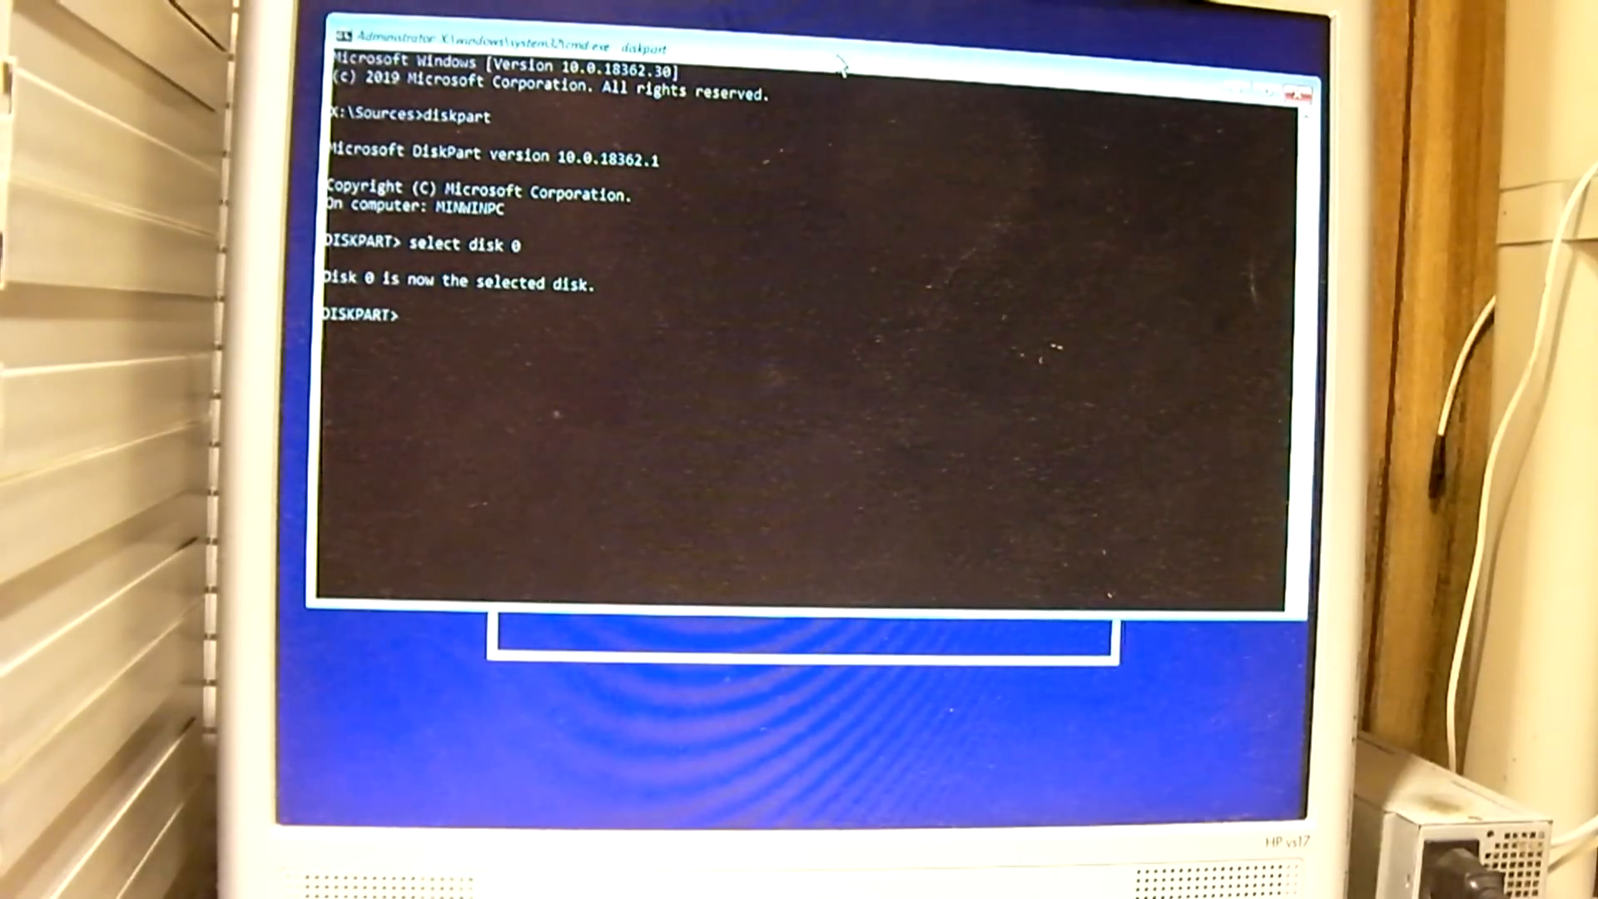
text(clean)
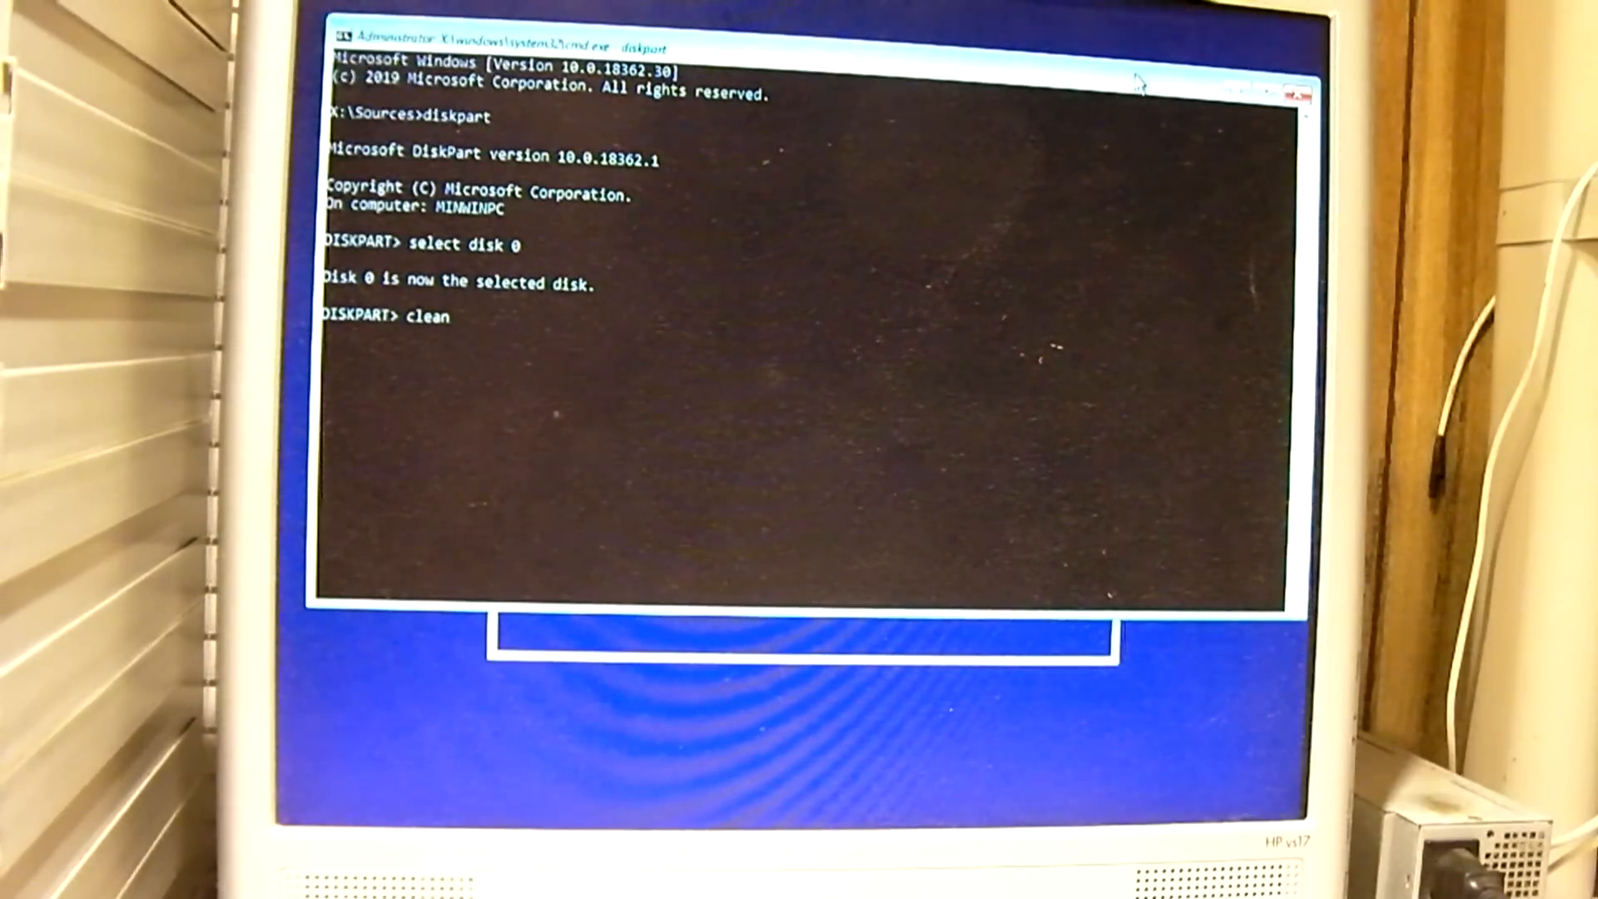
key(Return)
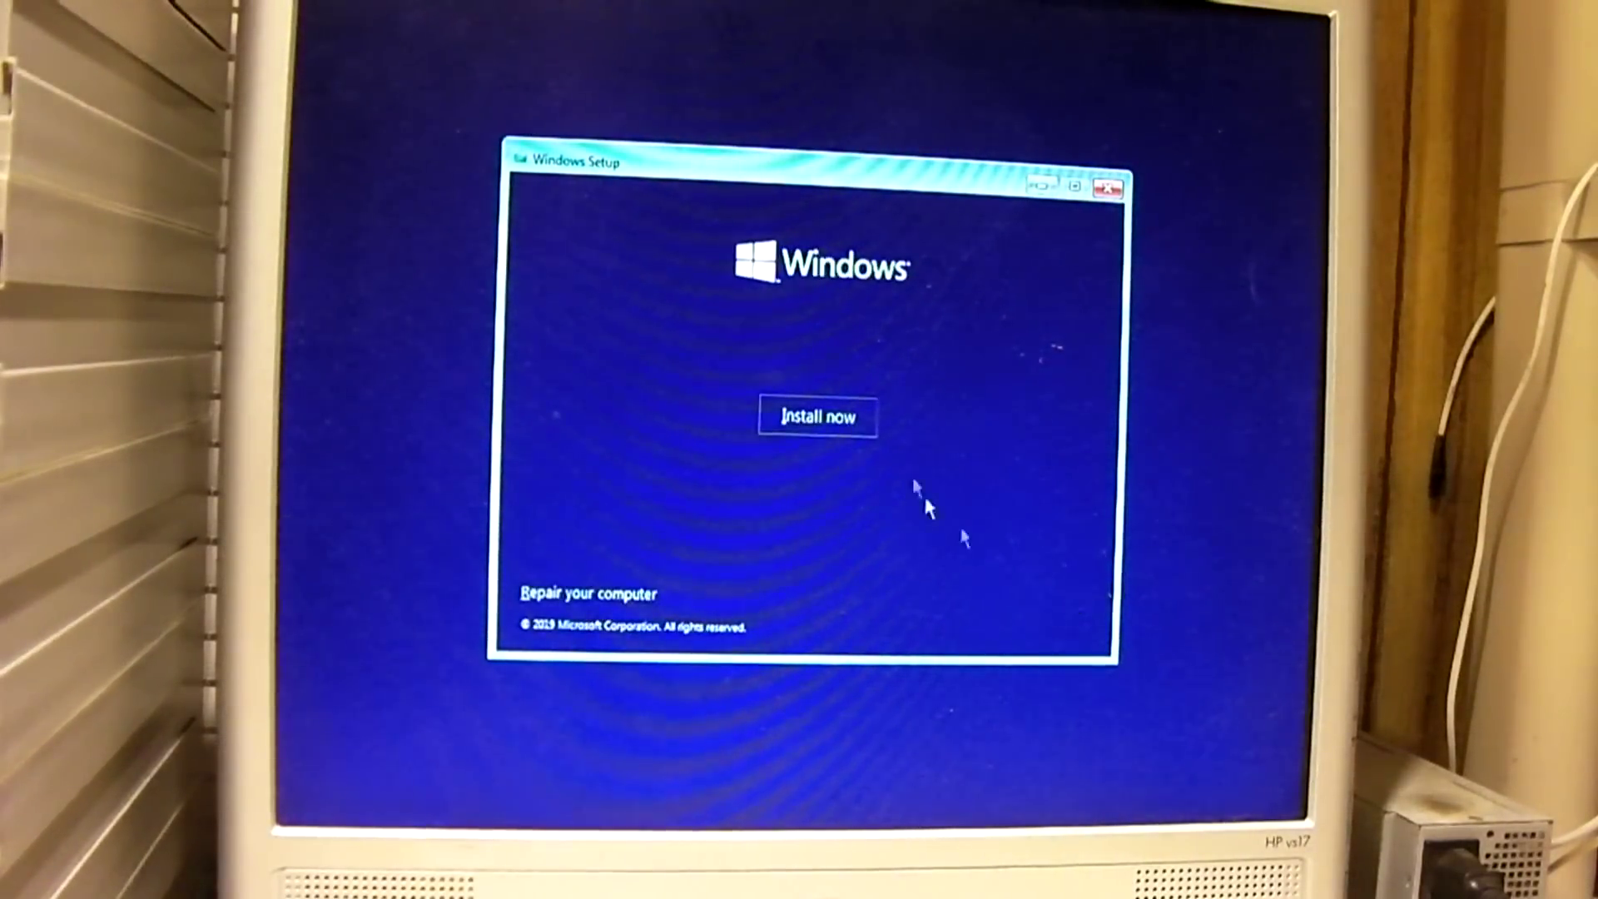
Start Install now, skip the product key, and accept the license terms
click(816, 416)
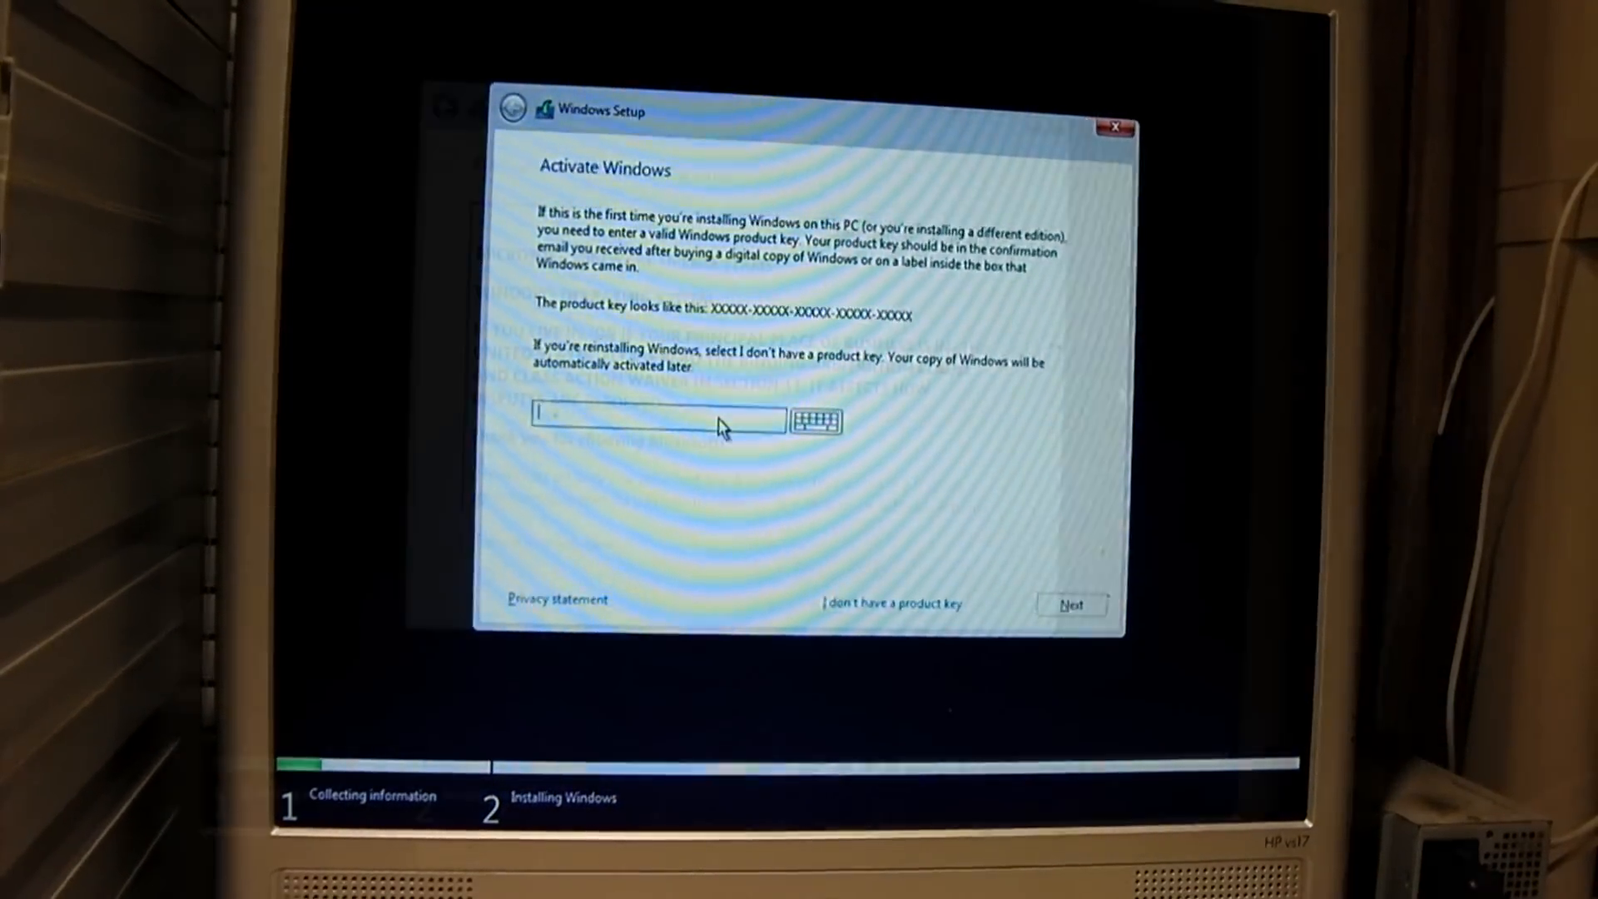
click(892, 601)
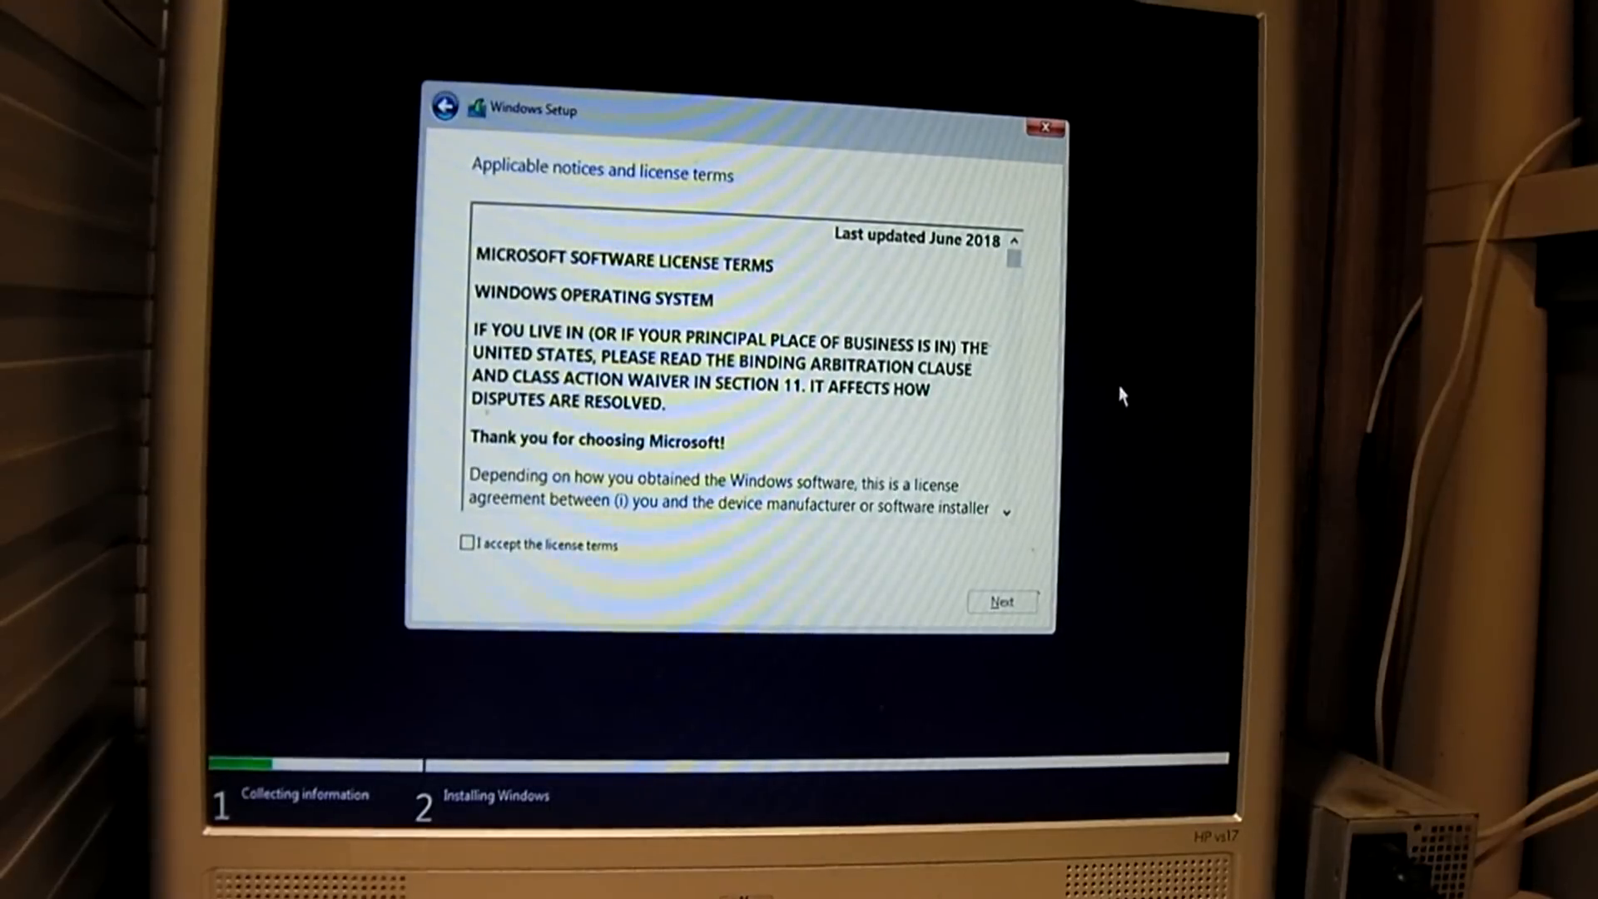
mouse_move(638, 519)
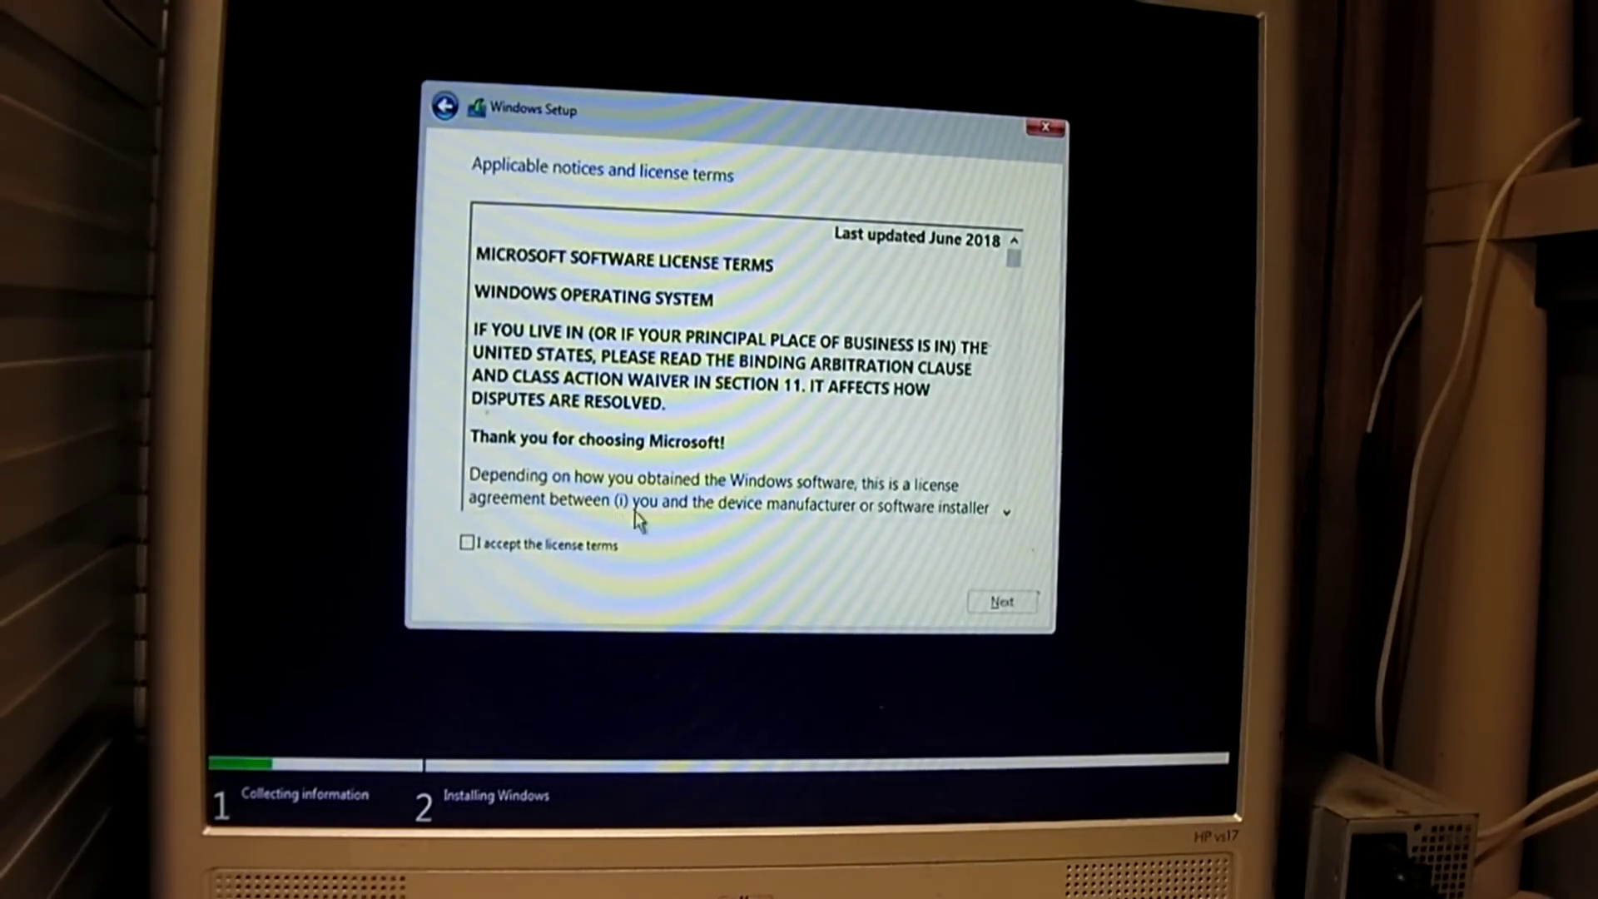
click(468, 543)
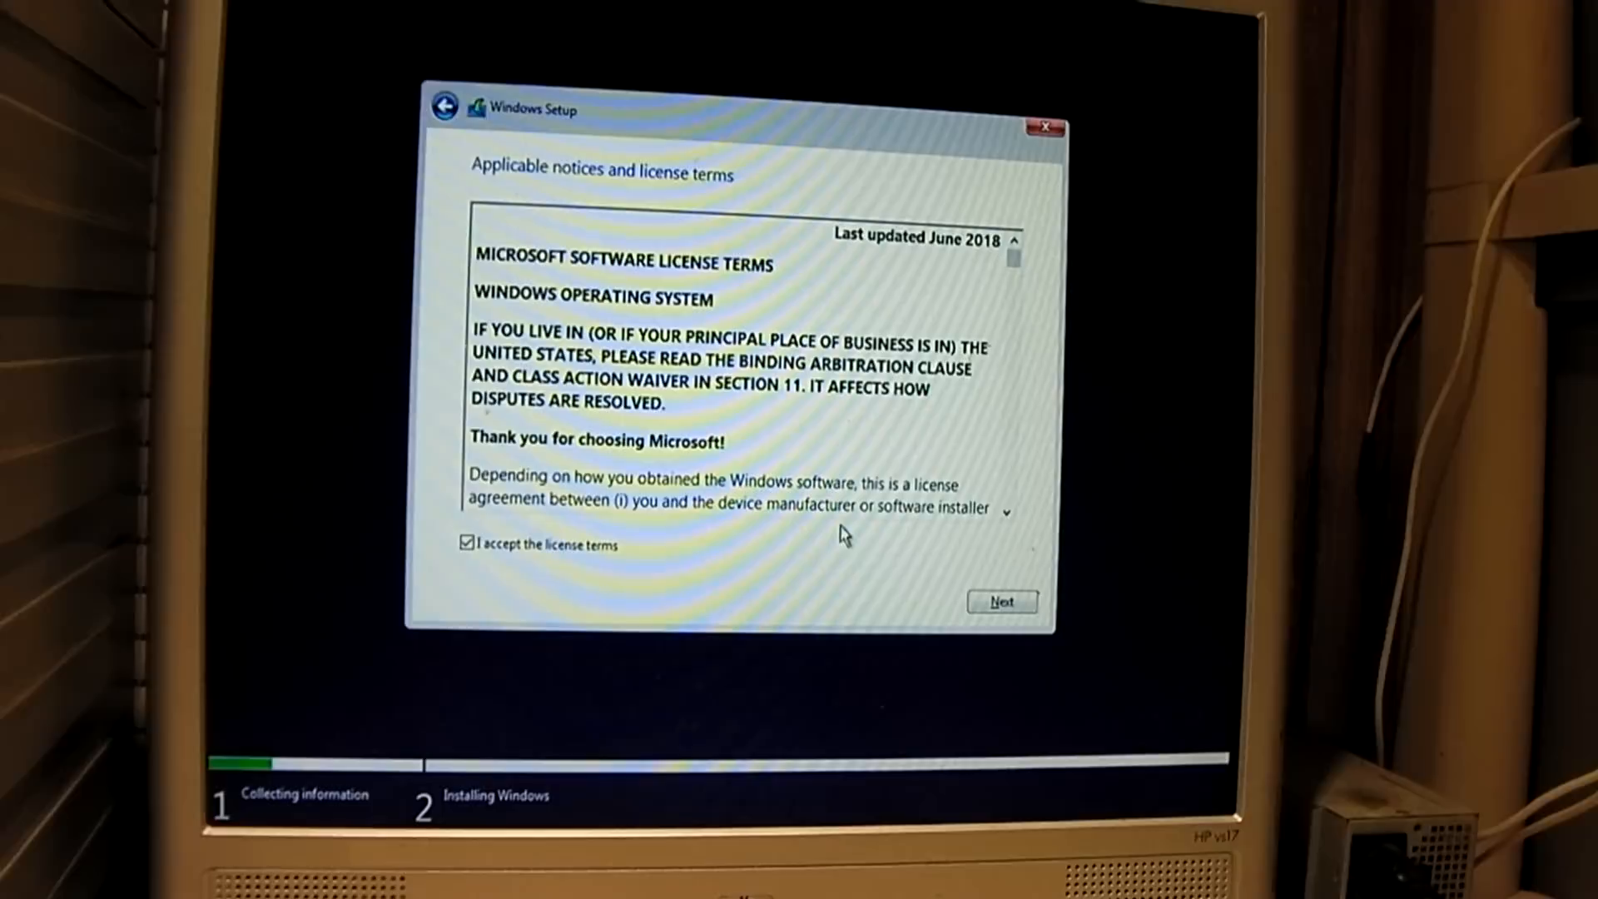
click(1001, 601)
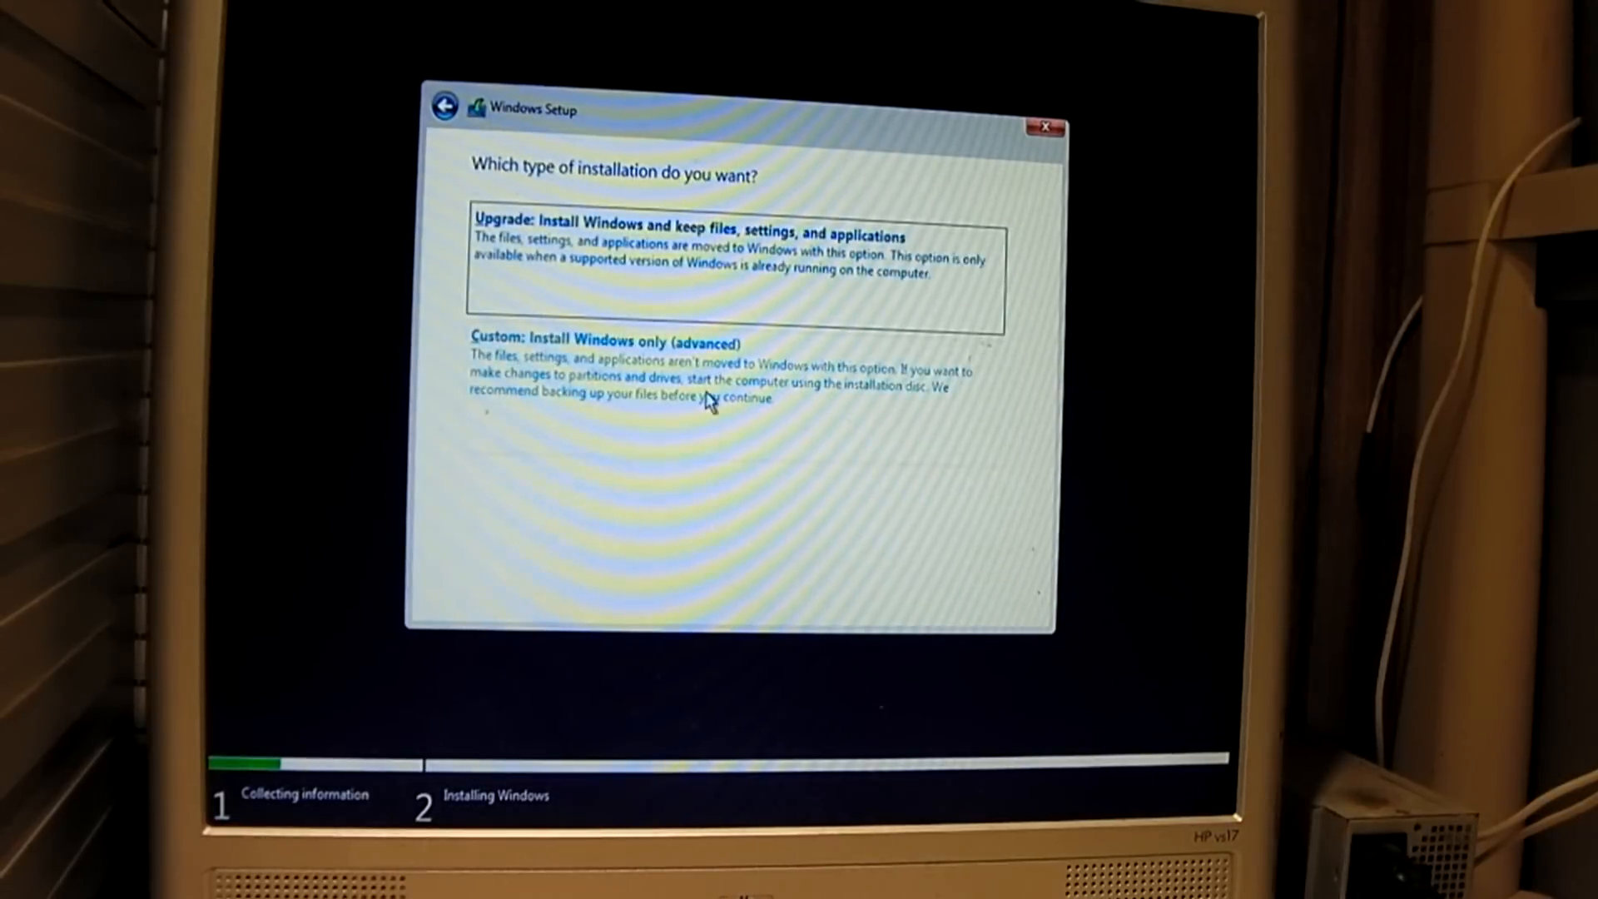
Choose Custom install, create partitions on Drive 0's unallocated space, and install to Partition 4
click(603, 341)
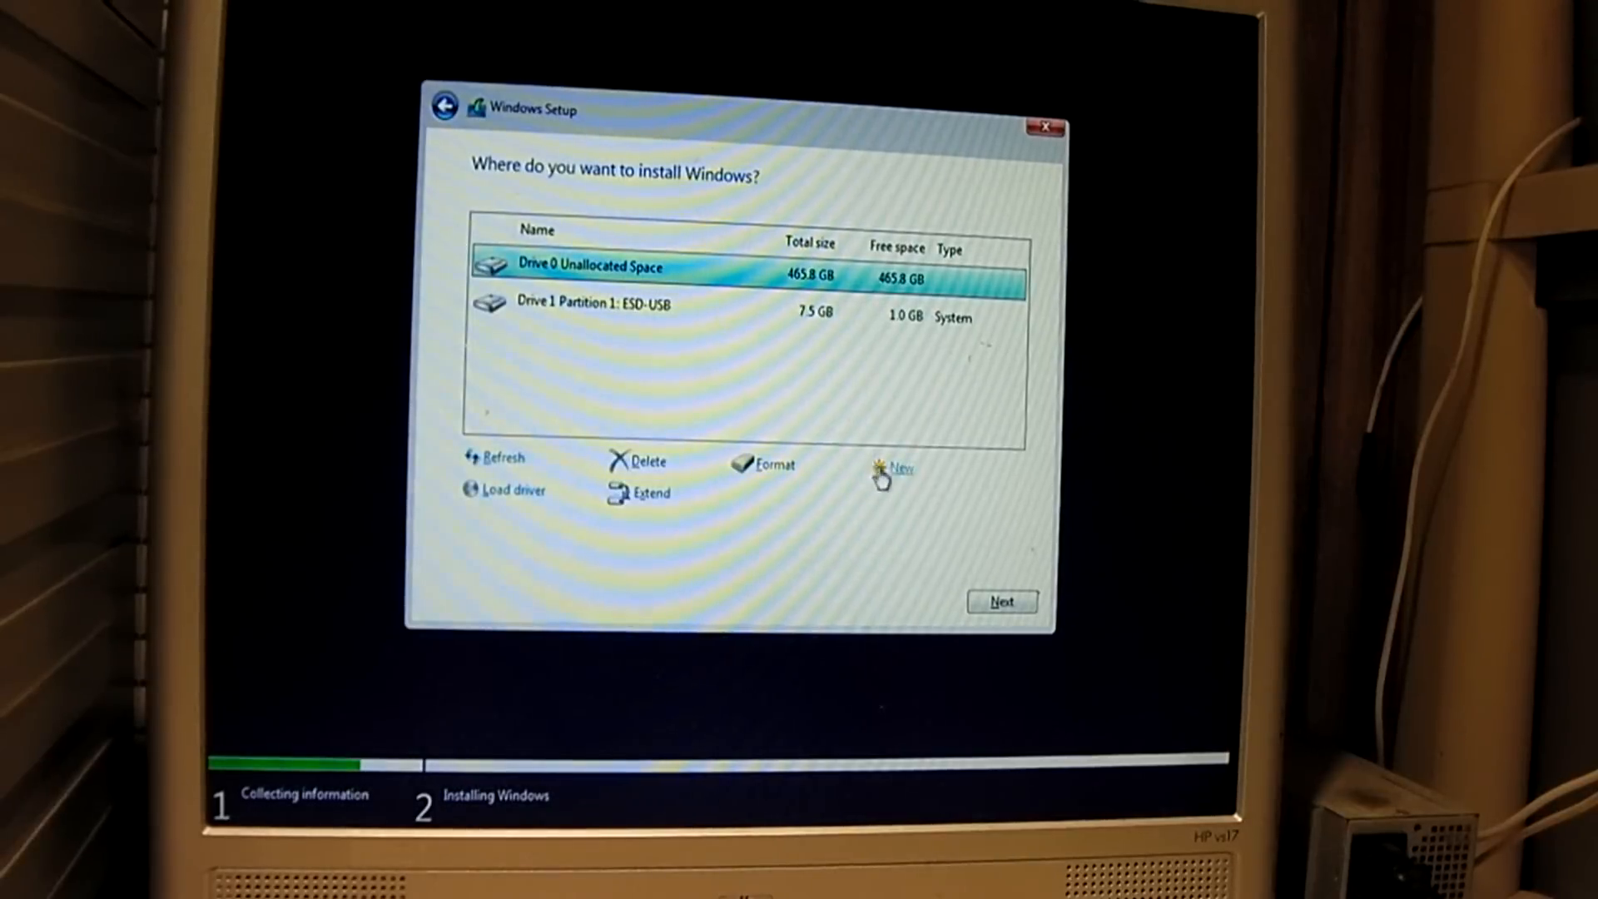
click(901, 466)
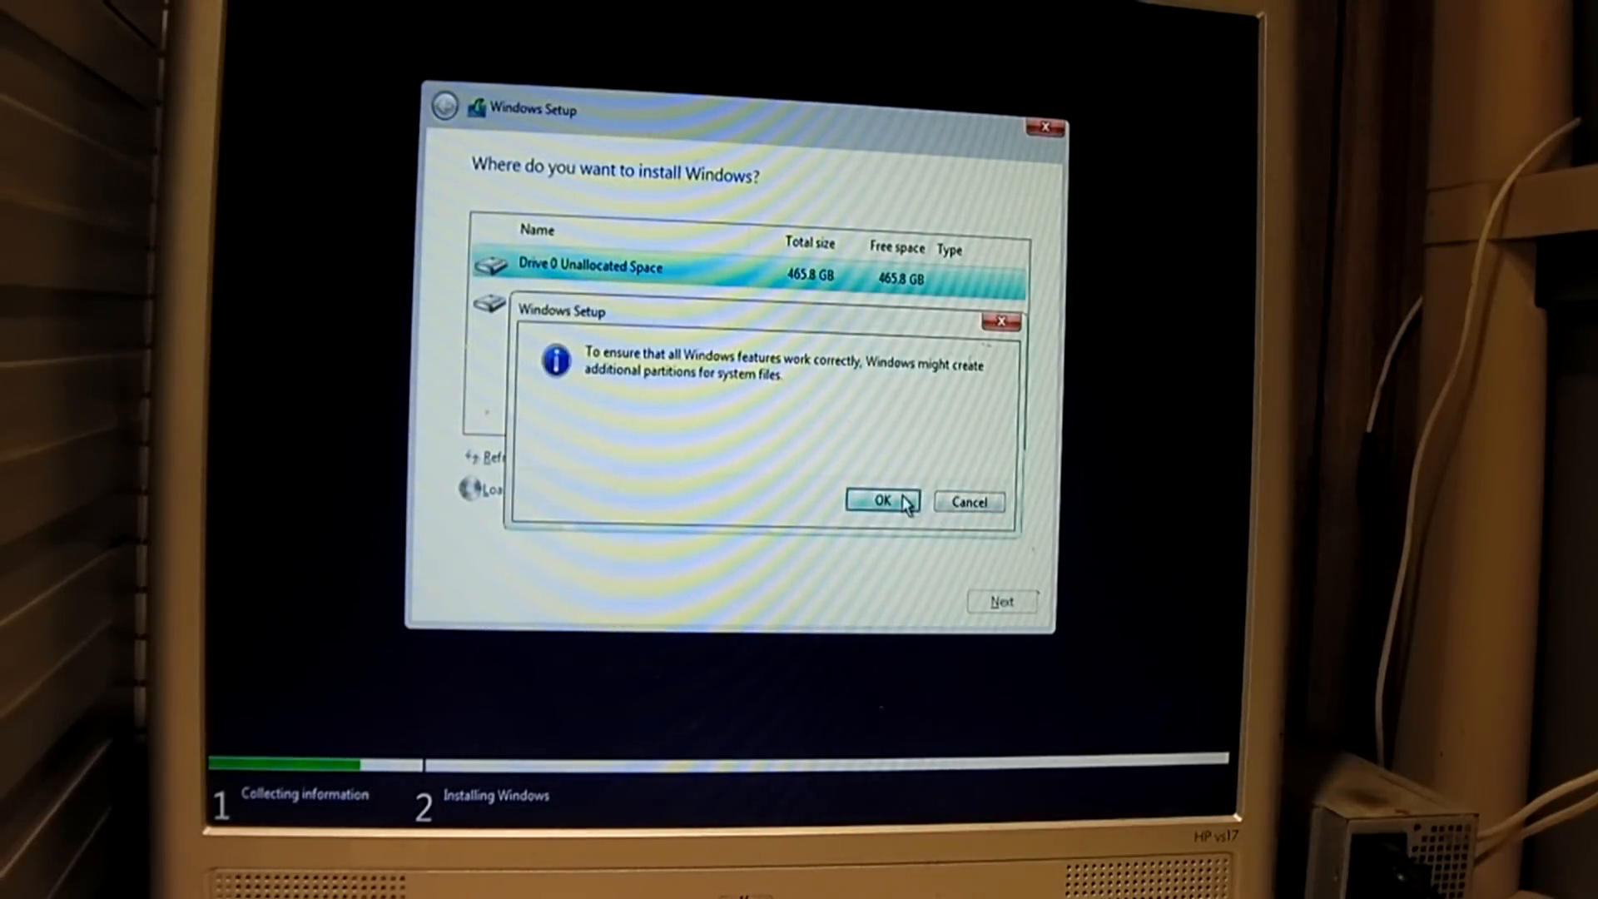
mouse_move(825, 494)
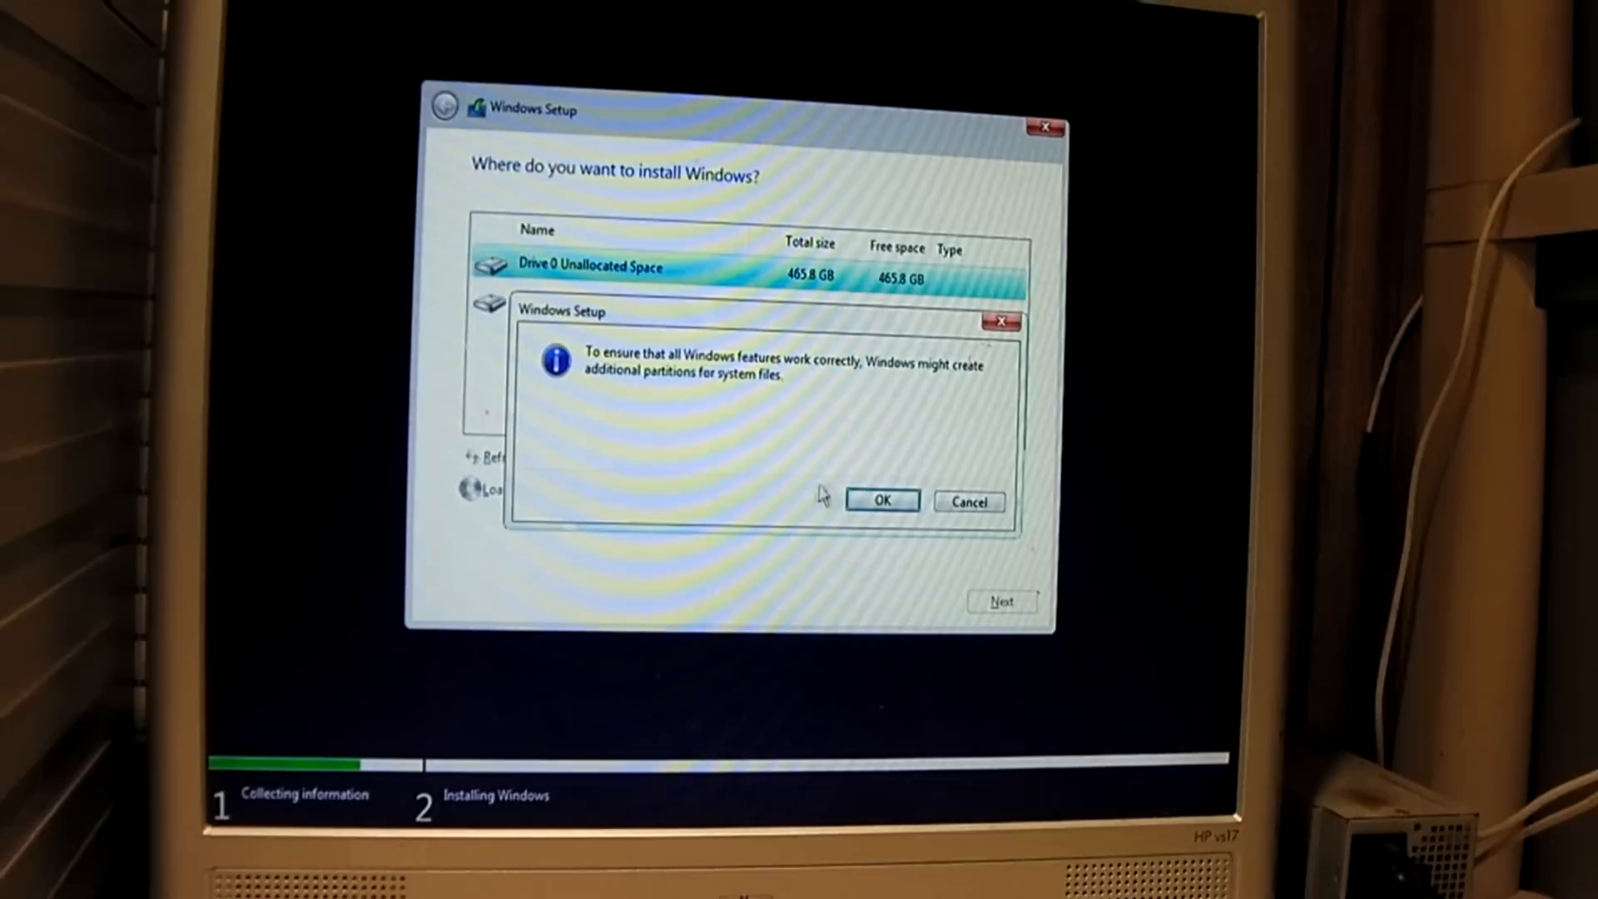
click(882, 501)
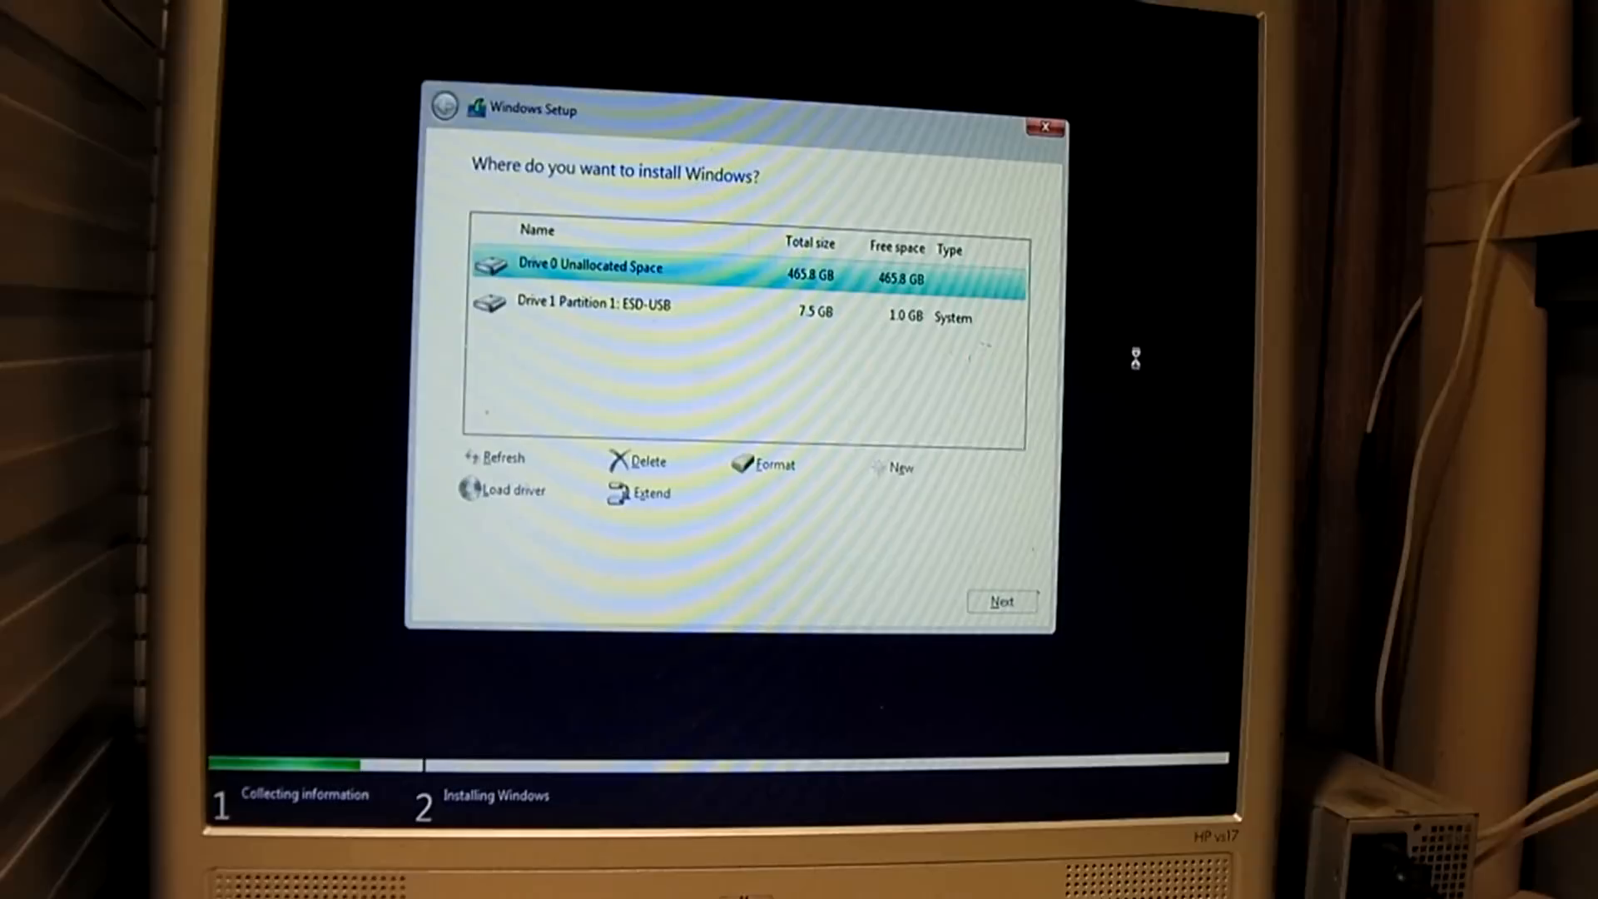
click(899, 466)
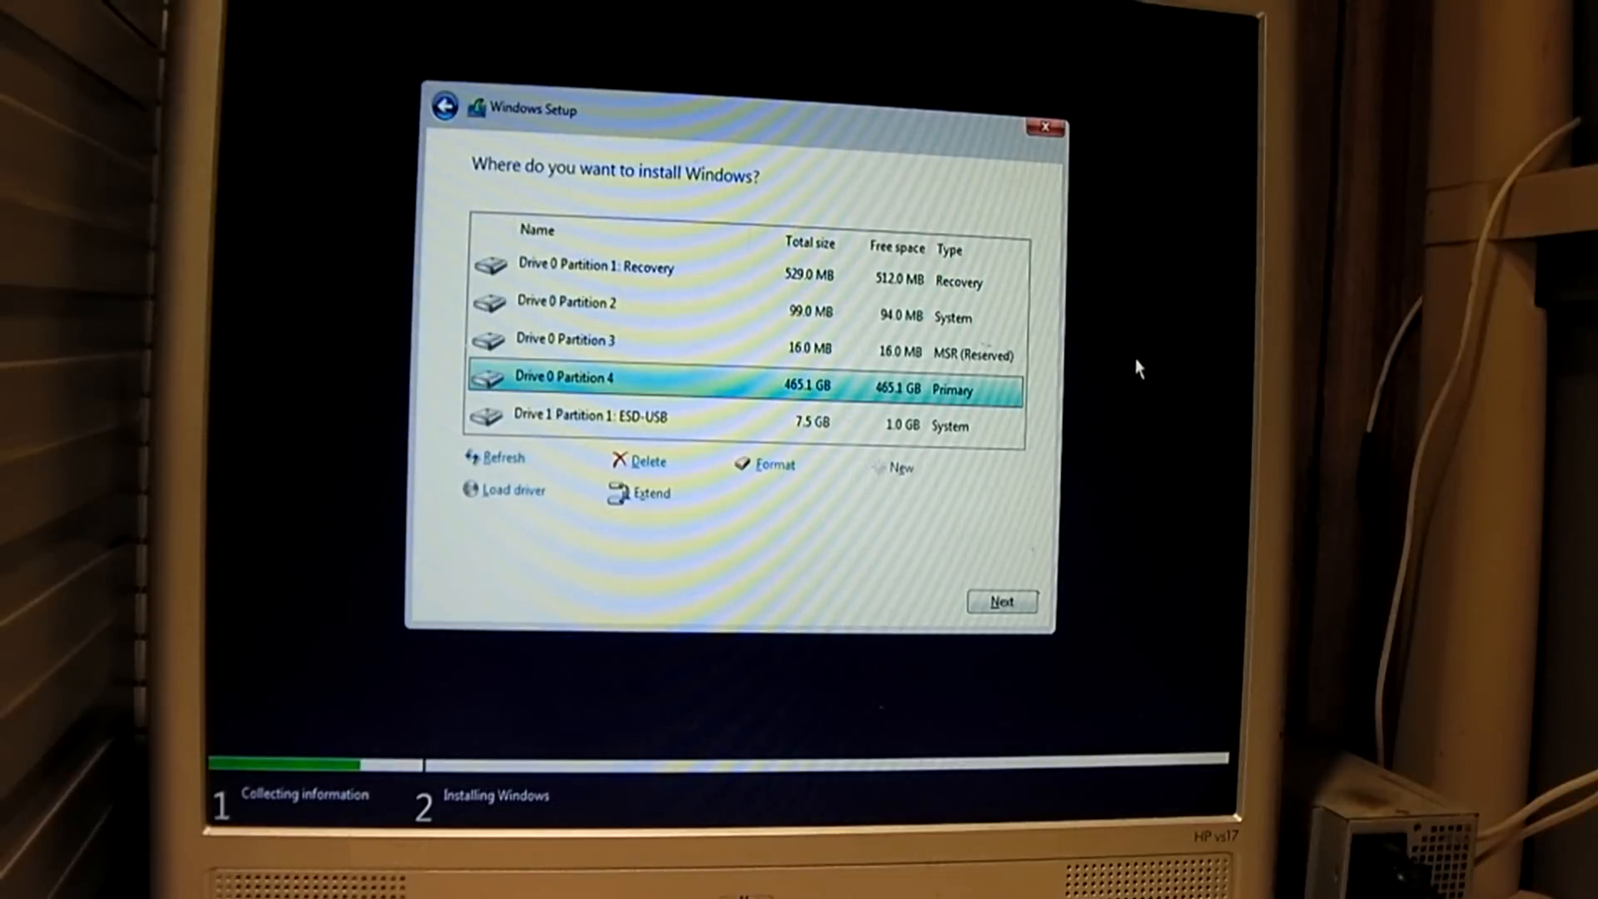
click(1000, 601)
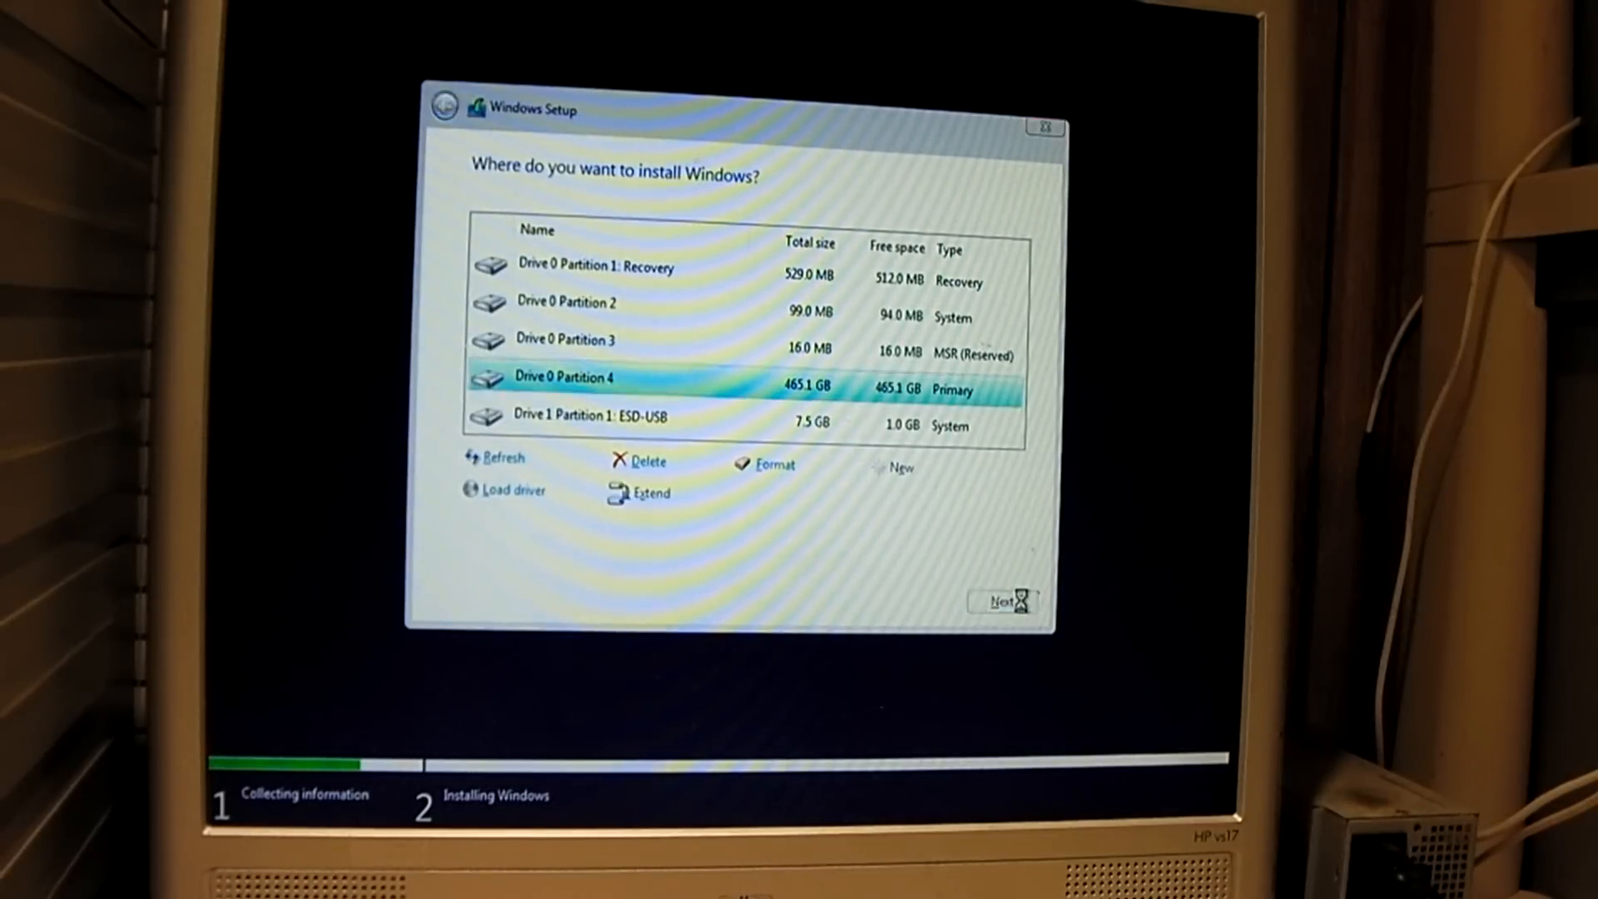
click(1002, 601)
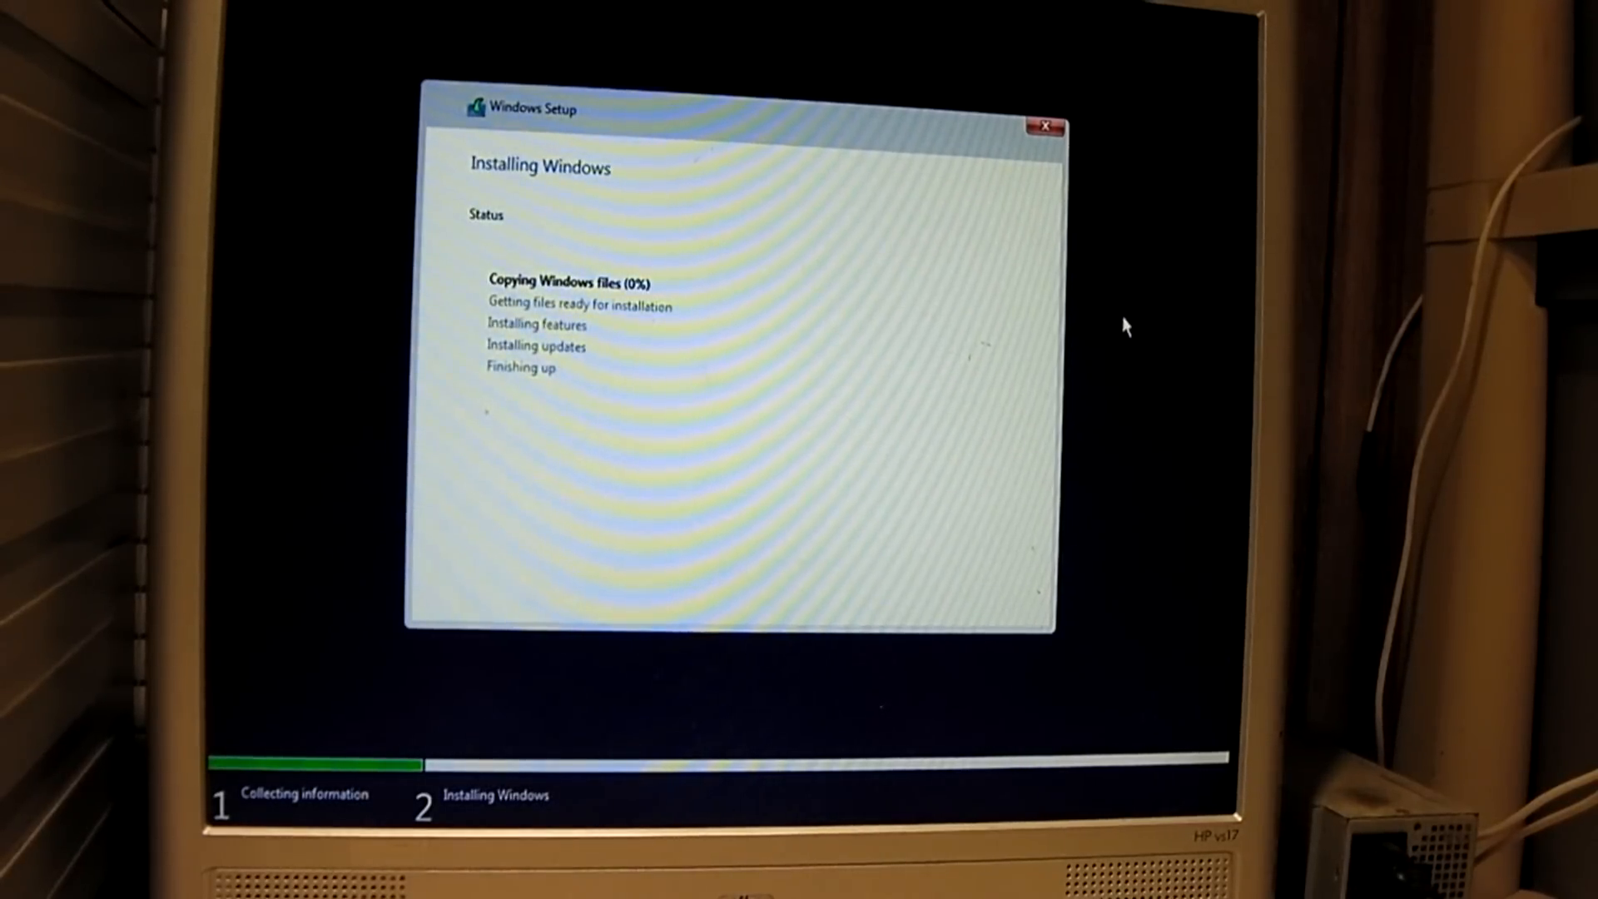